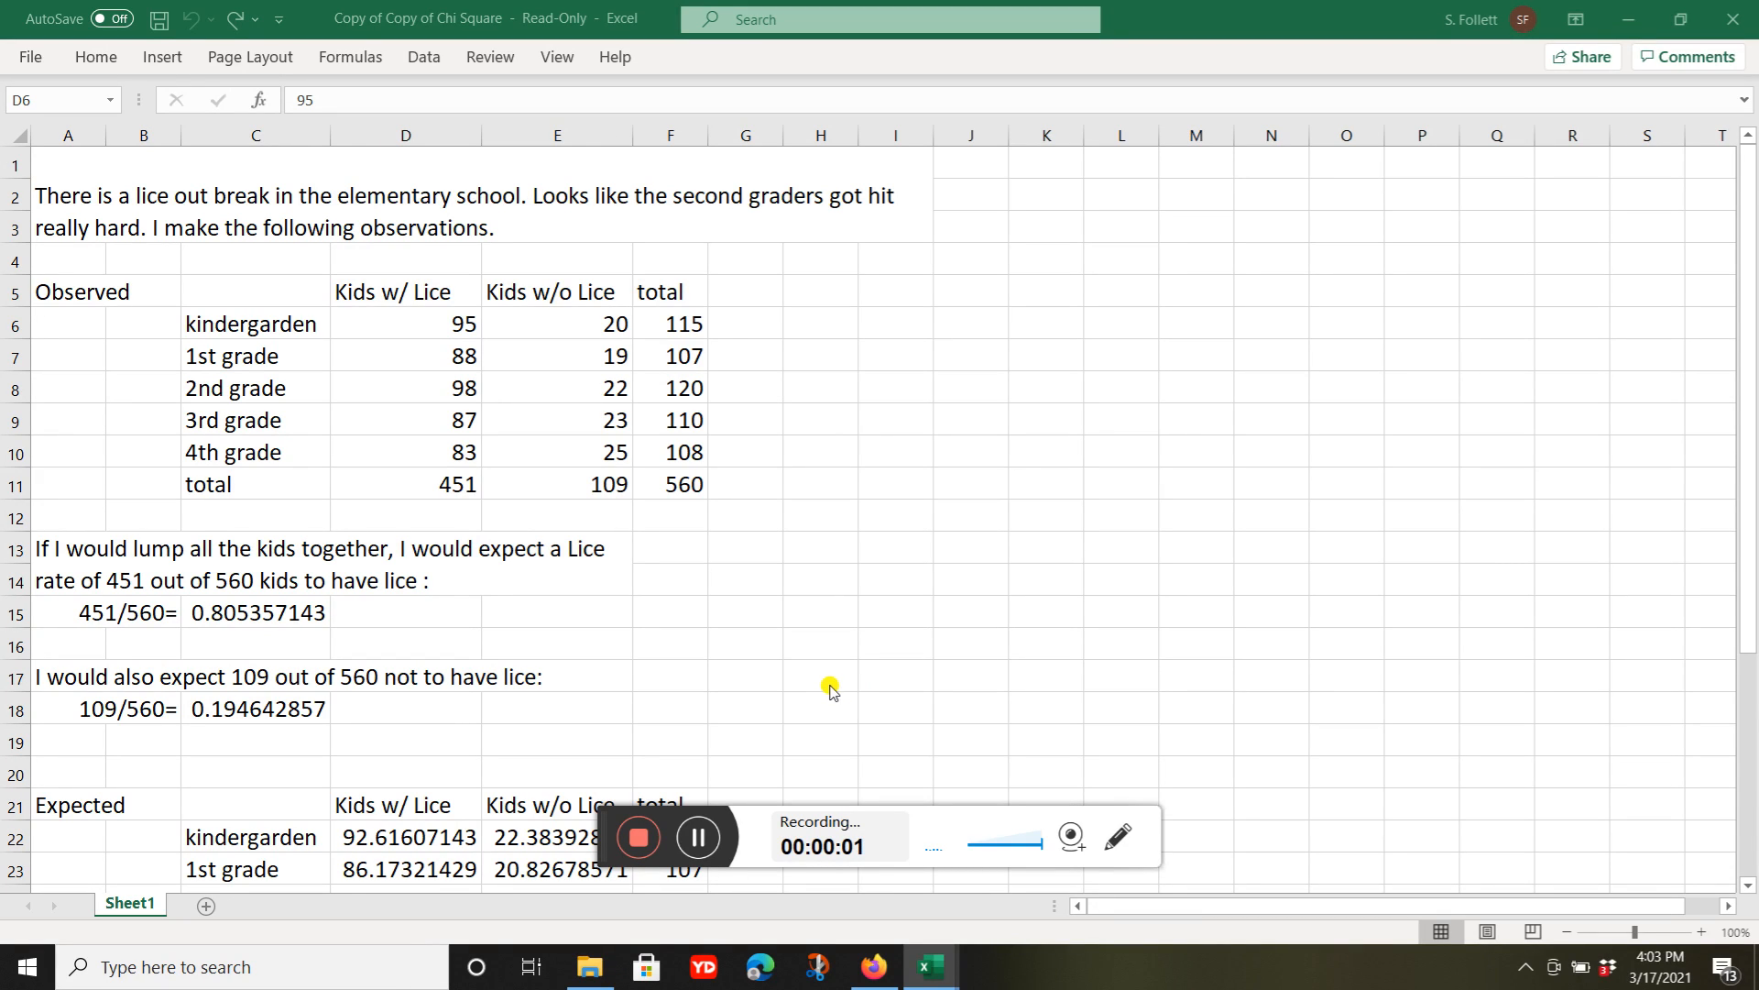
mouse_move(818, 711)
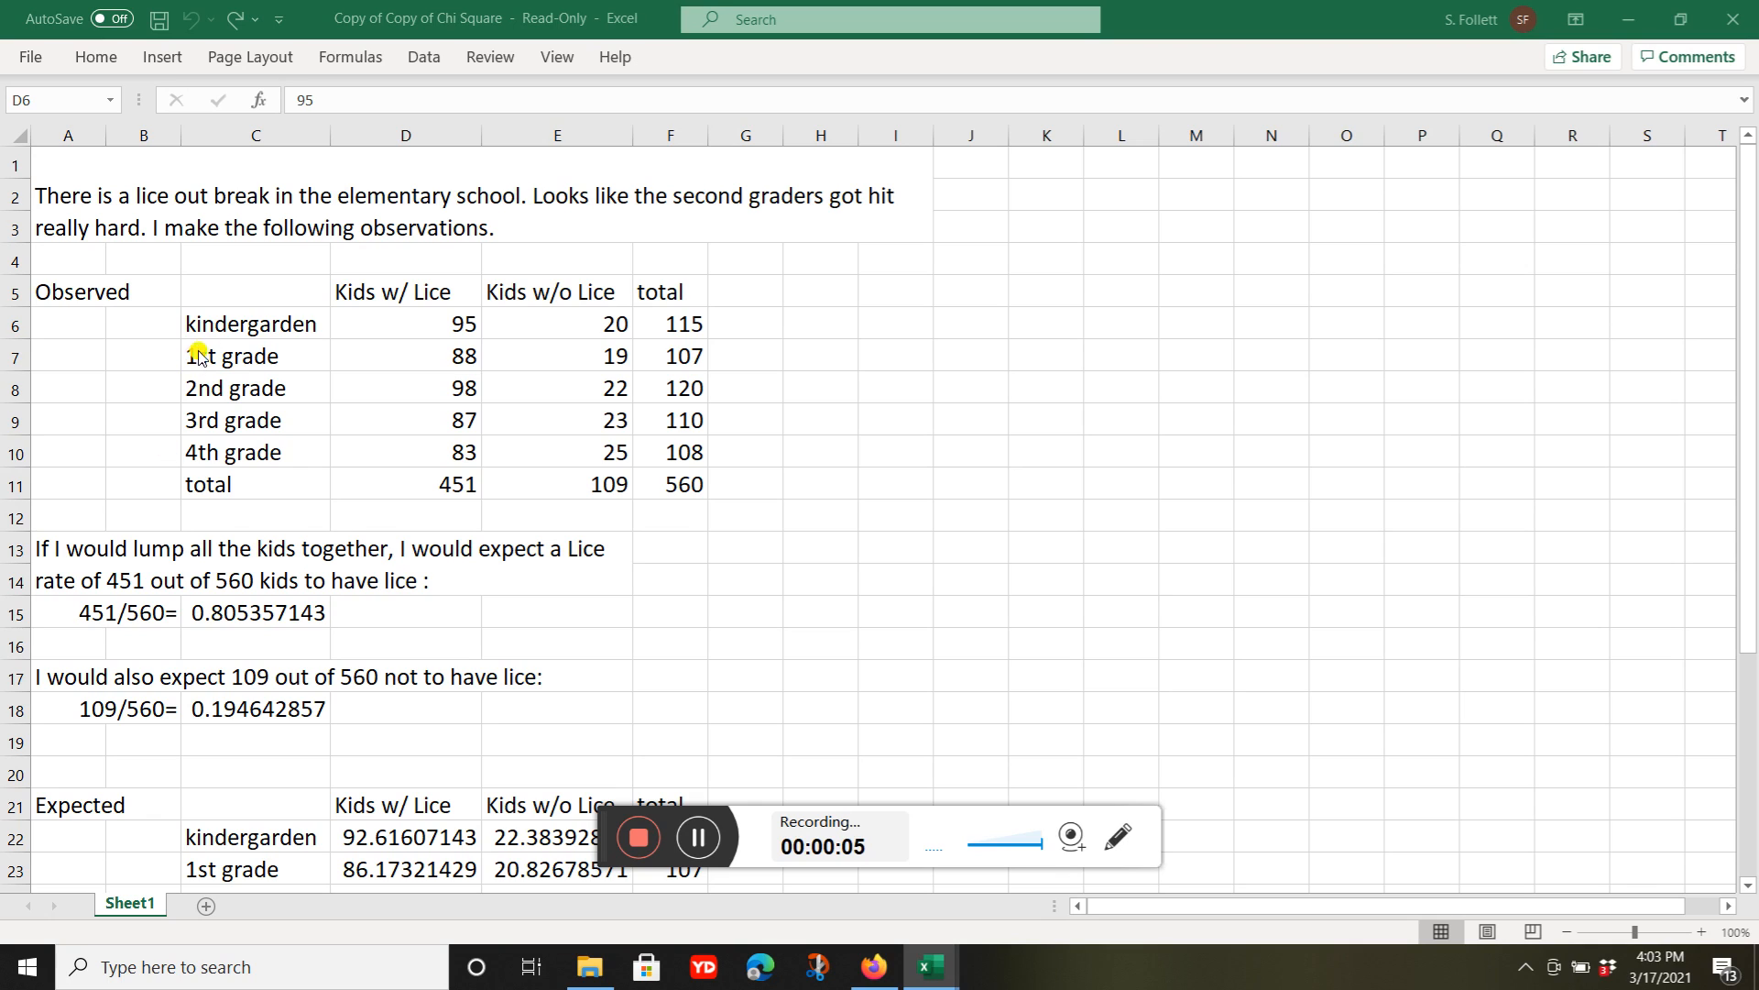
mouse_move(859, 475)
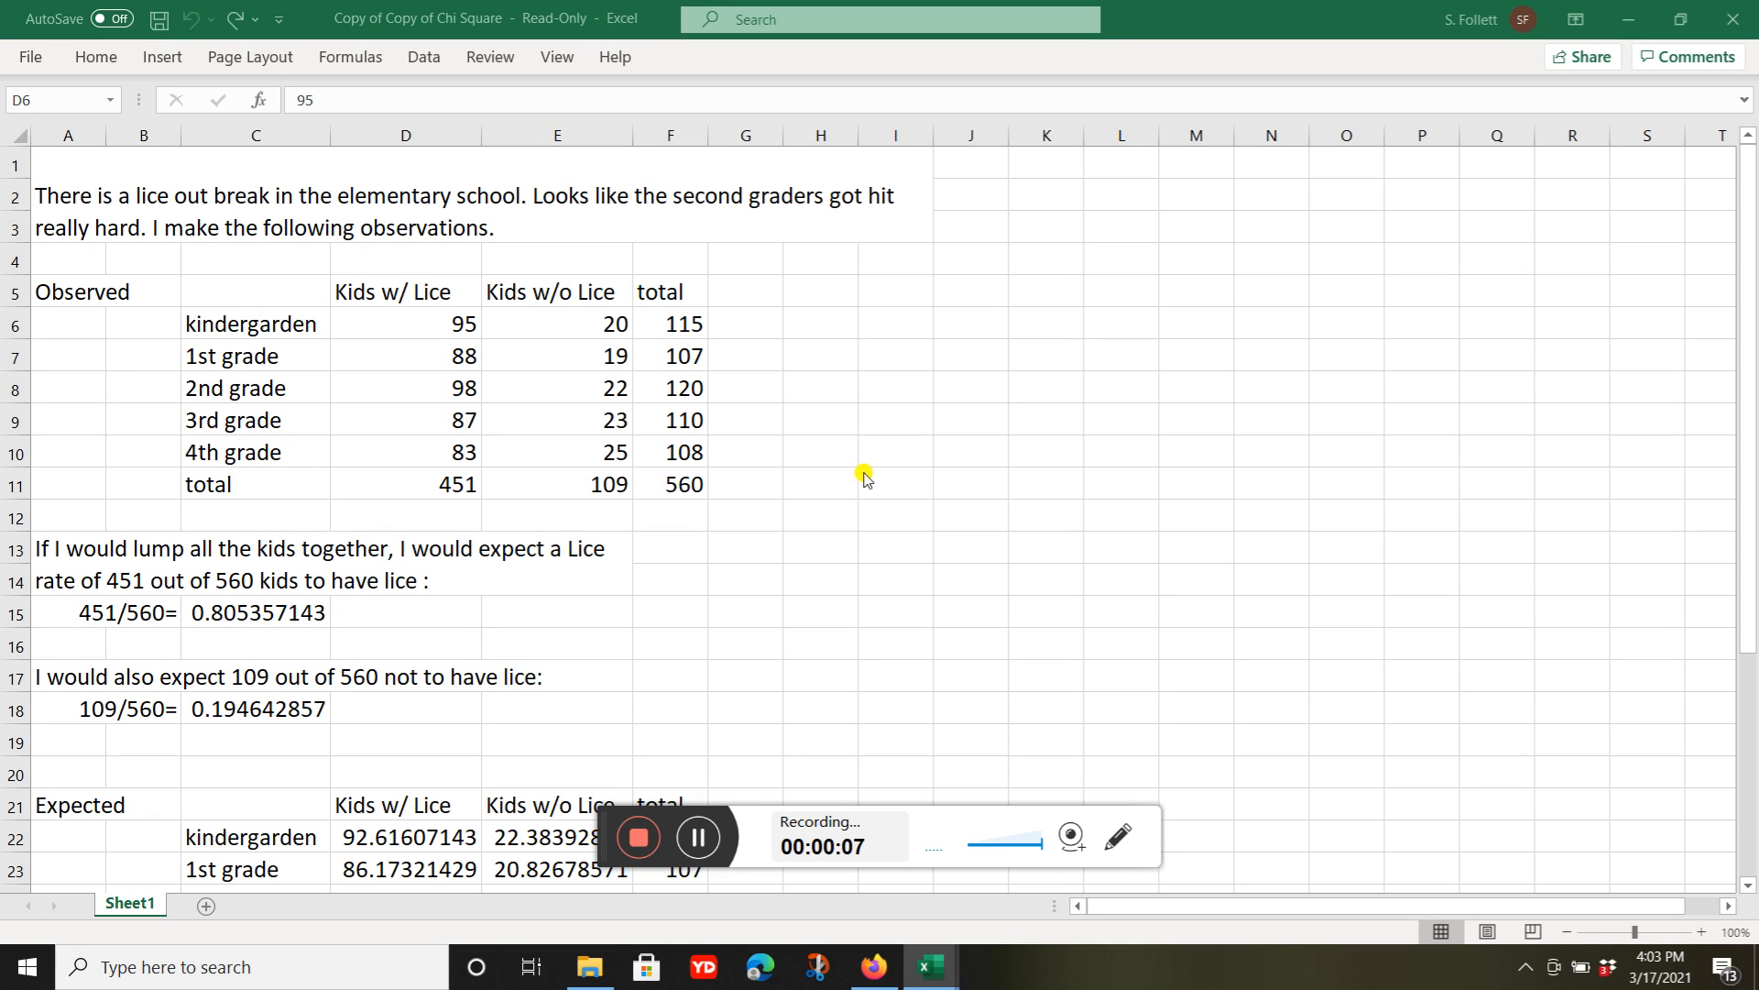
mouse_move(850, 527)
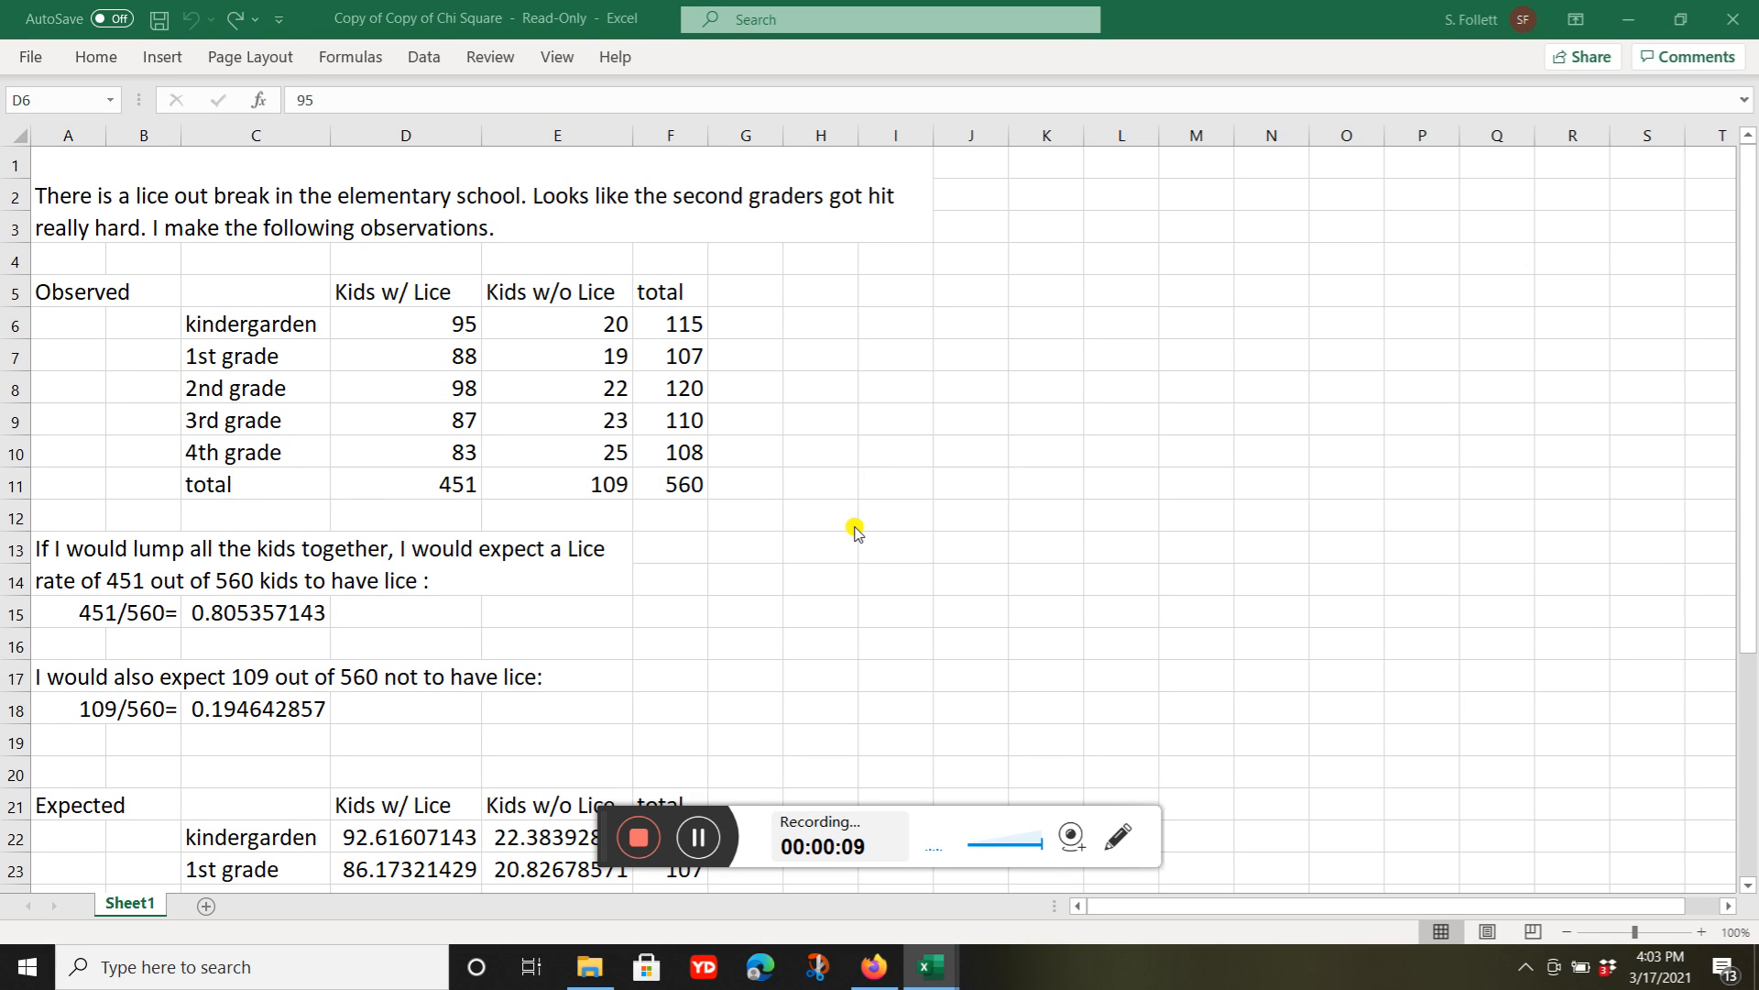
mouse_move(280, 332)
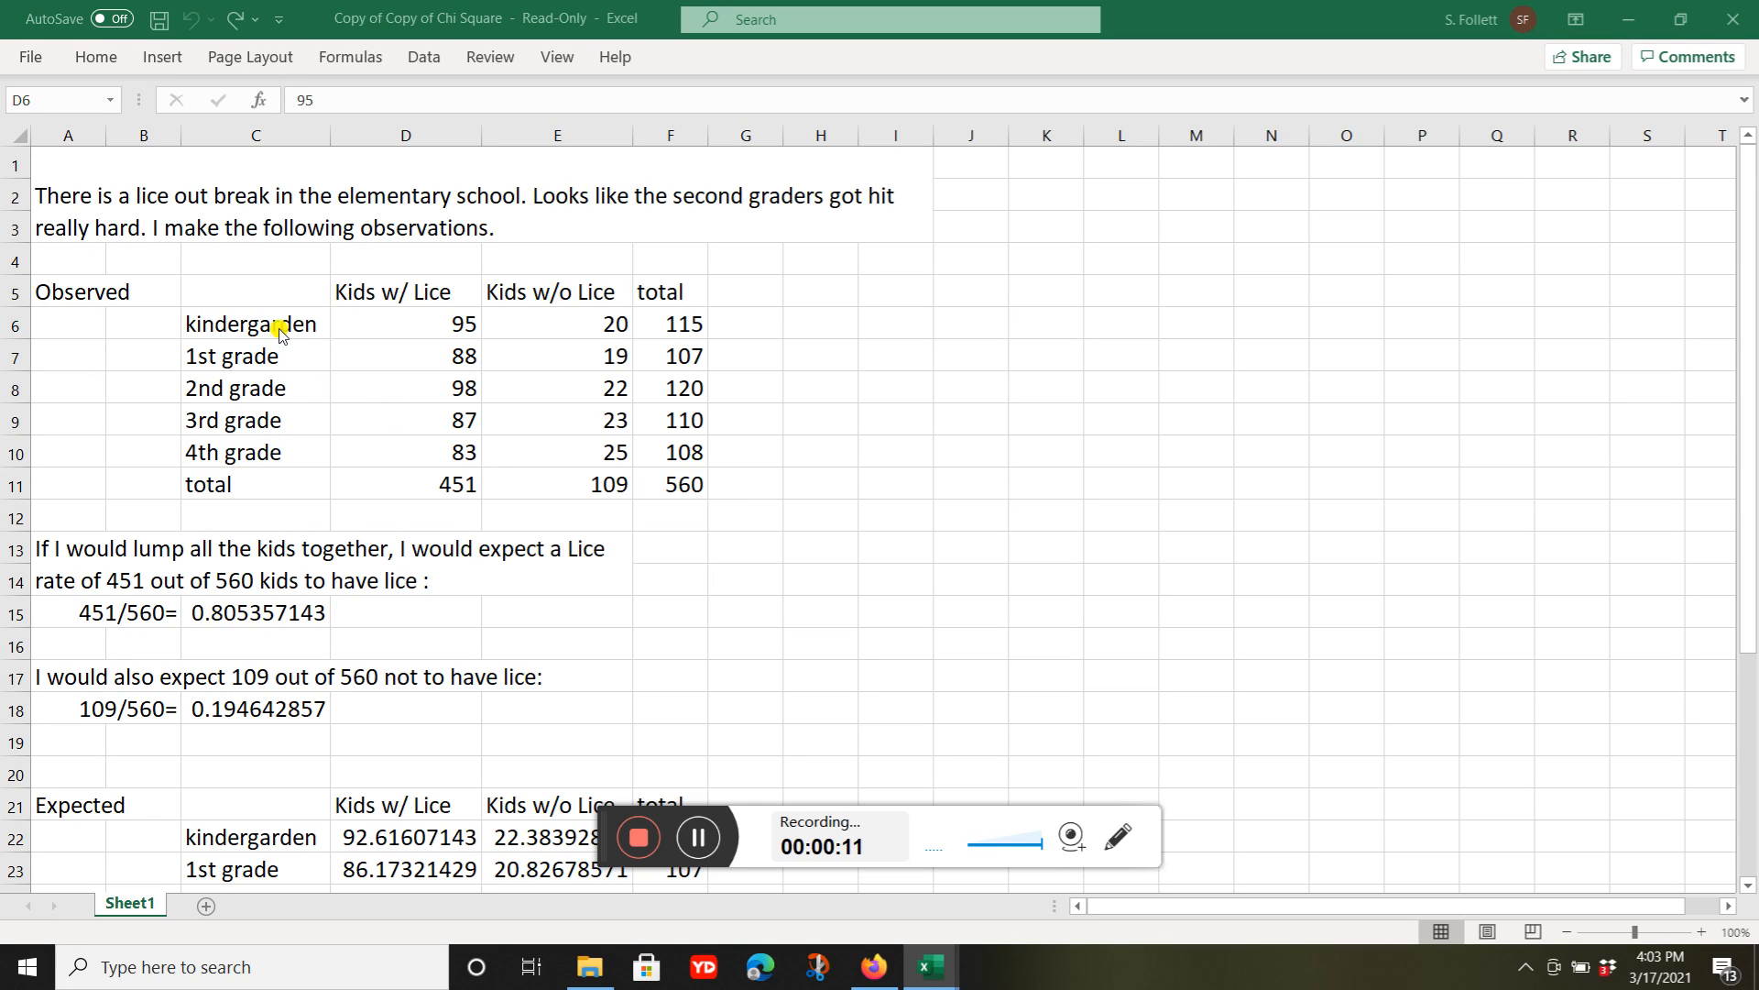
mouse_move(284, 438)
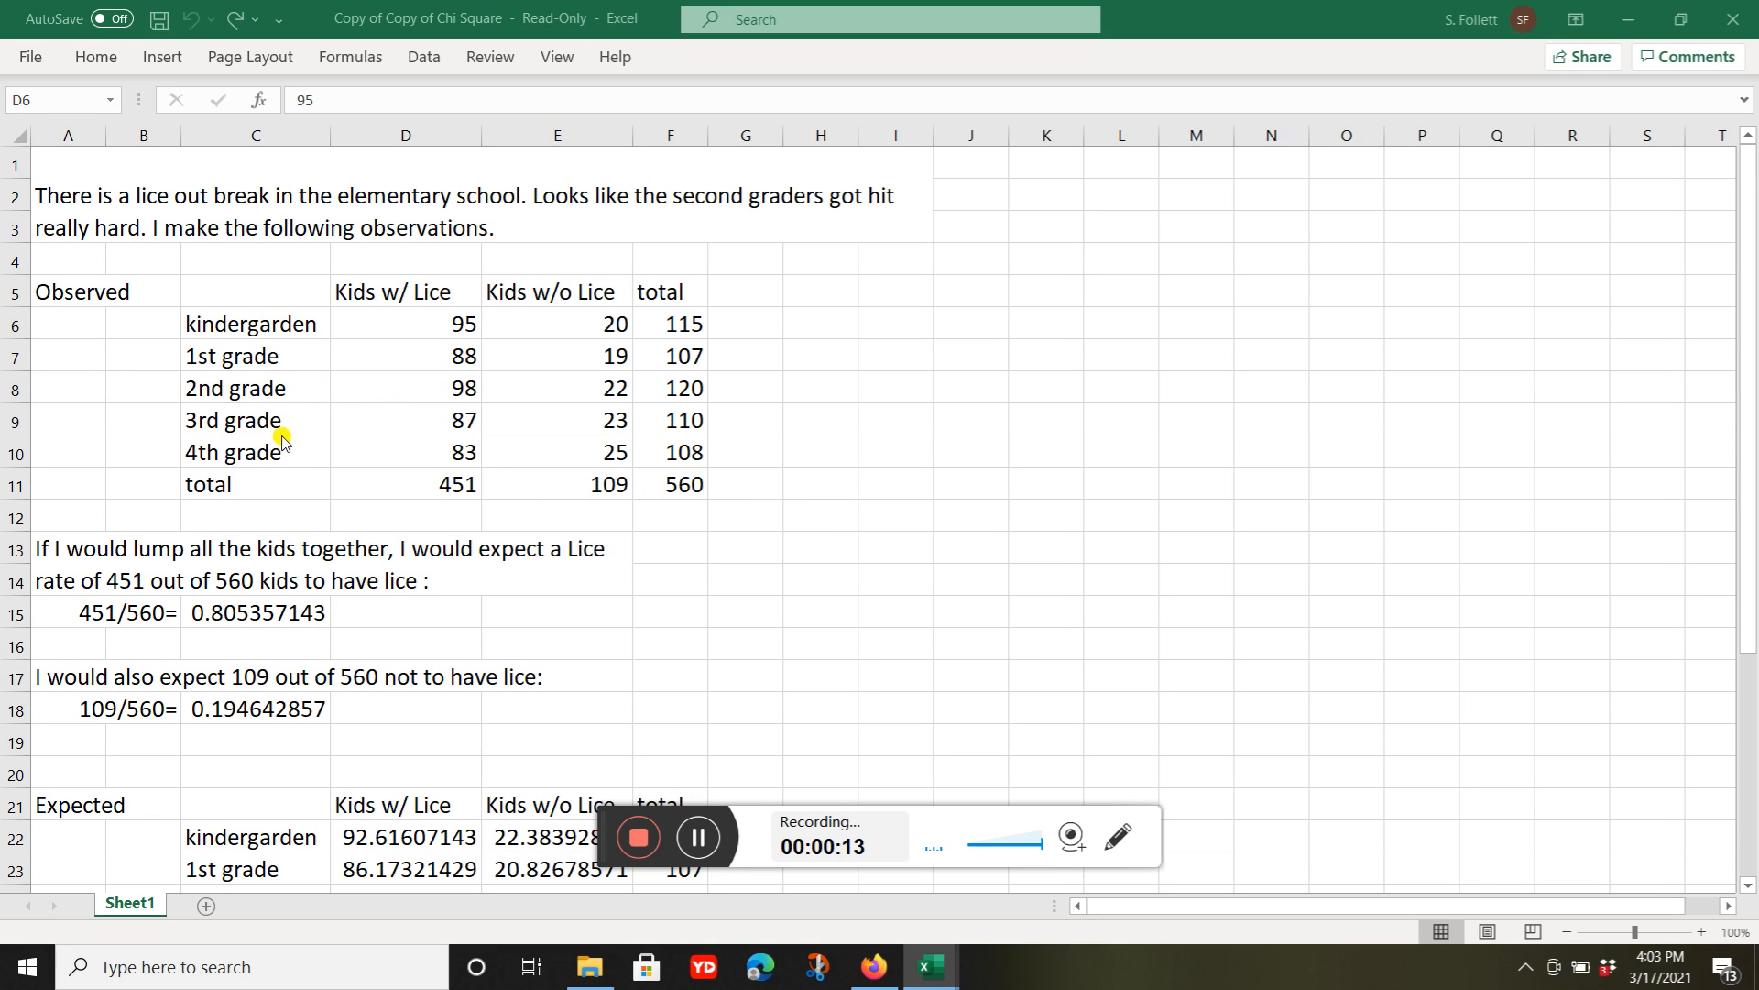
mouse_move(415, 300)
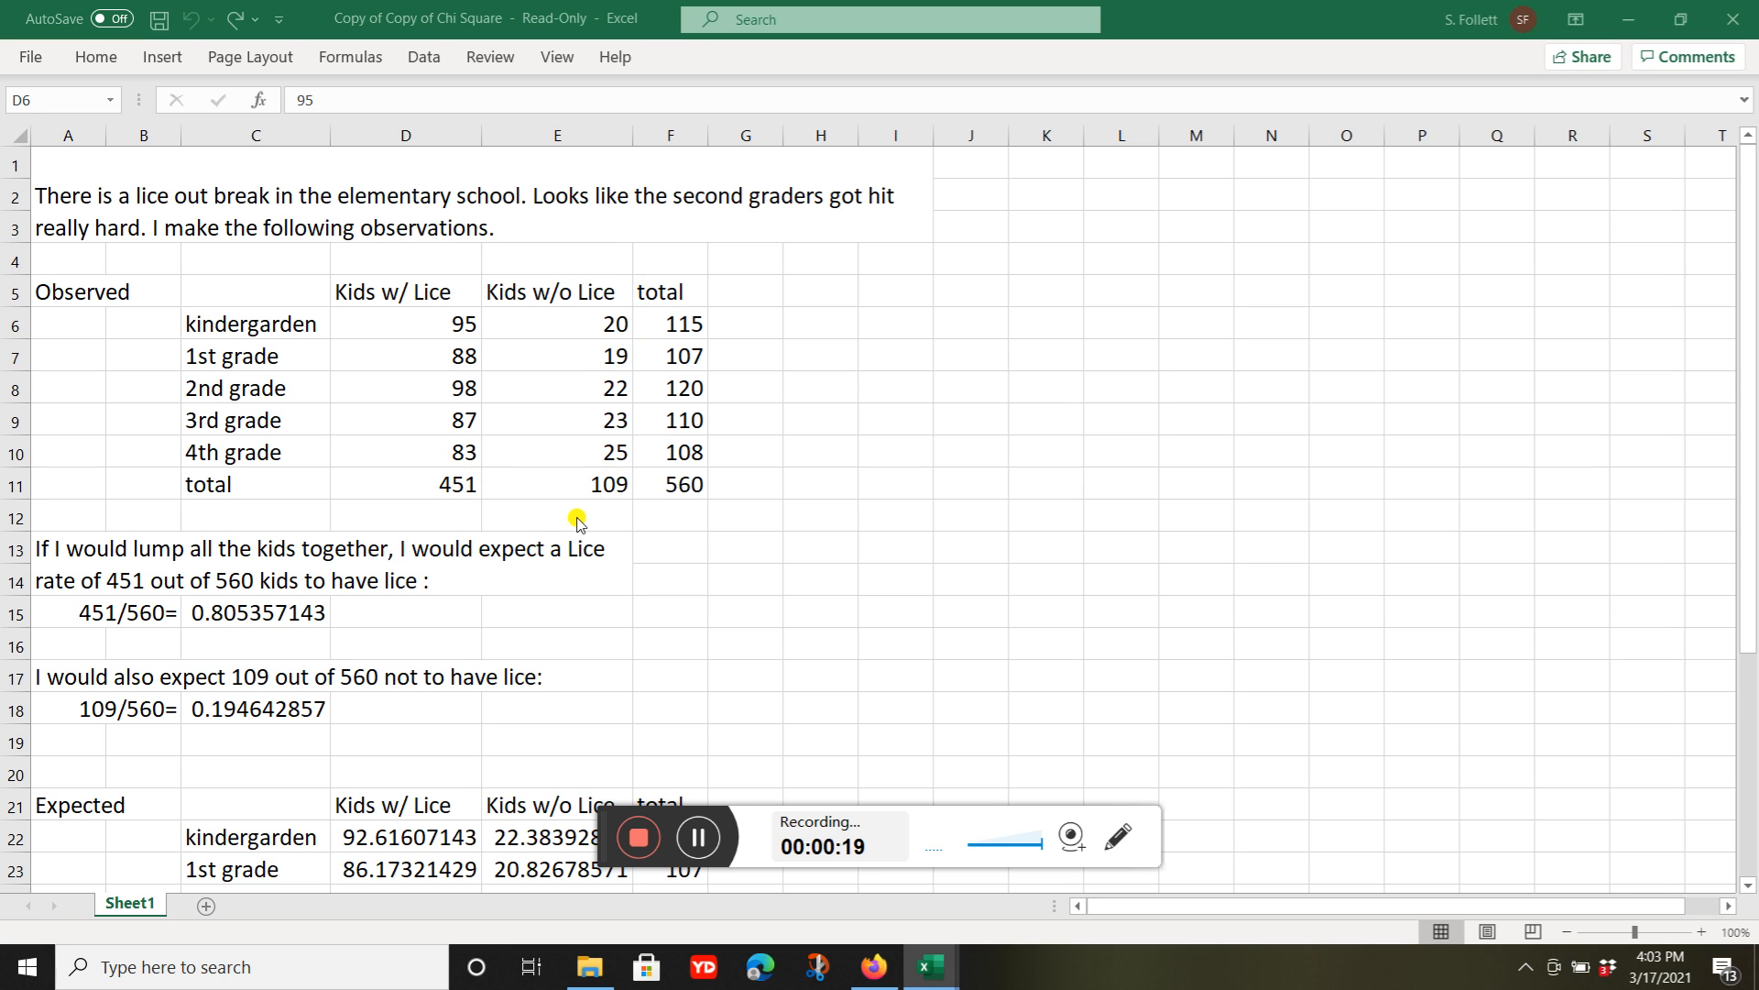
mouse_move(689, 500)
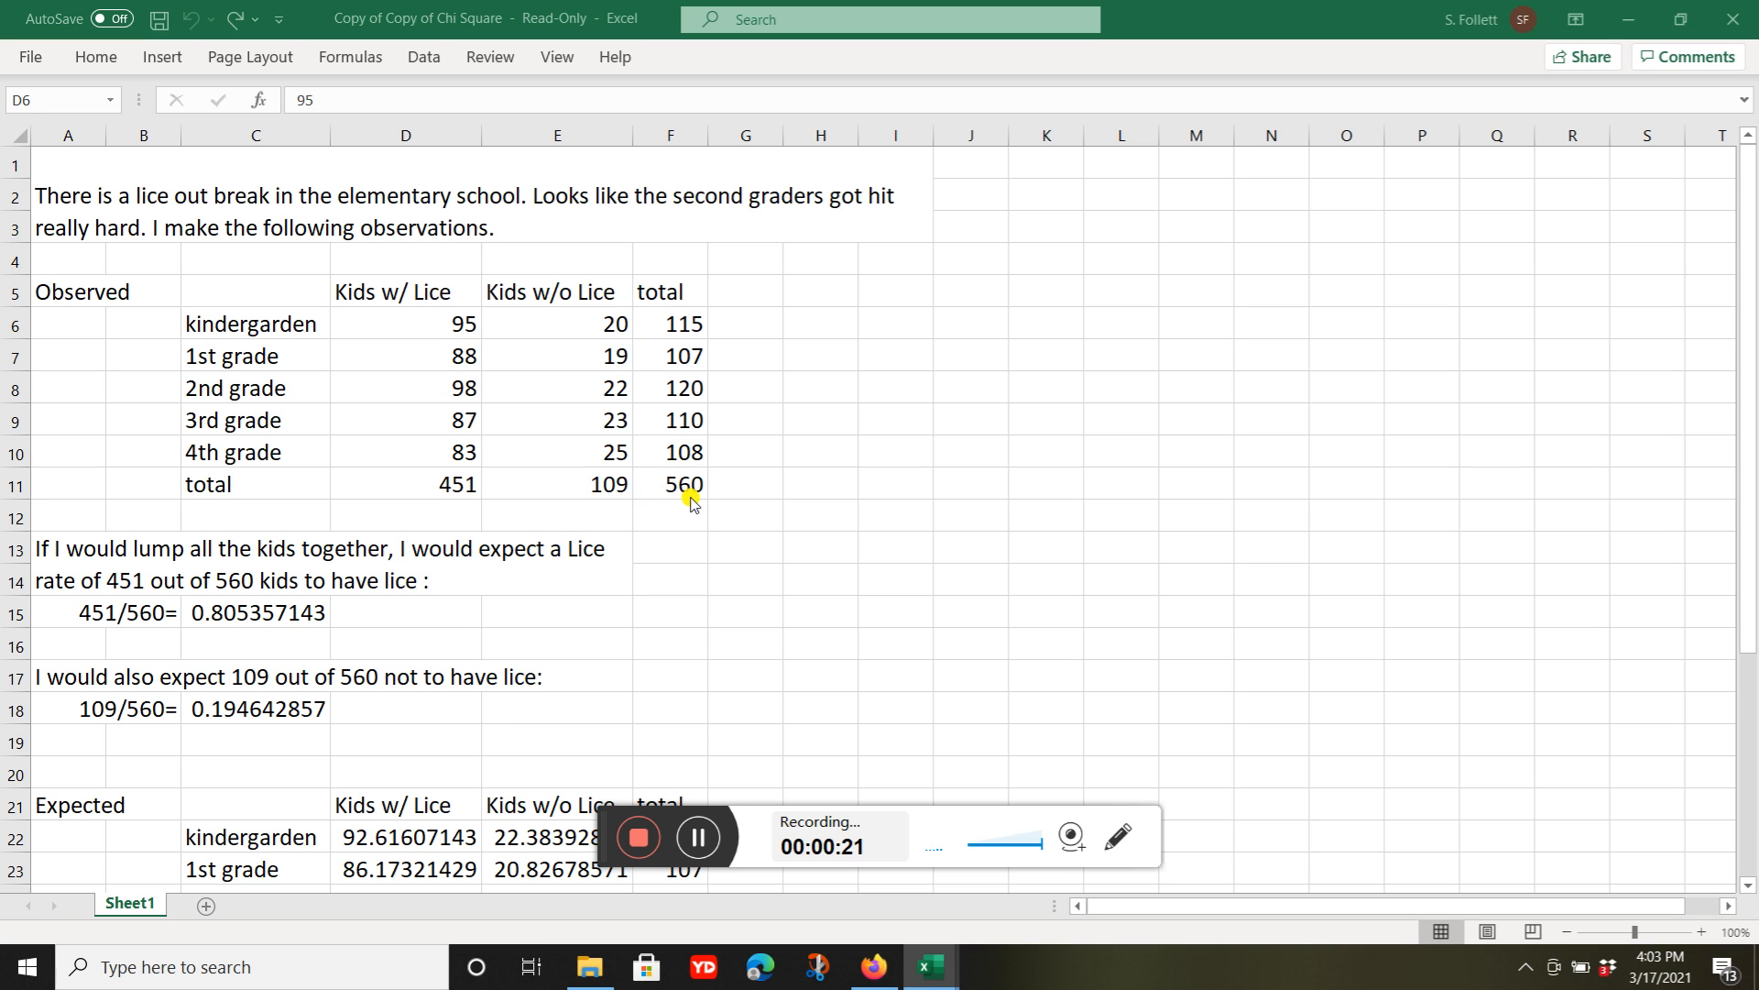
mouse_move(278, 328)
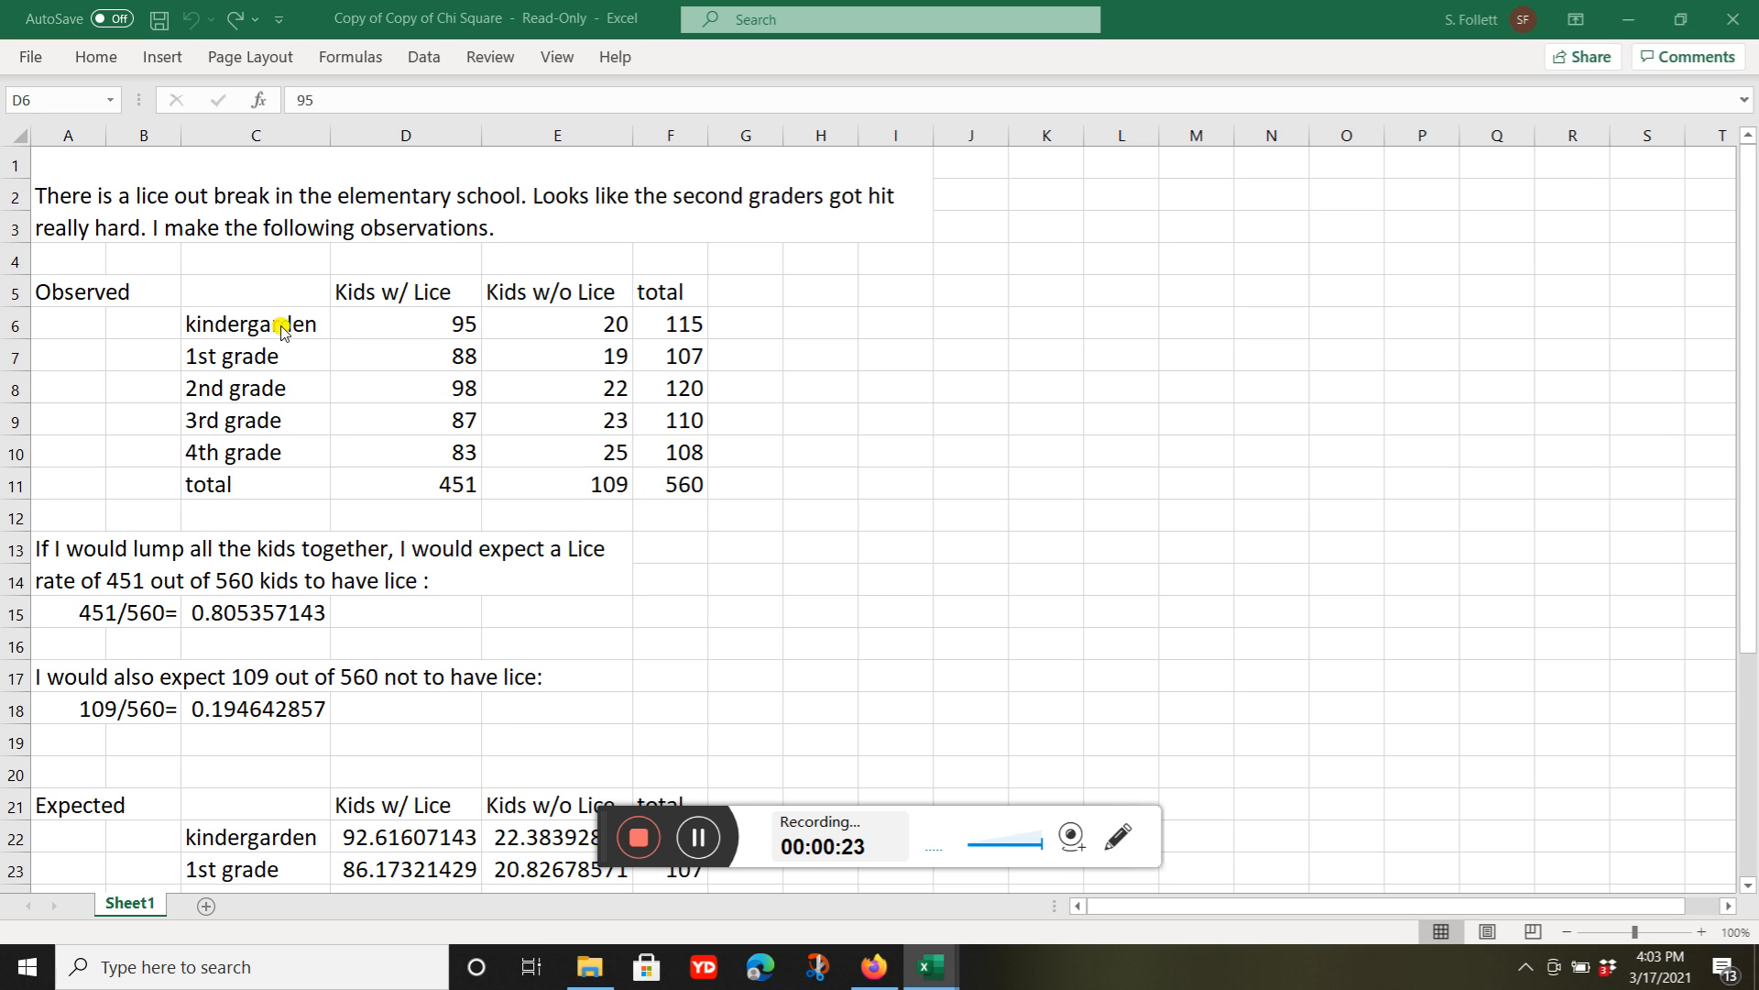
mouse_move(501, 367)
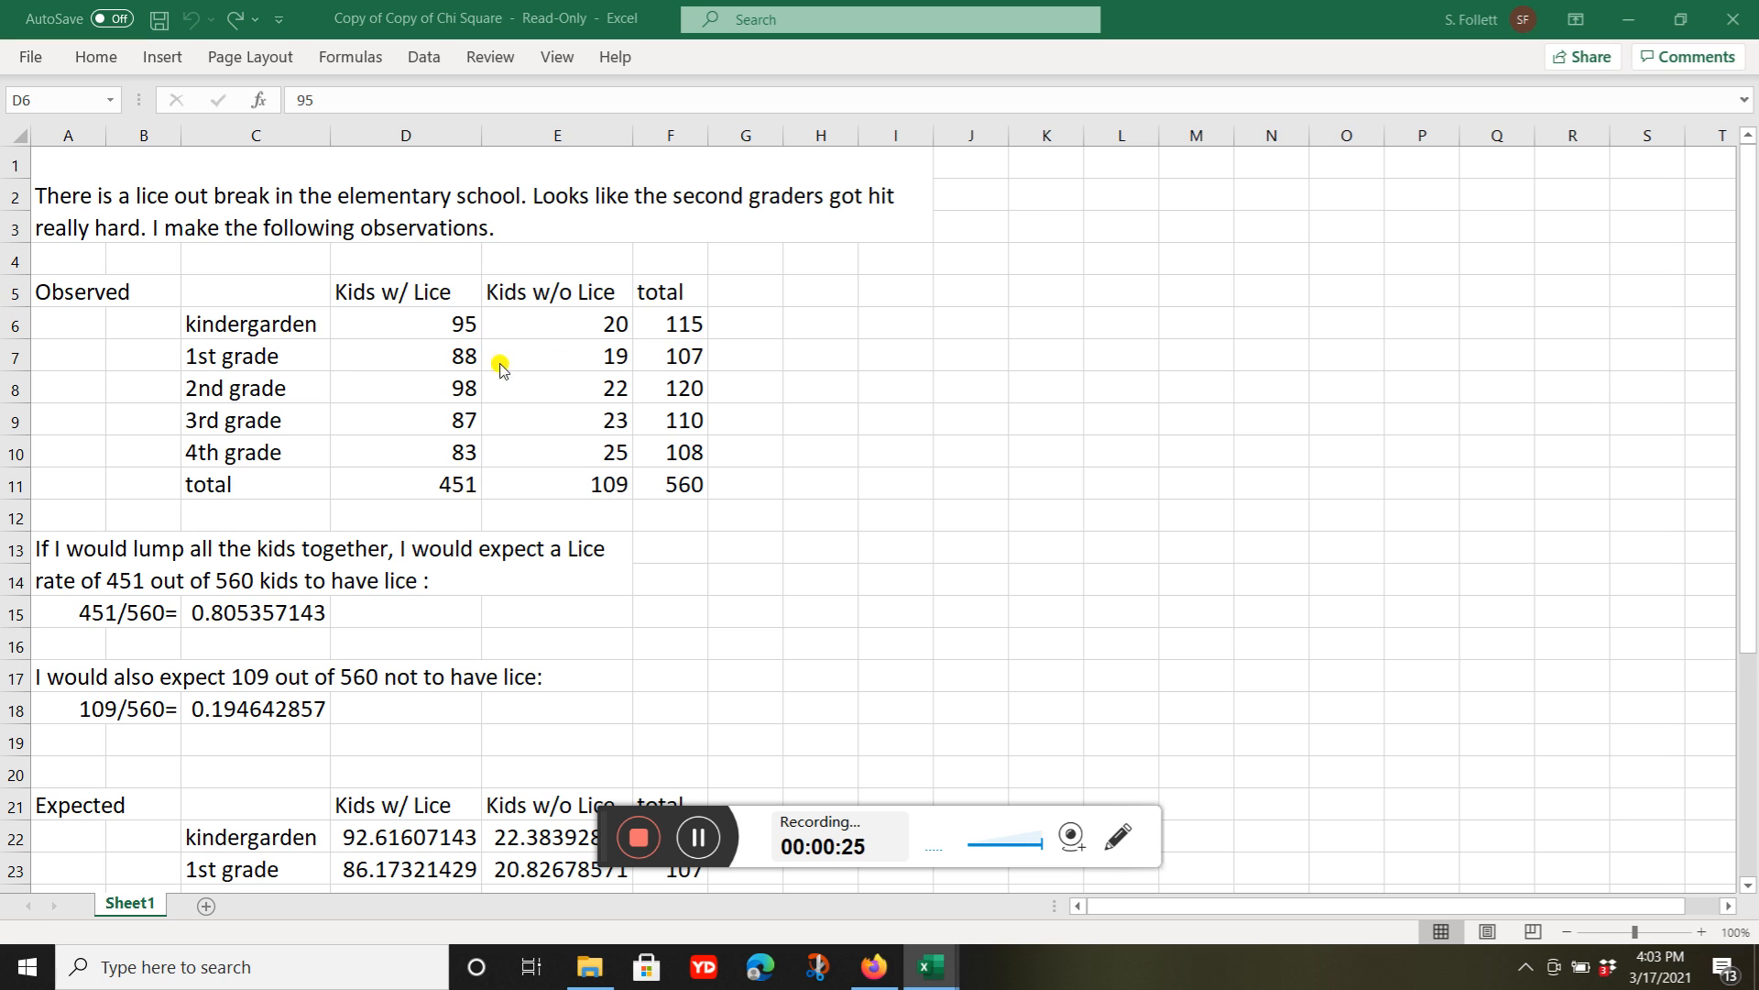
mouse_move(532, 416)
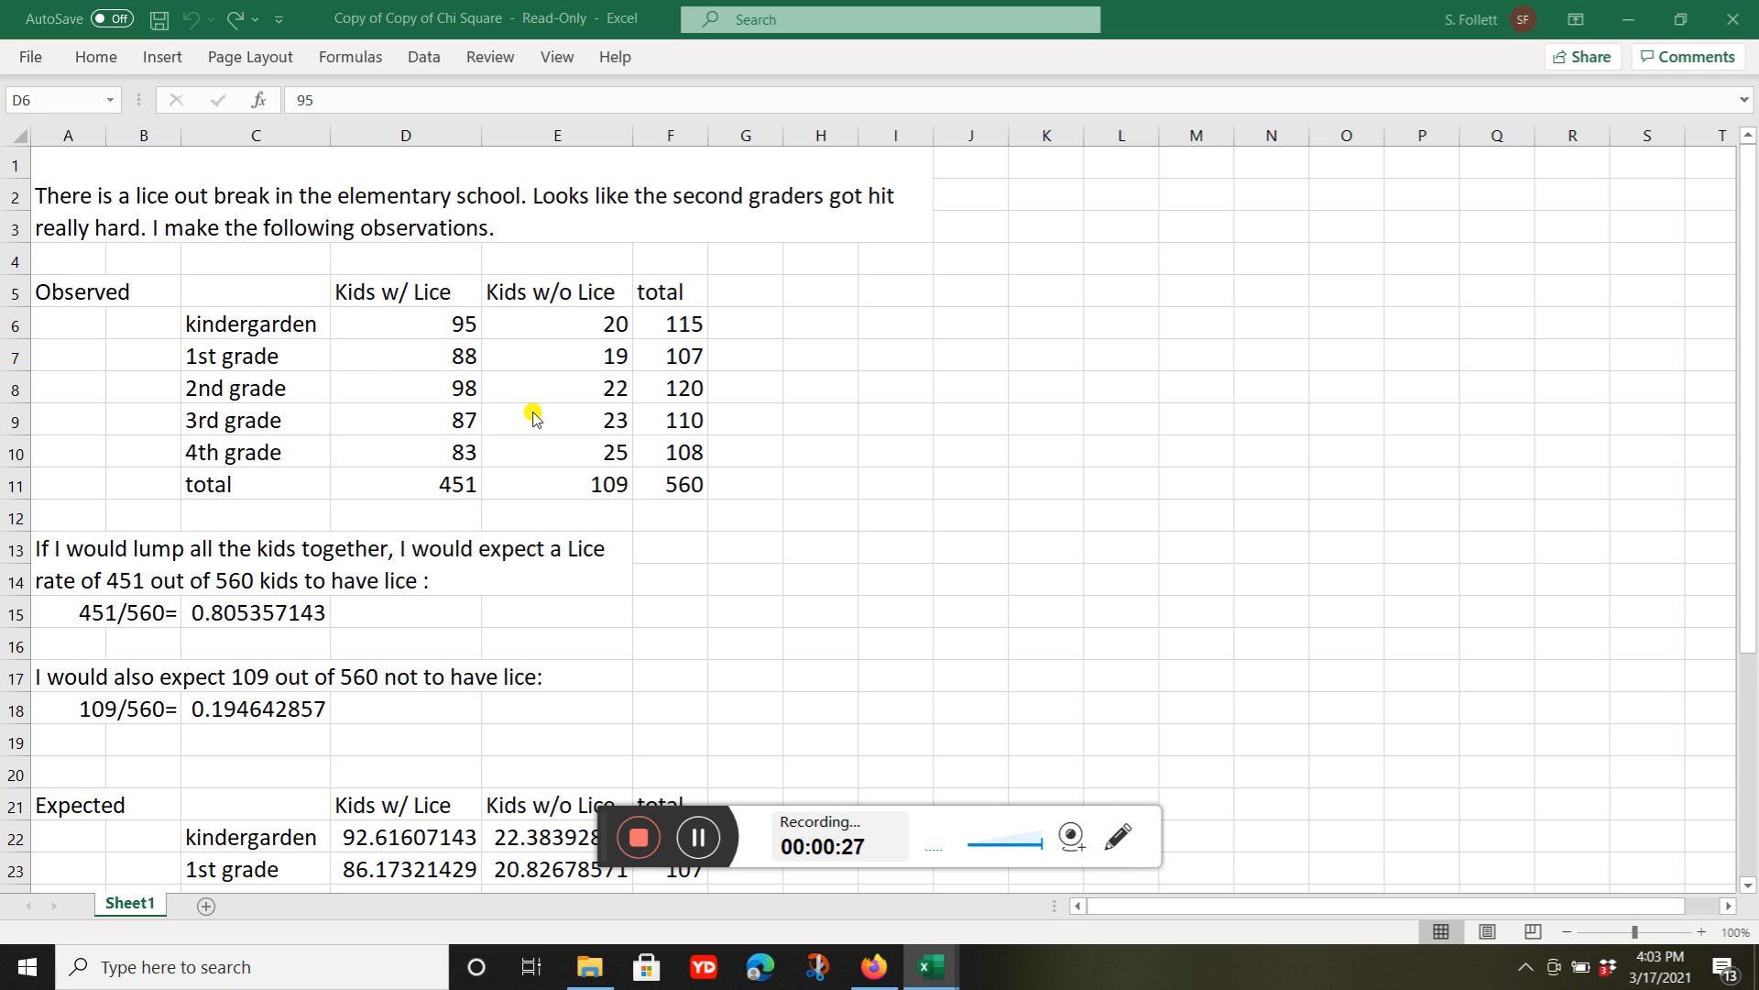
mouse_move(700, 429)
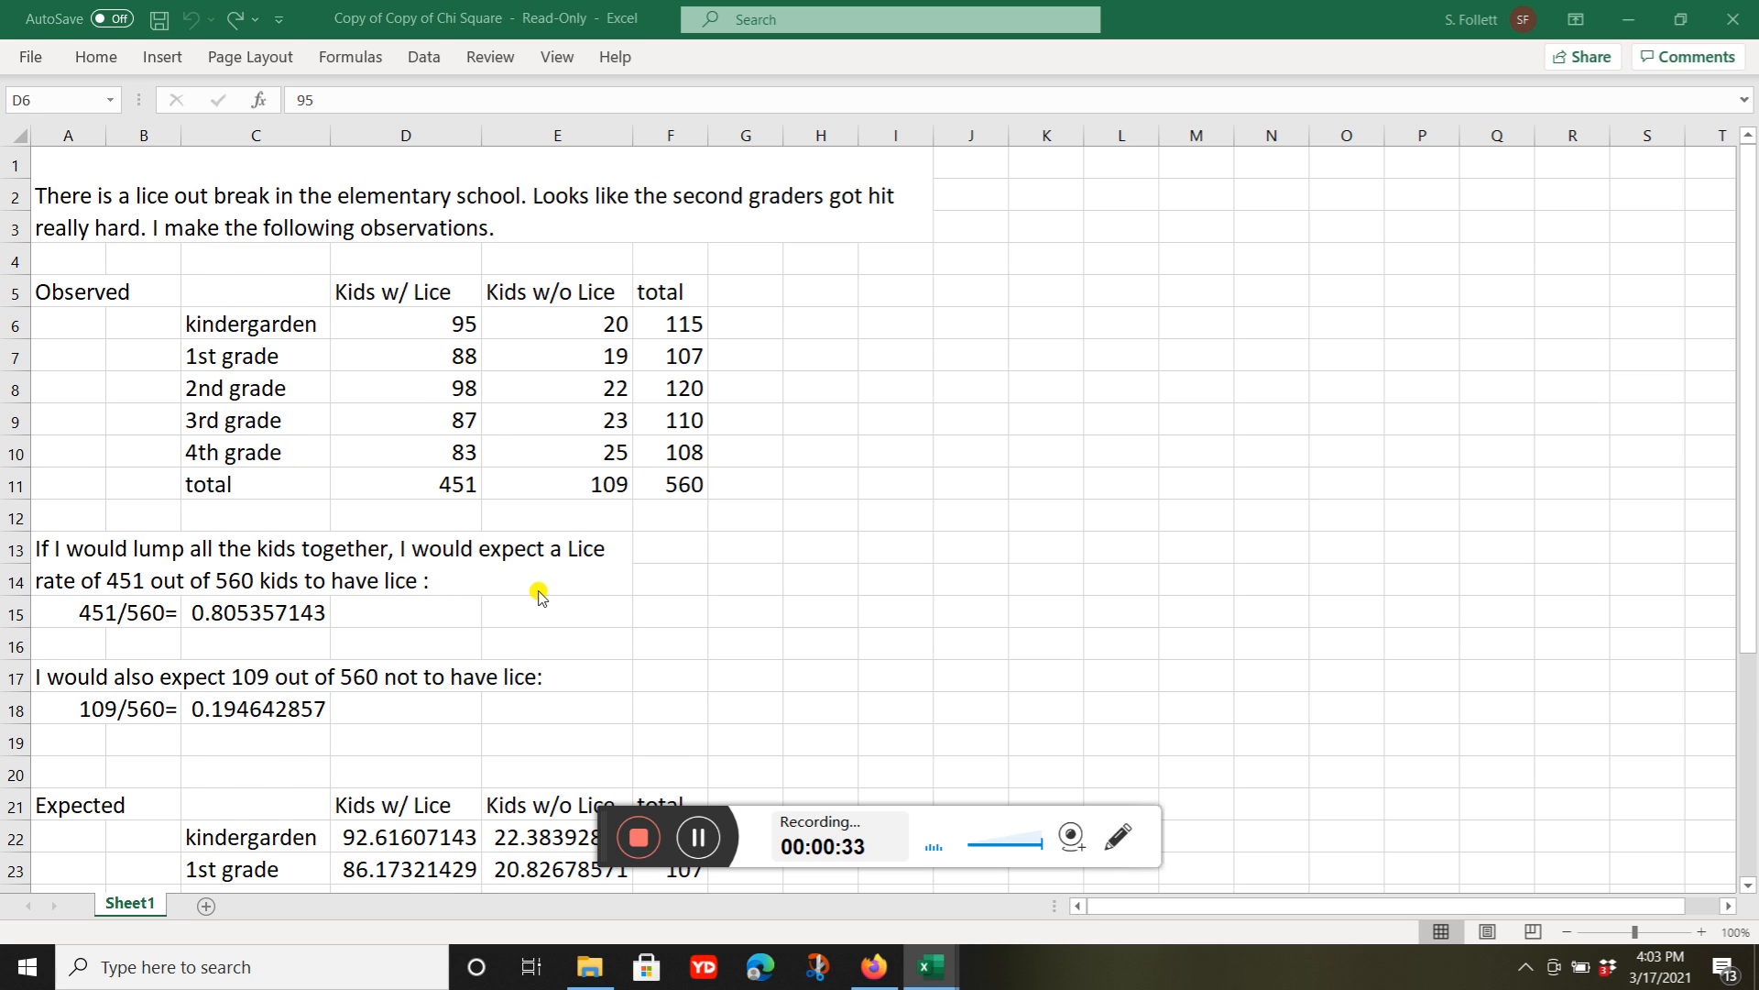
scroll(down, 3)
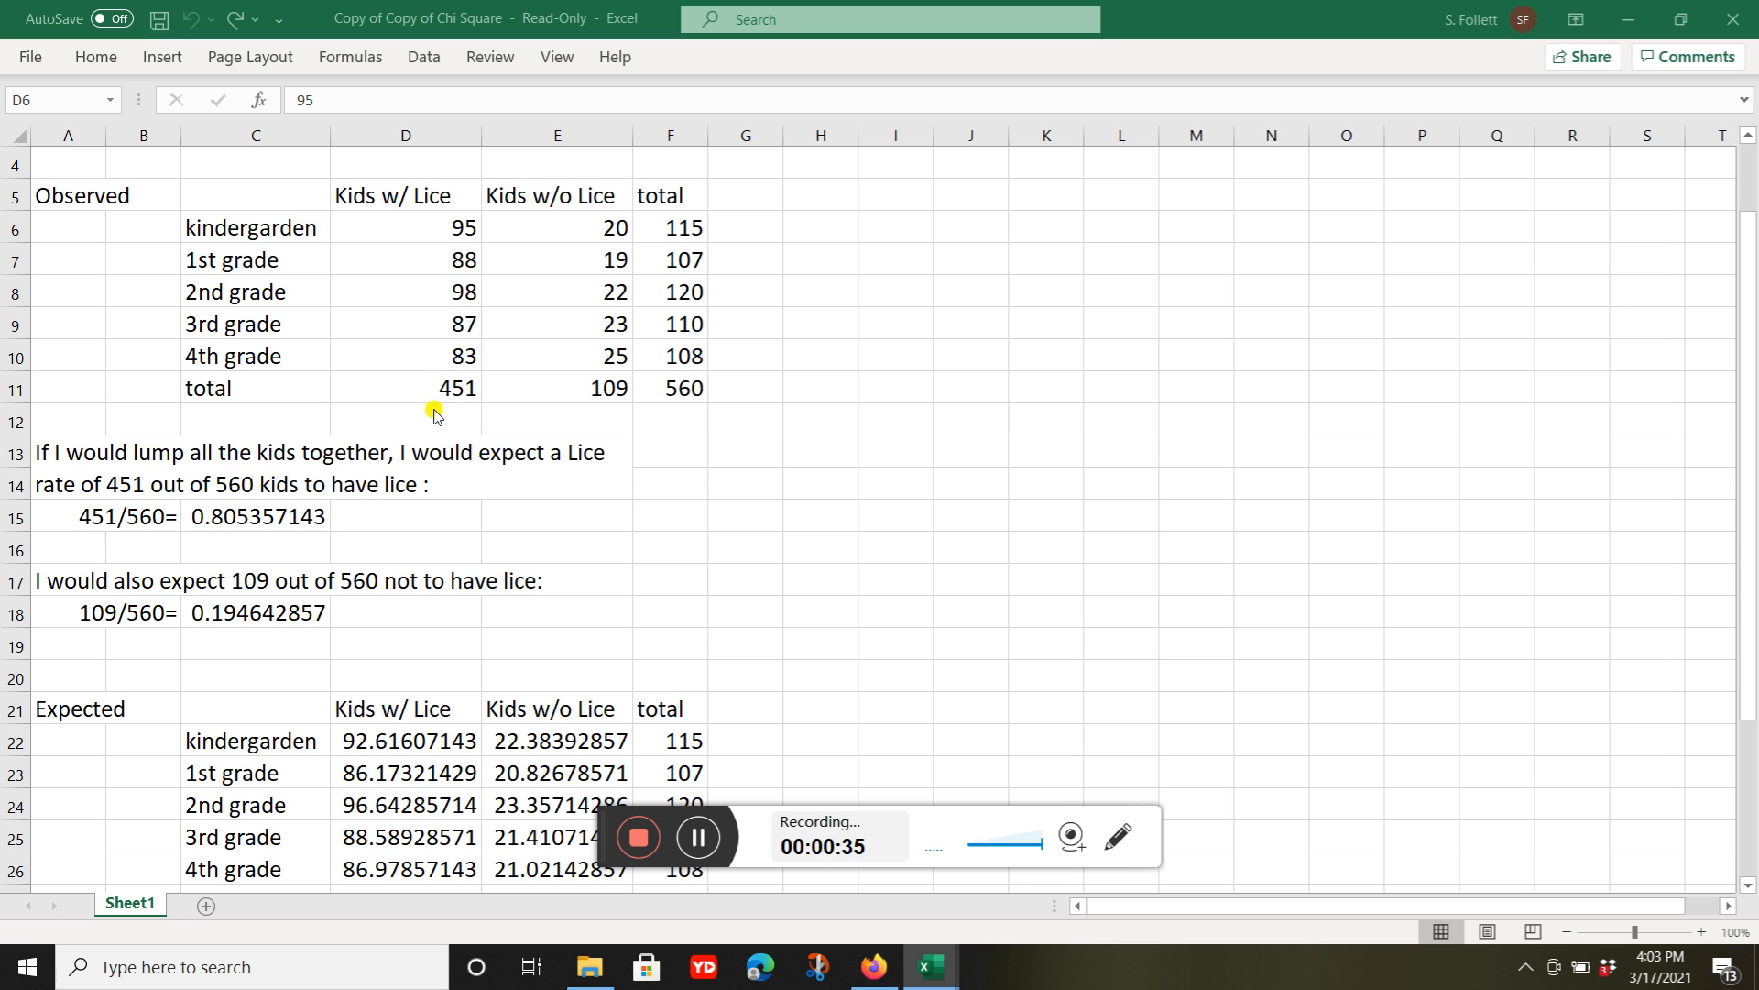
mouse_move(234, 499)
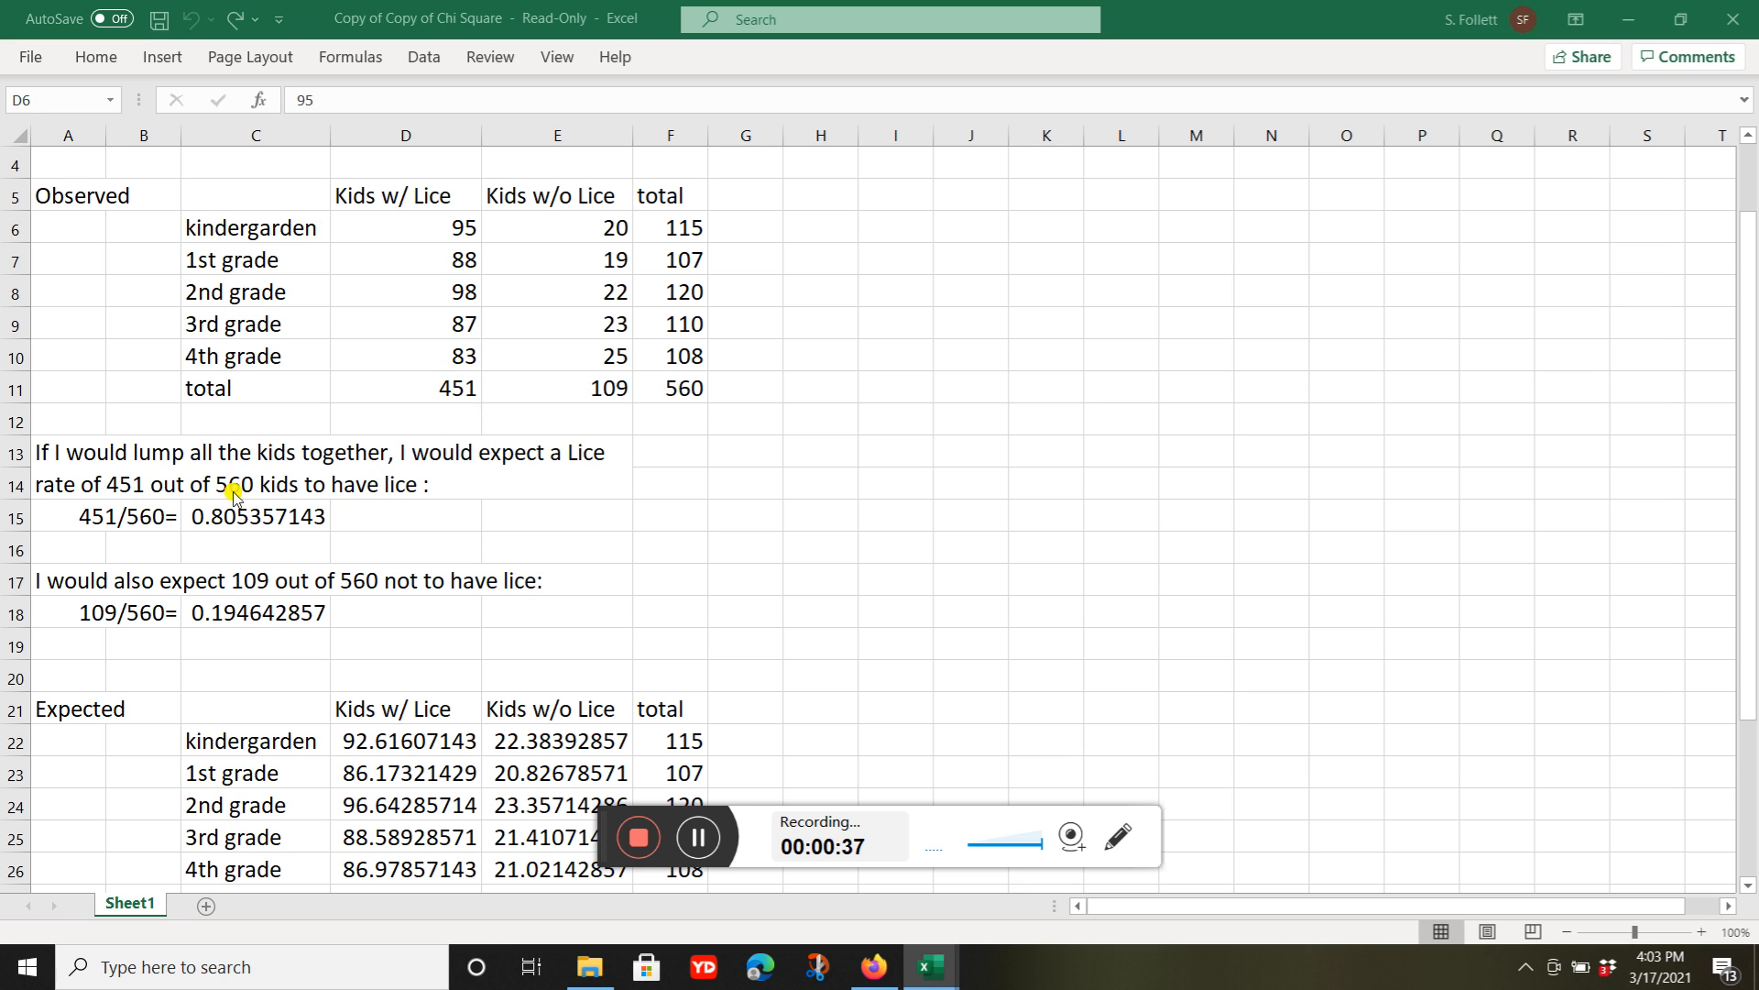
mouse_move(662, 403)
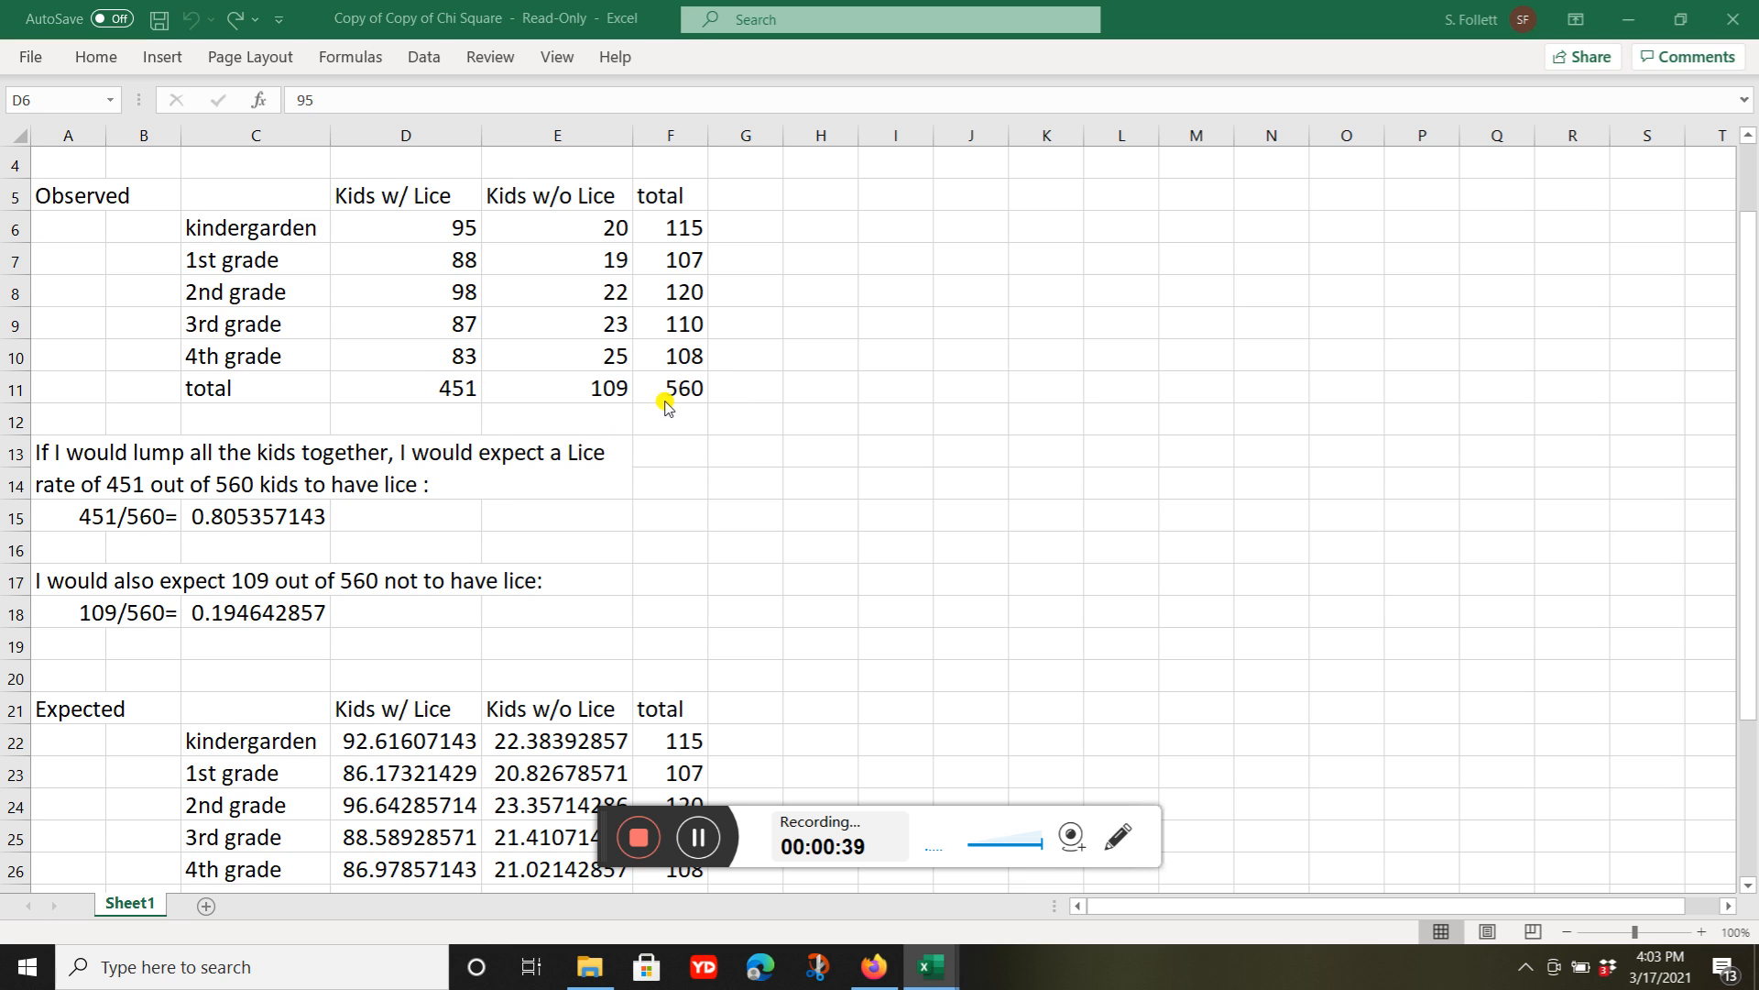
mouse_move(208, 537)
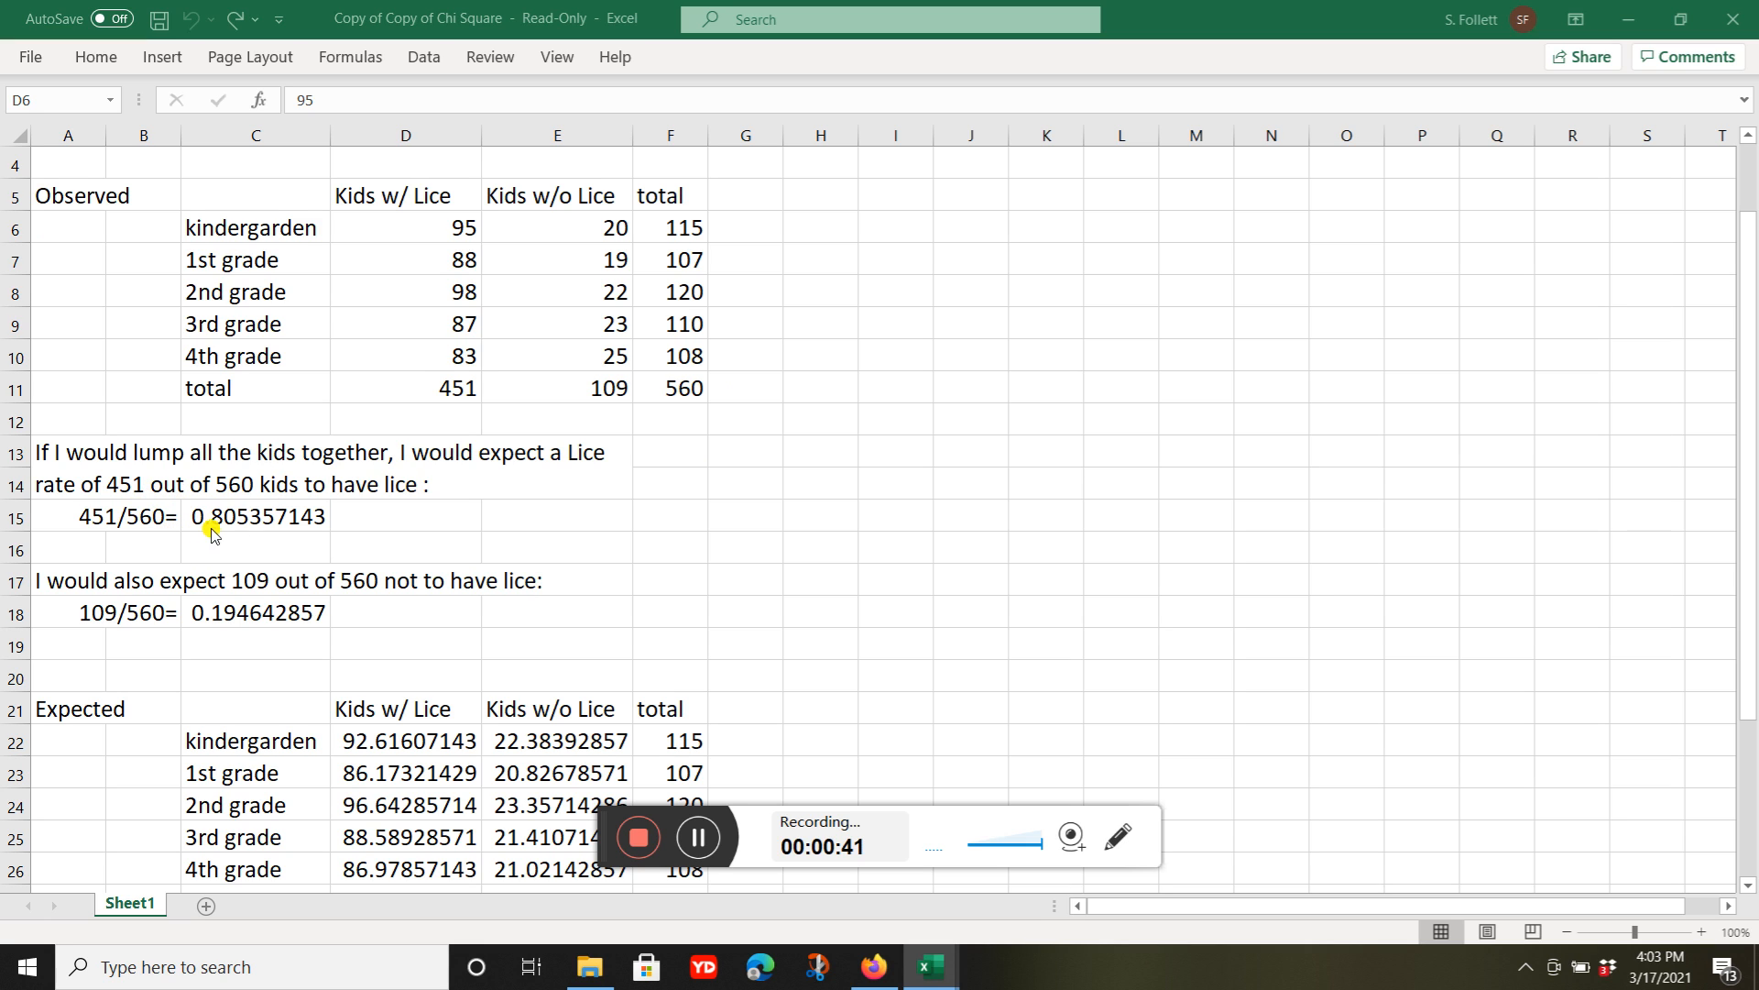
mouse_move(235, 527)
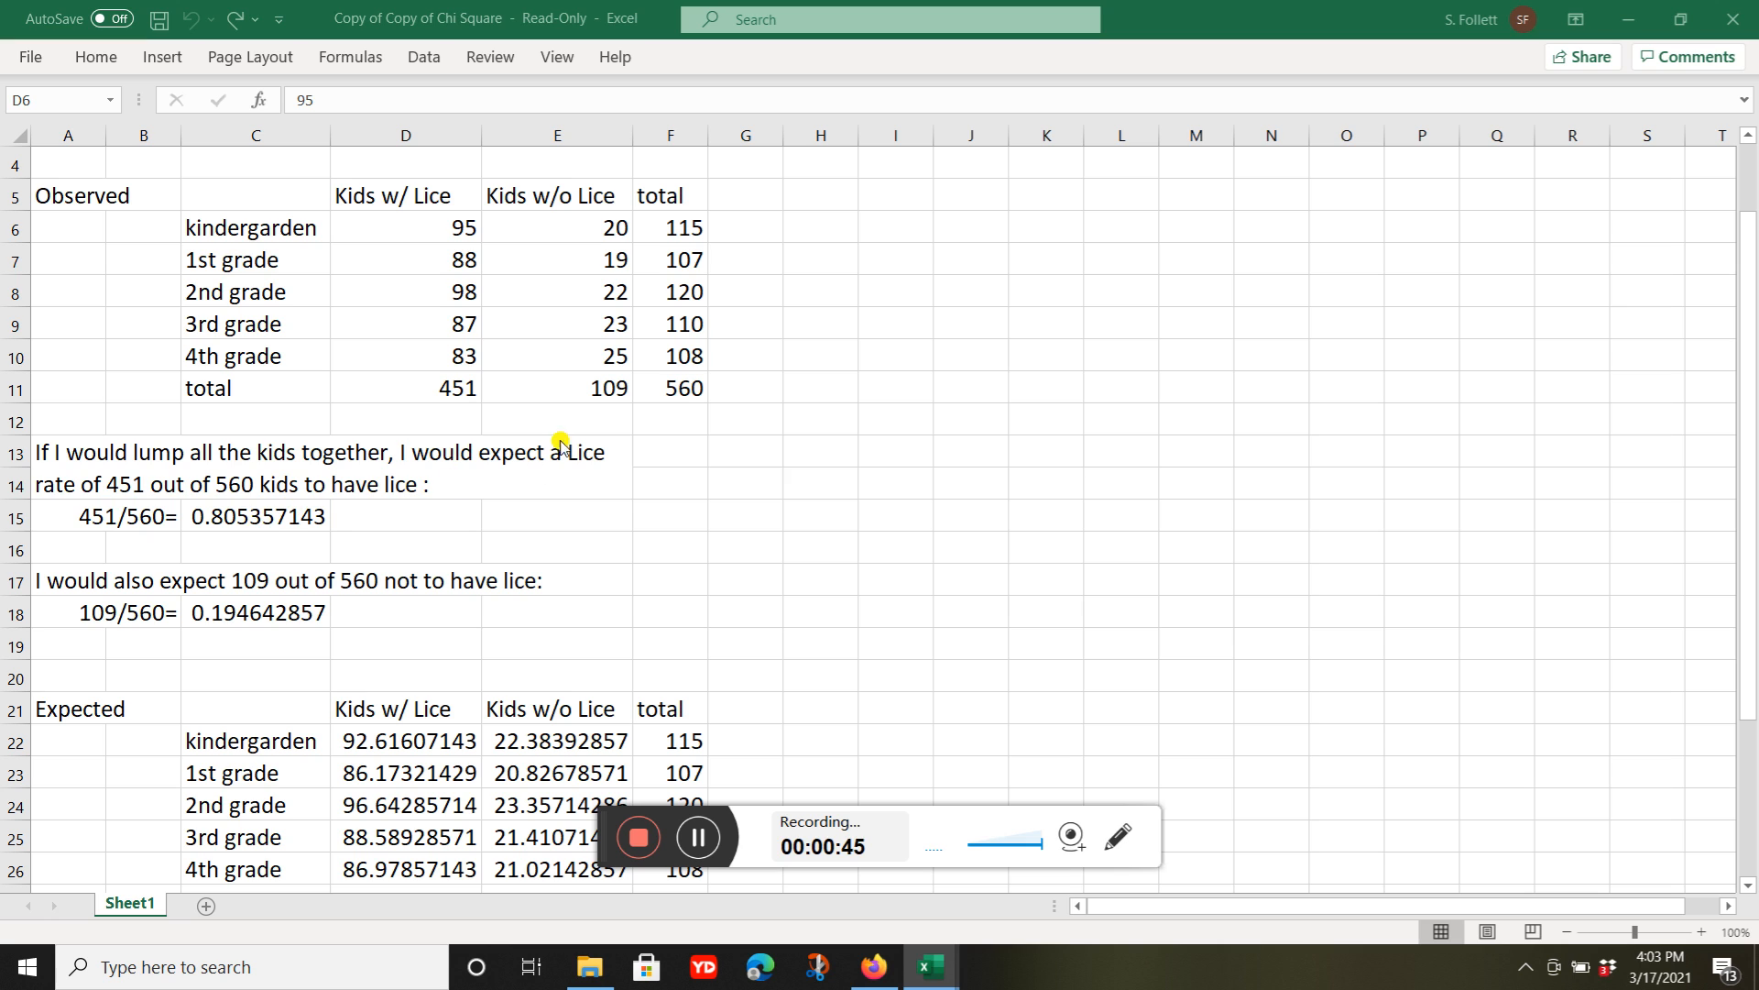
mouse_move(208, 617)
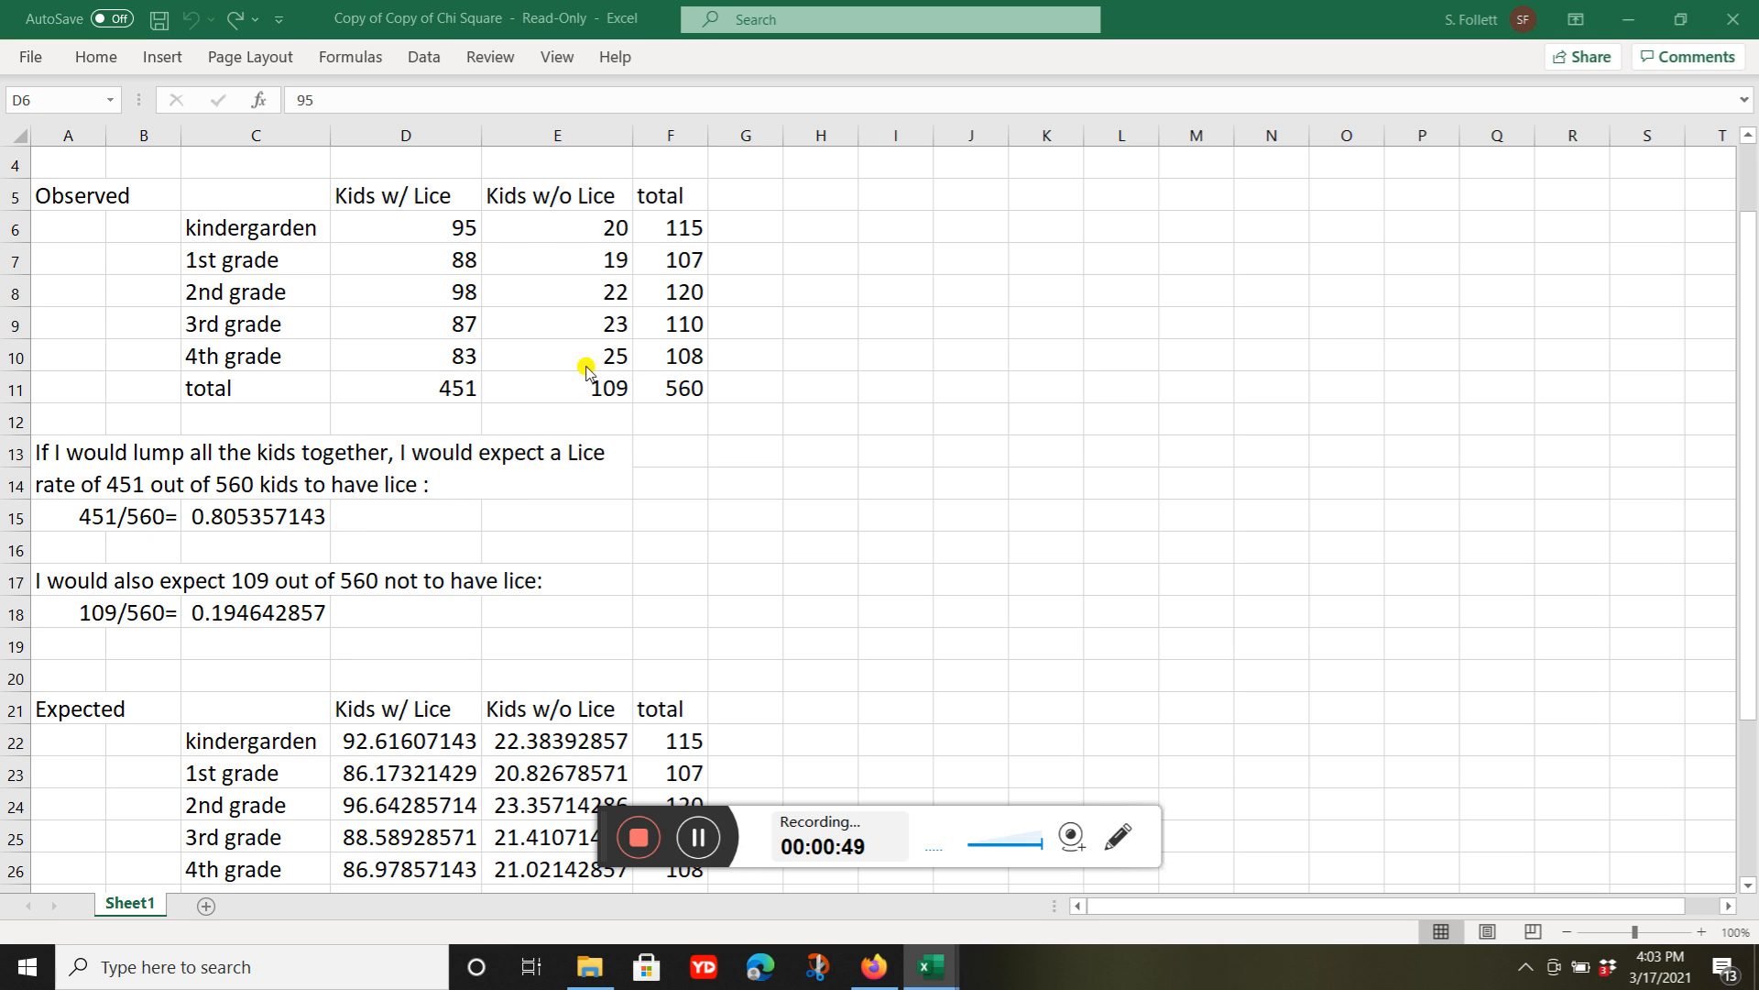
mouse_move(223, 634)
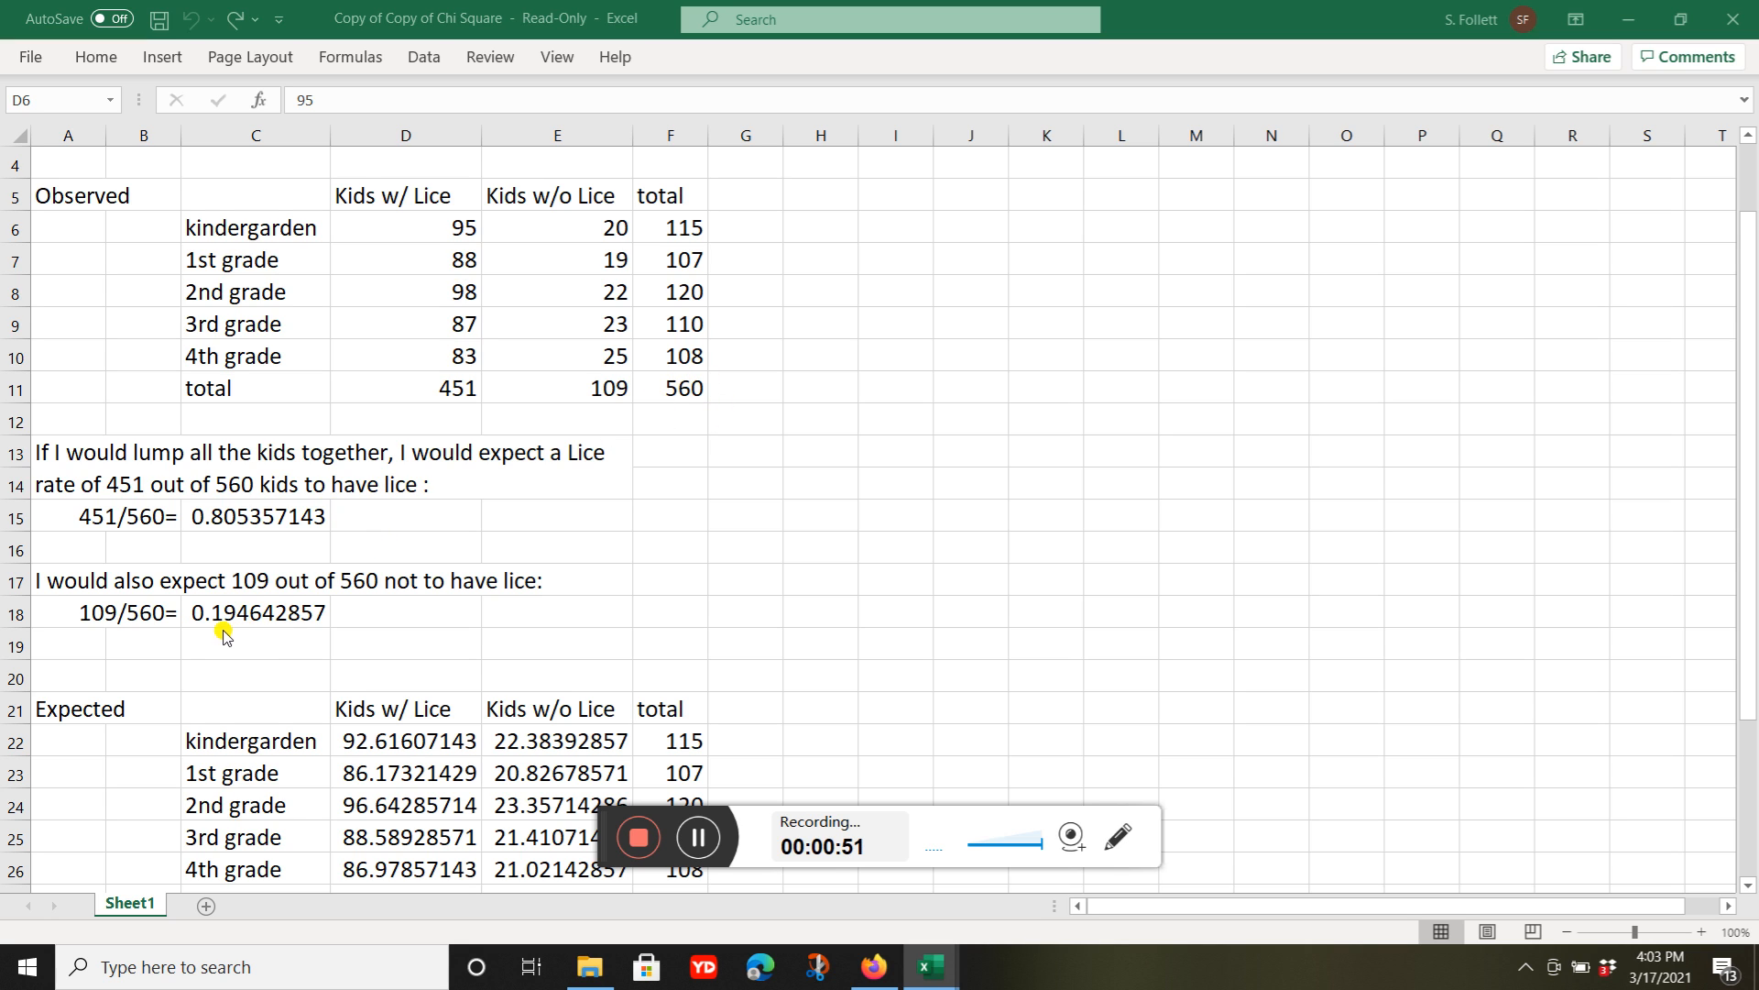
mouse_move(255, 626)
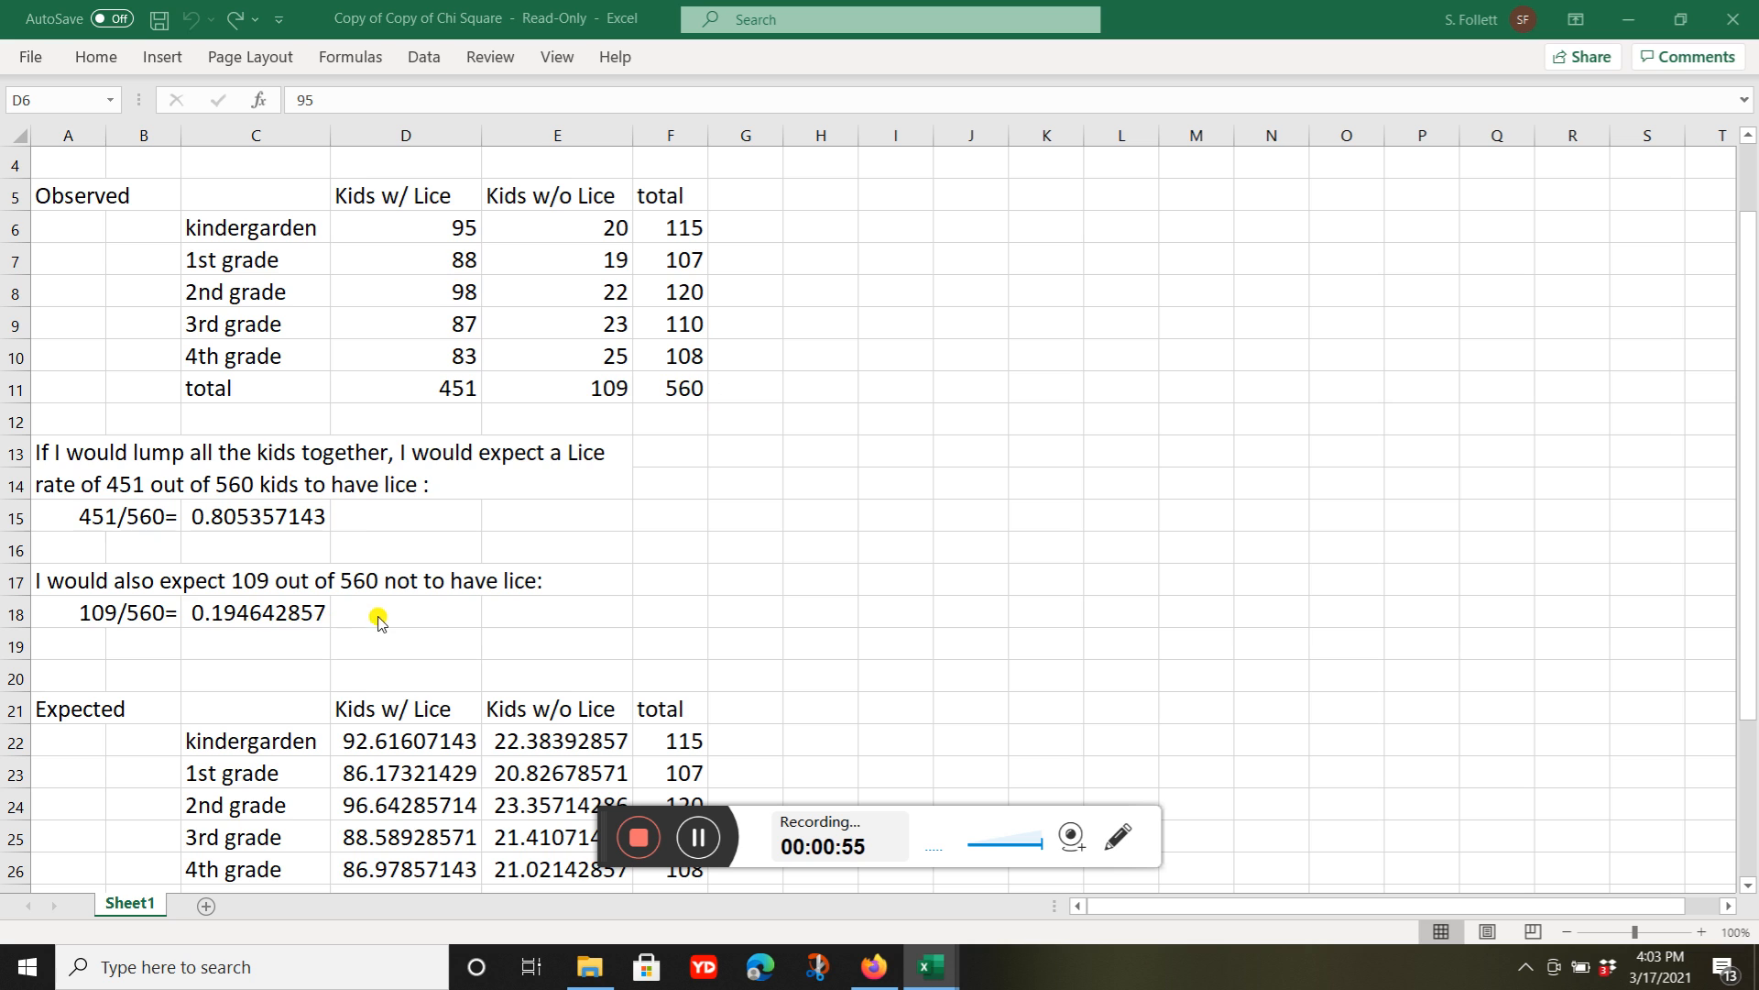
scroll(down, 3)
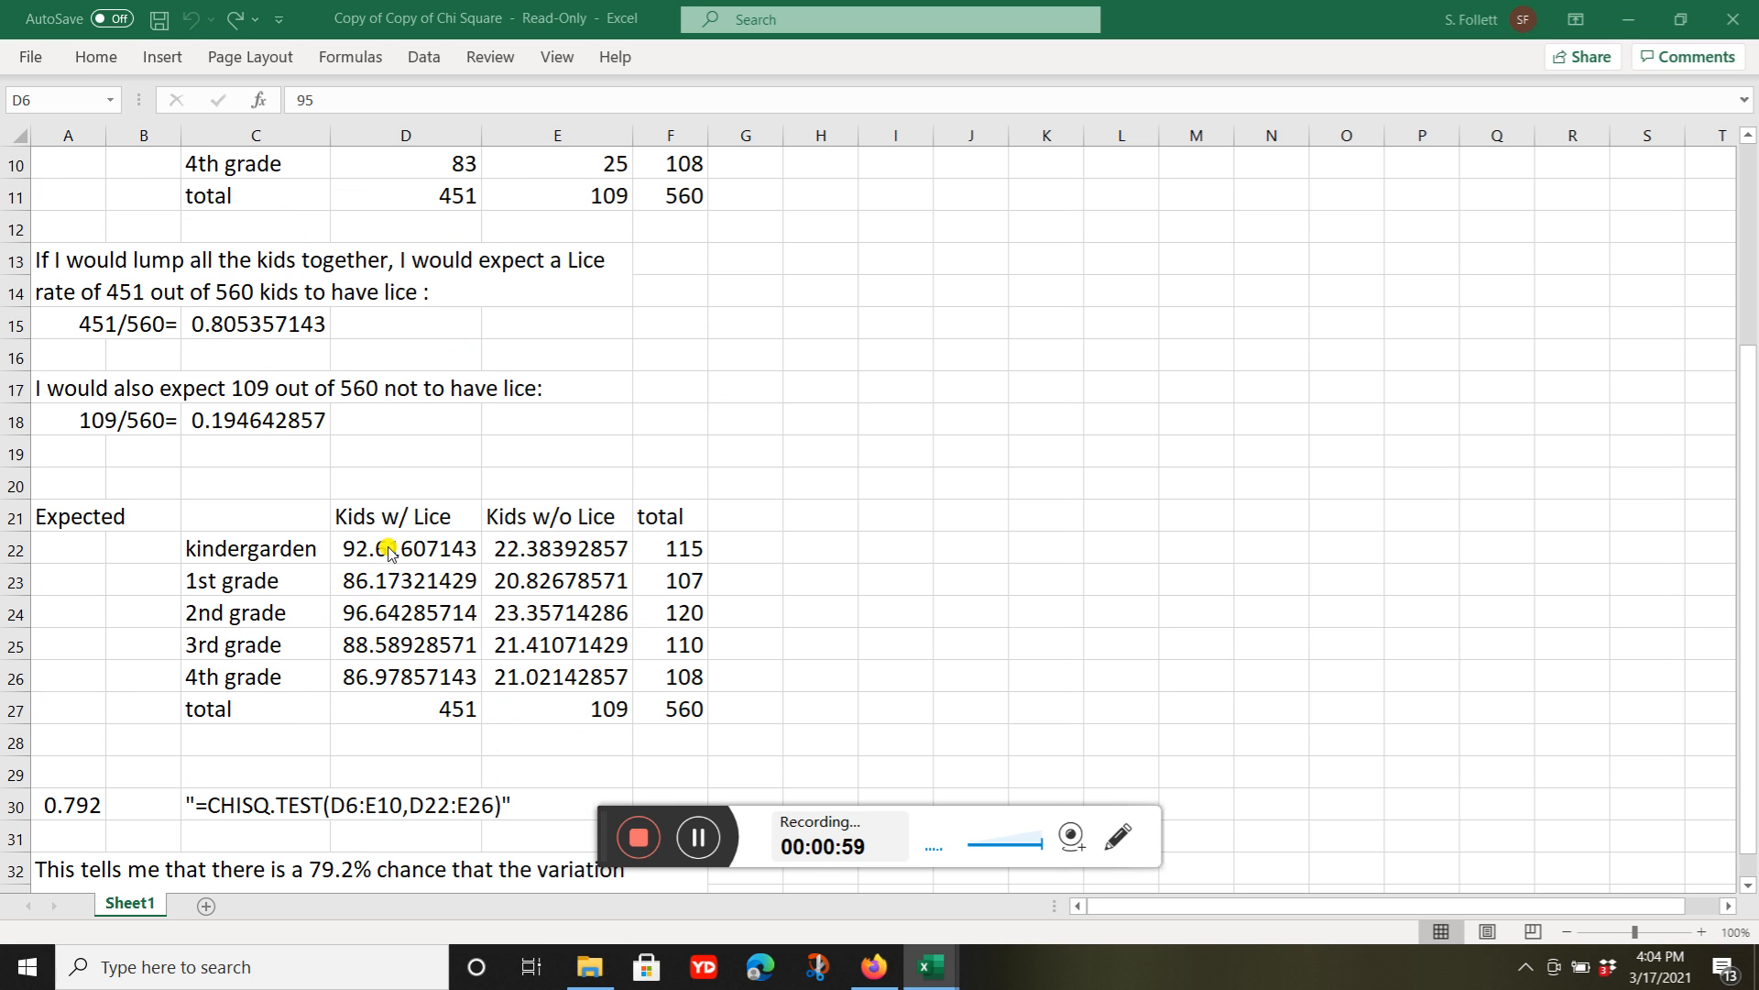
click(392, 548)
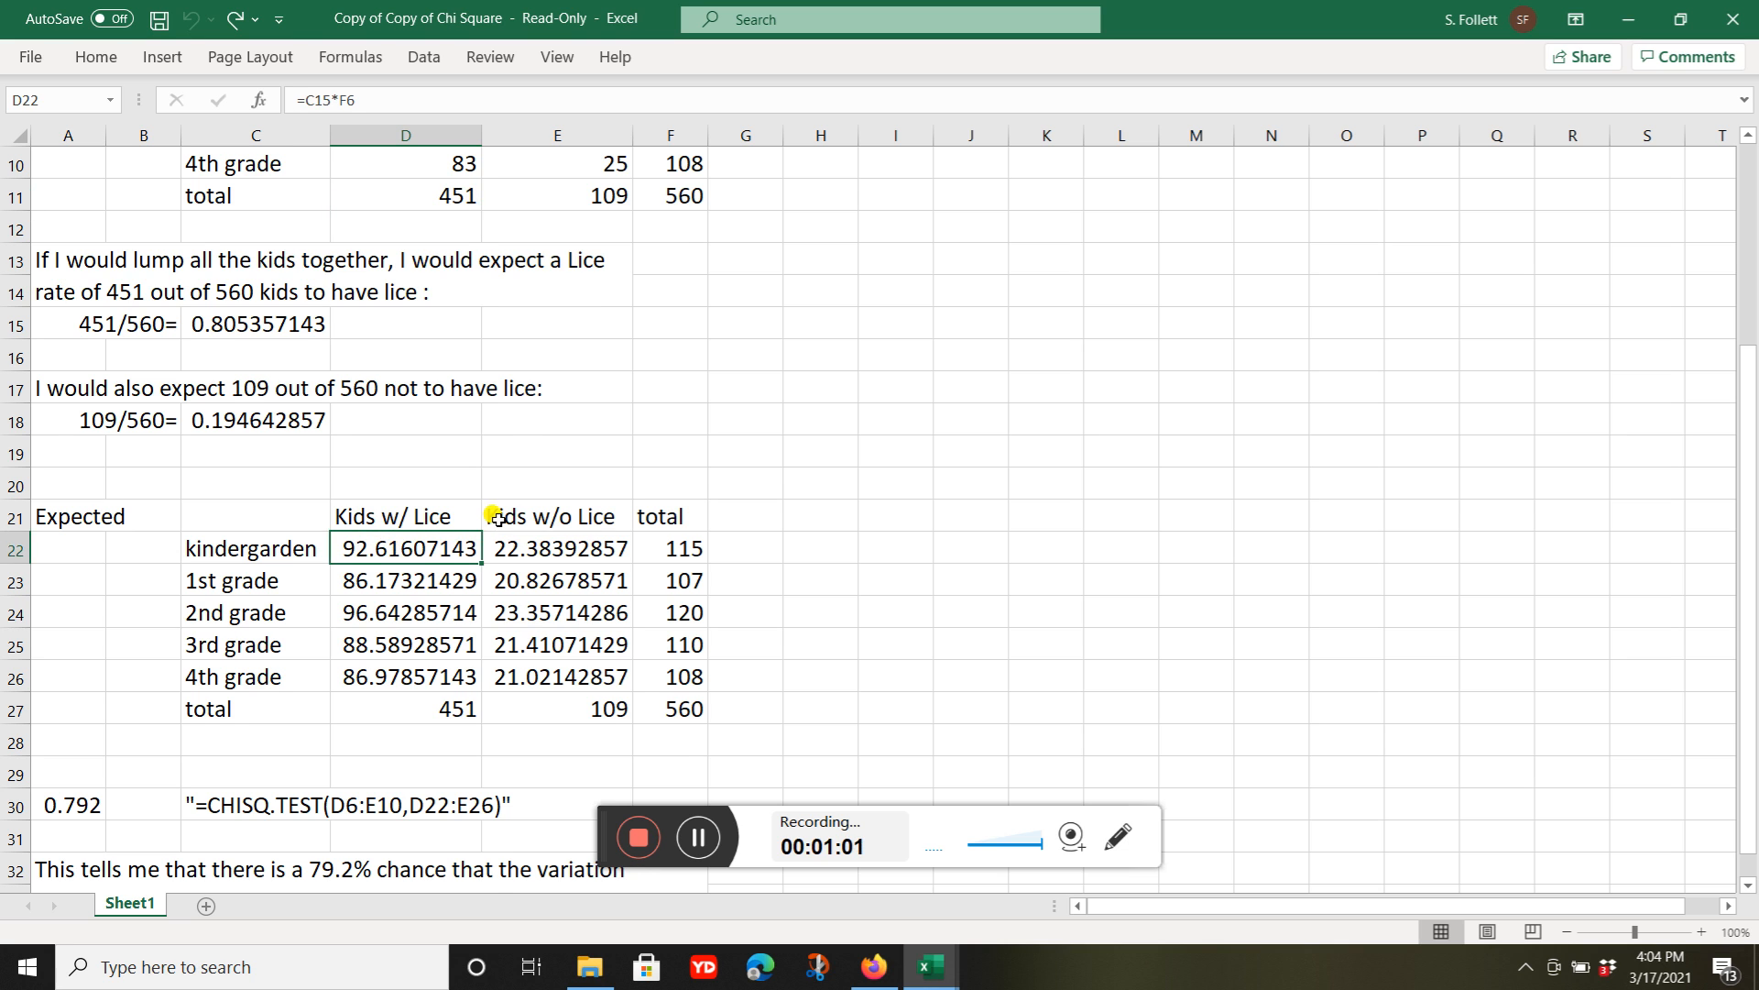
scroll(up, 3)
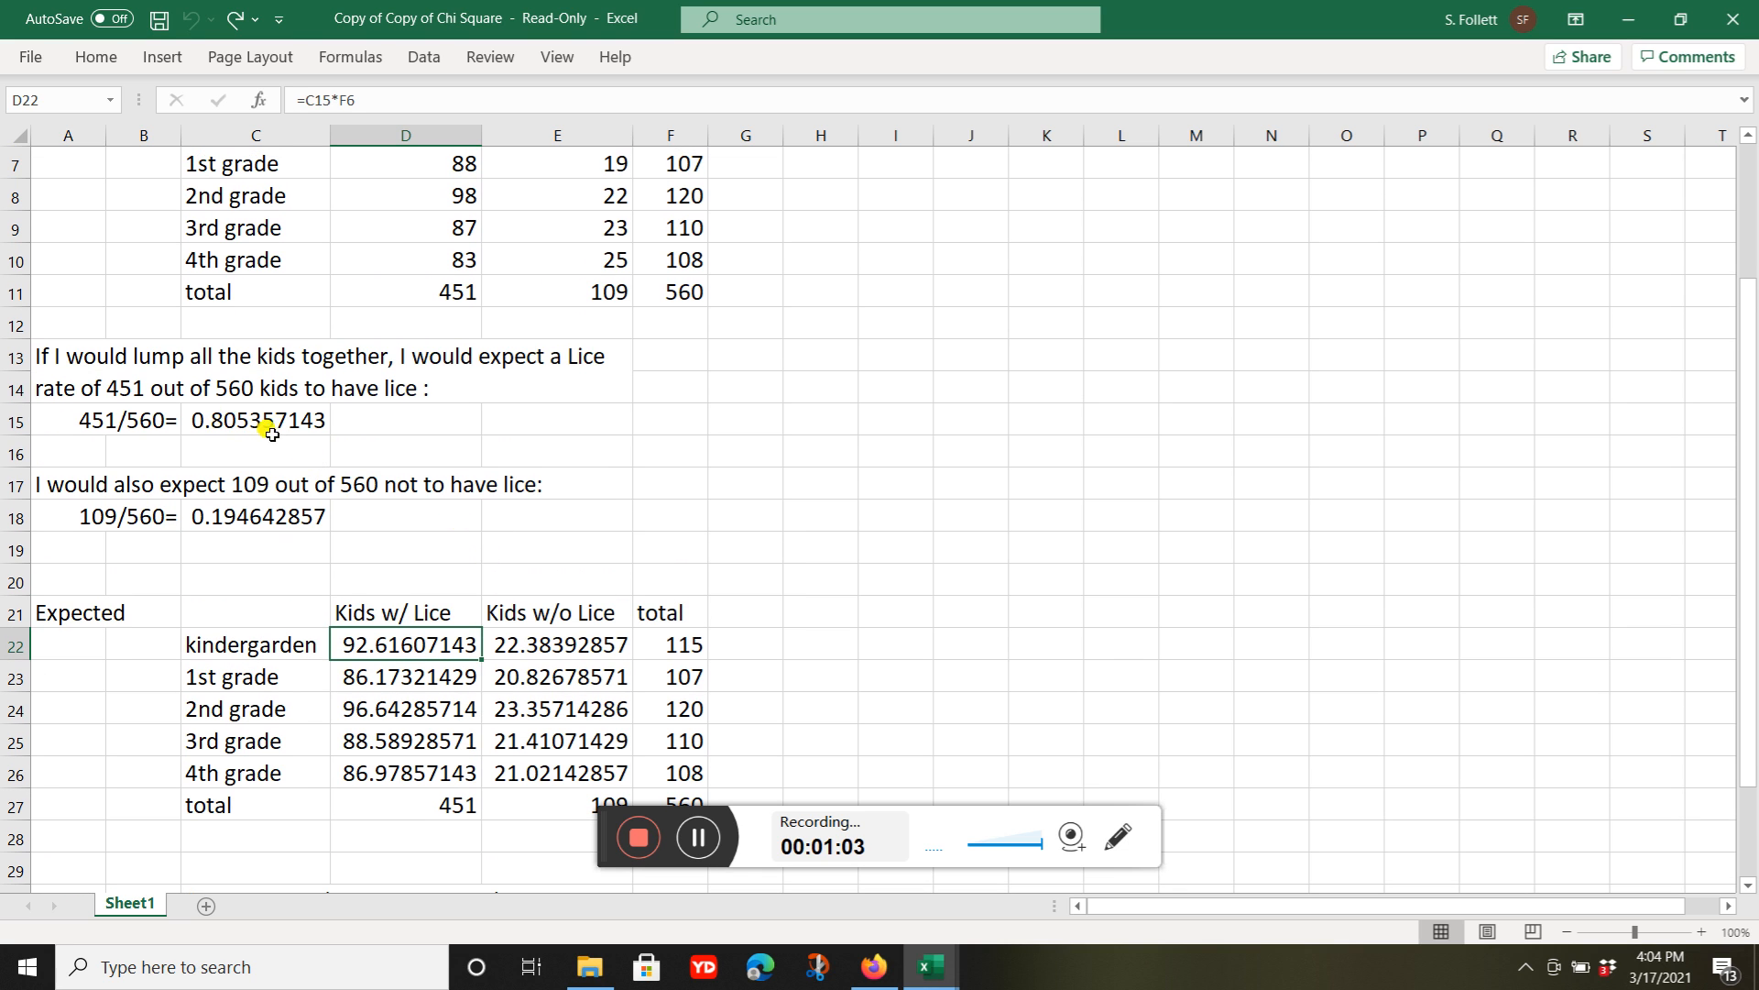
mouse_move(264, 425)
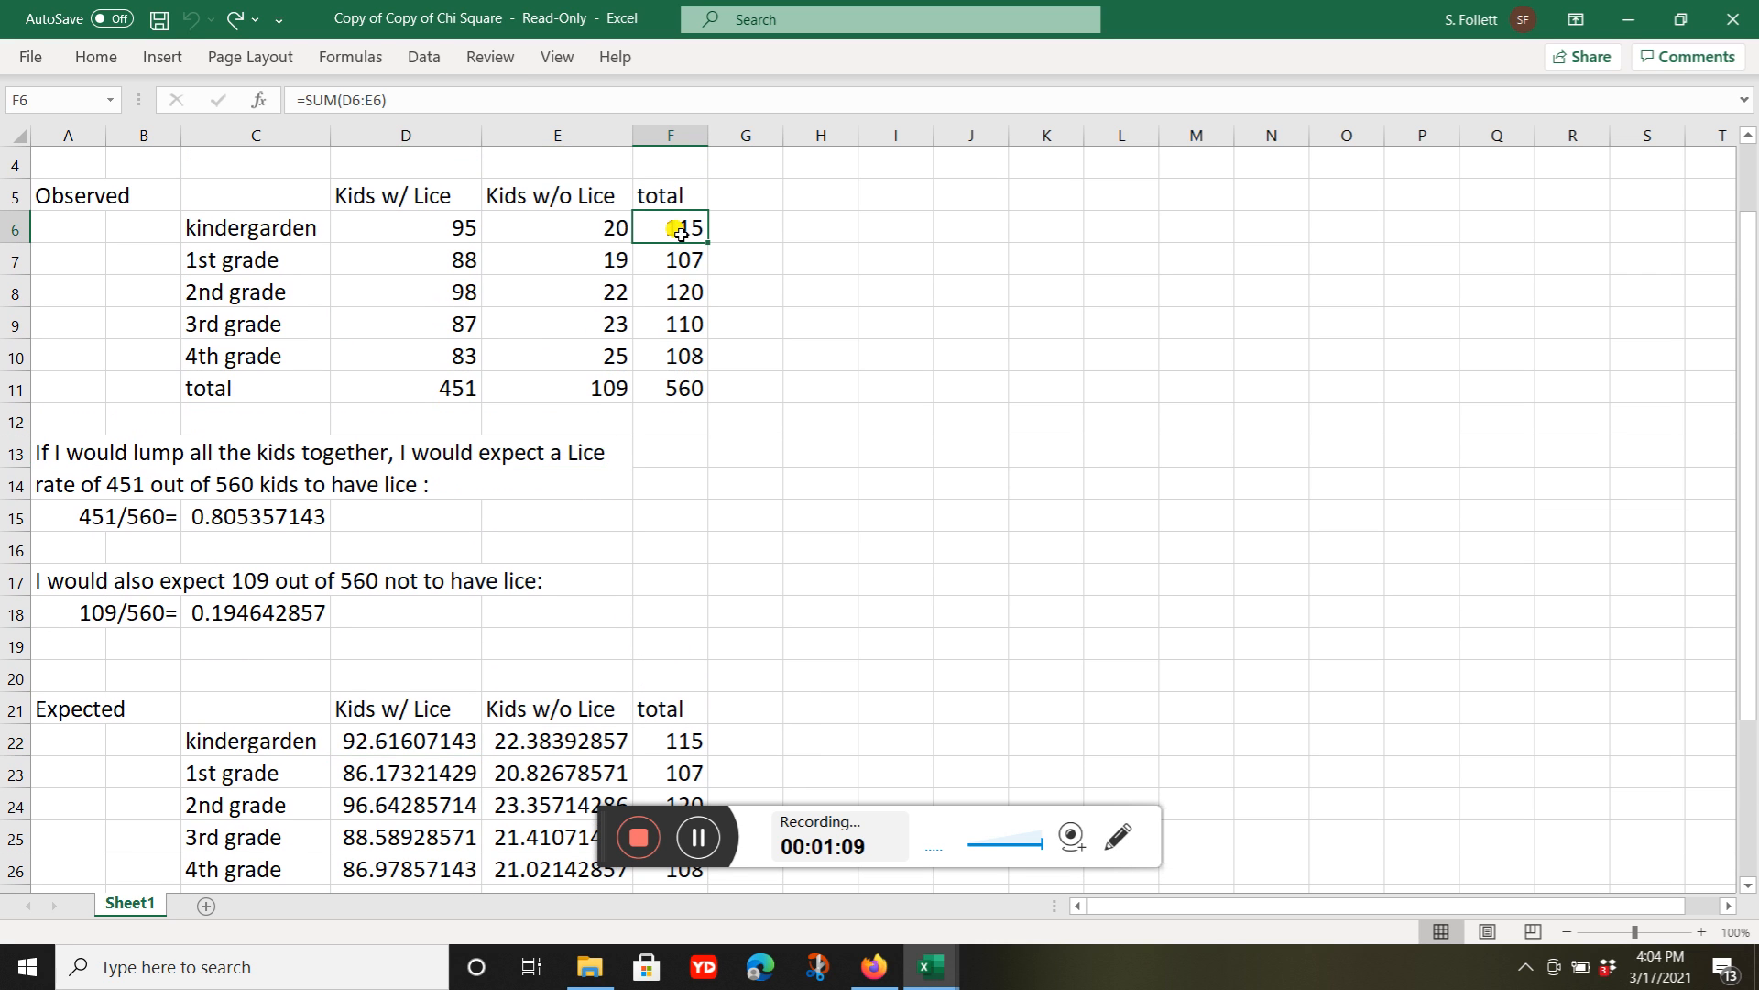
mouse_move(781, 367)
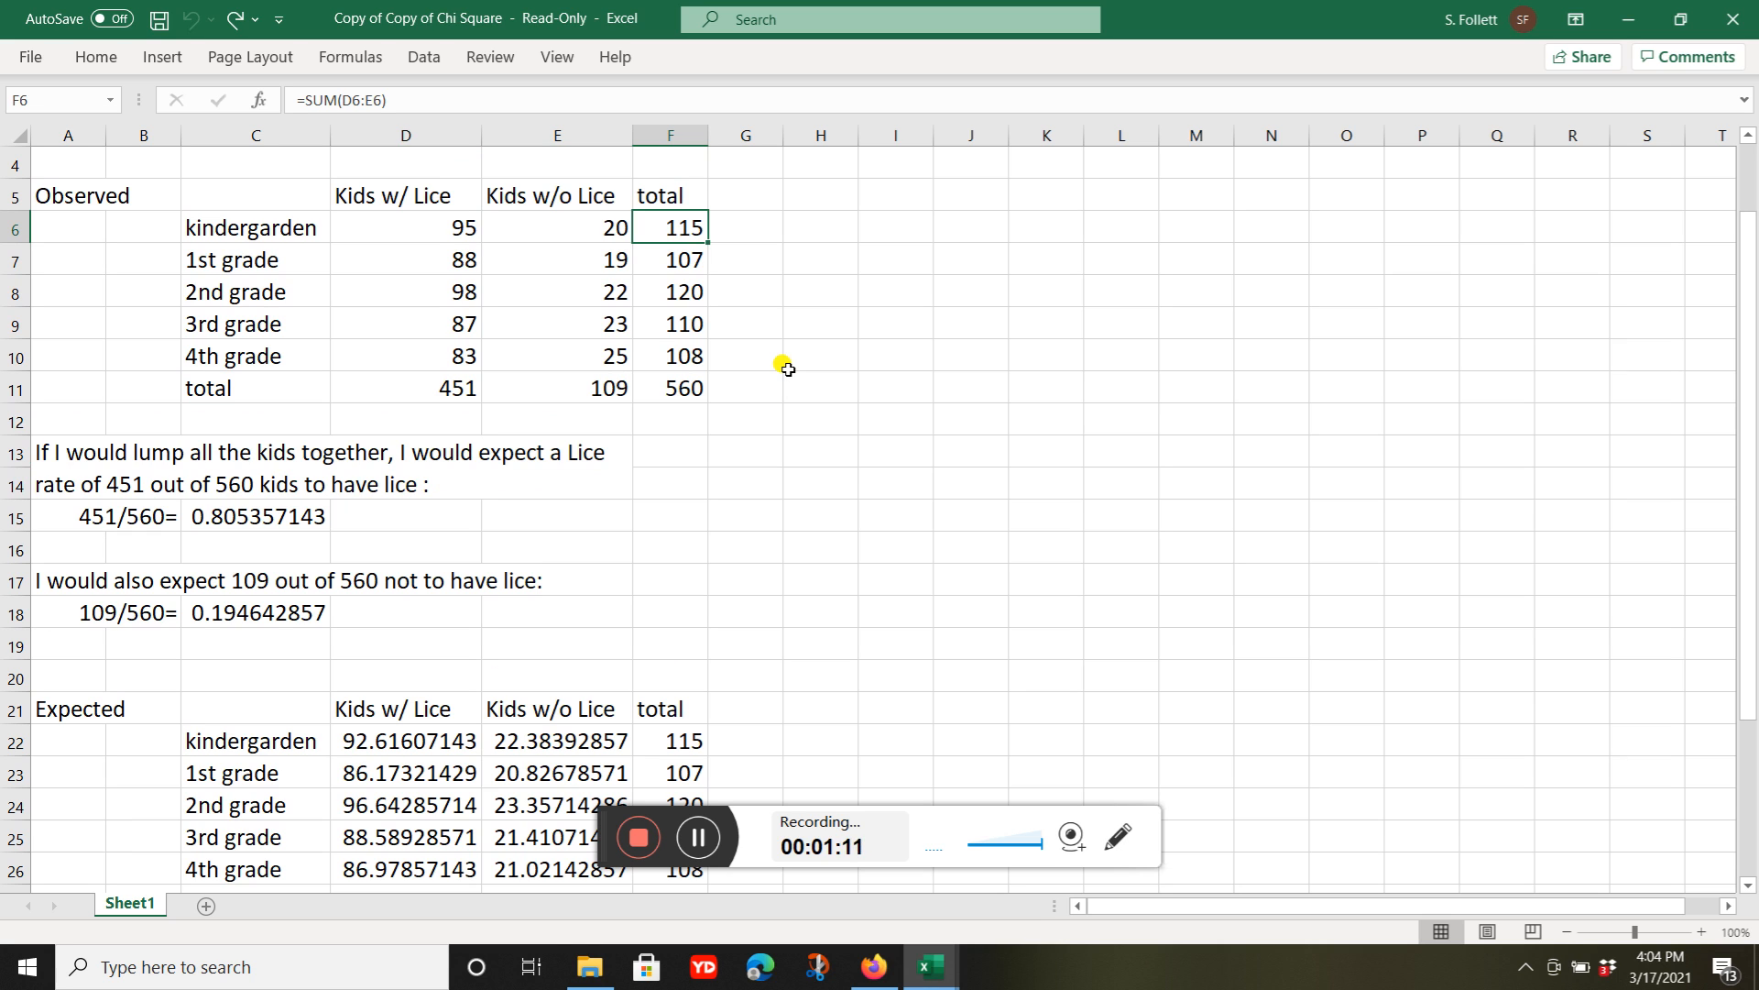
scroll(down, 3)
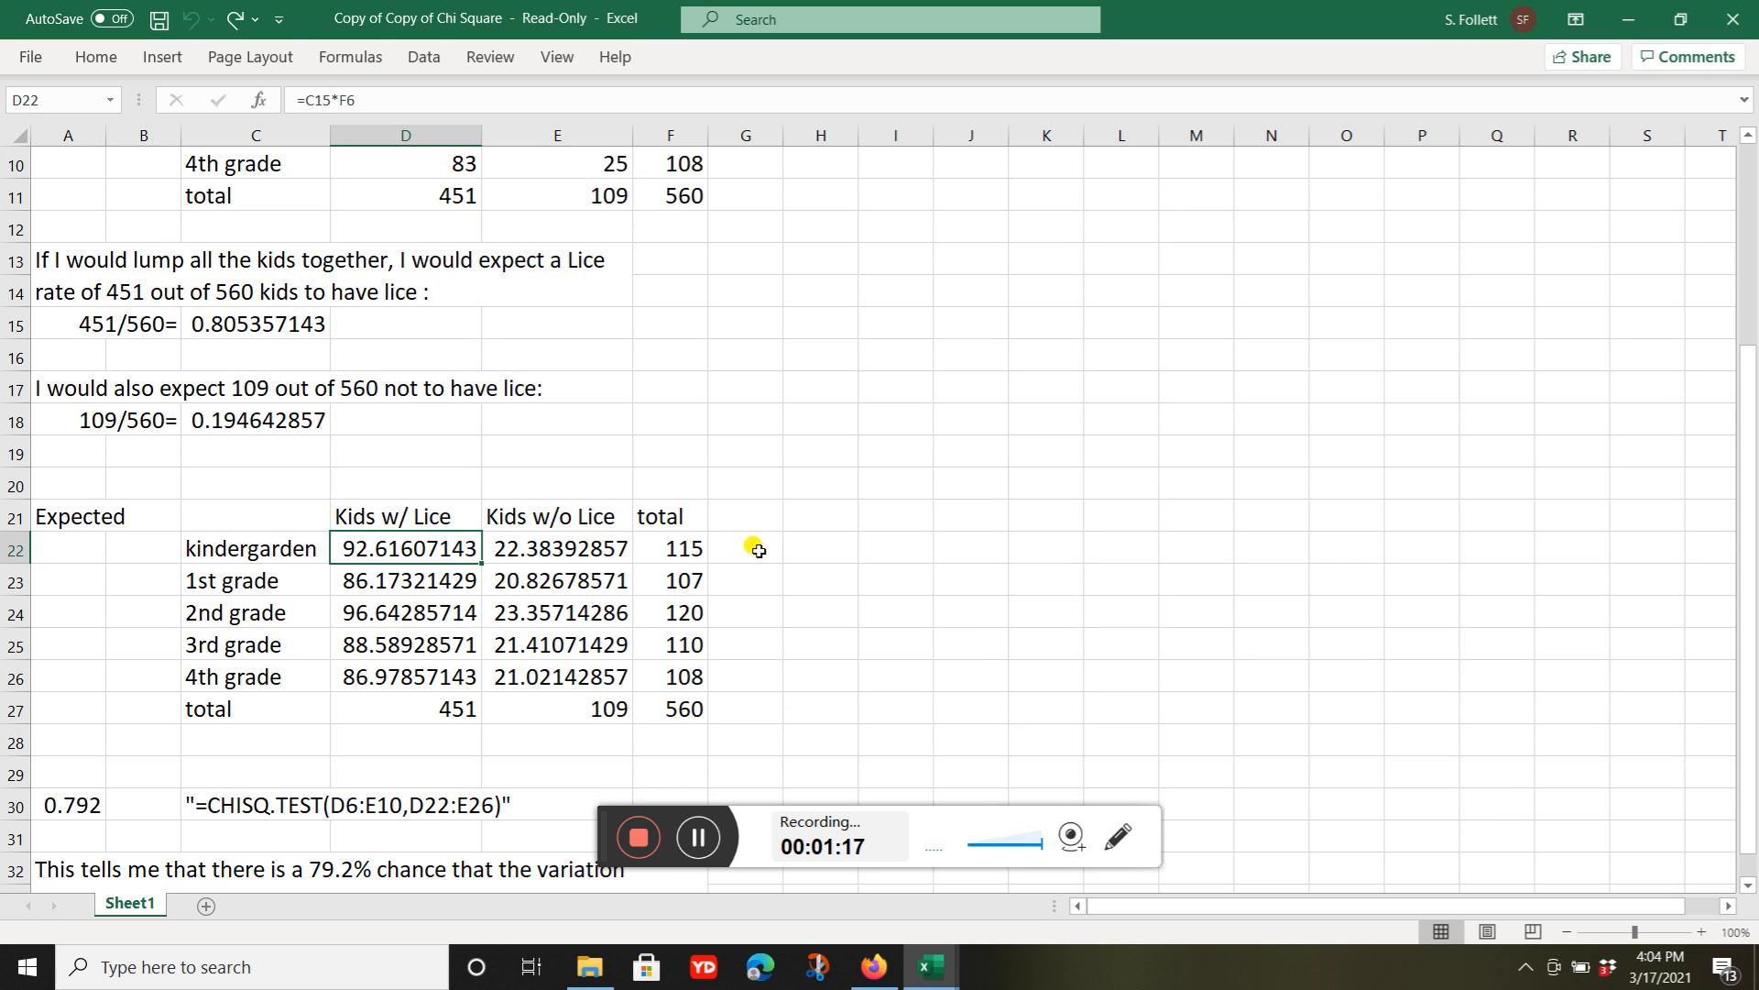
mouse_move(755, 543)
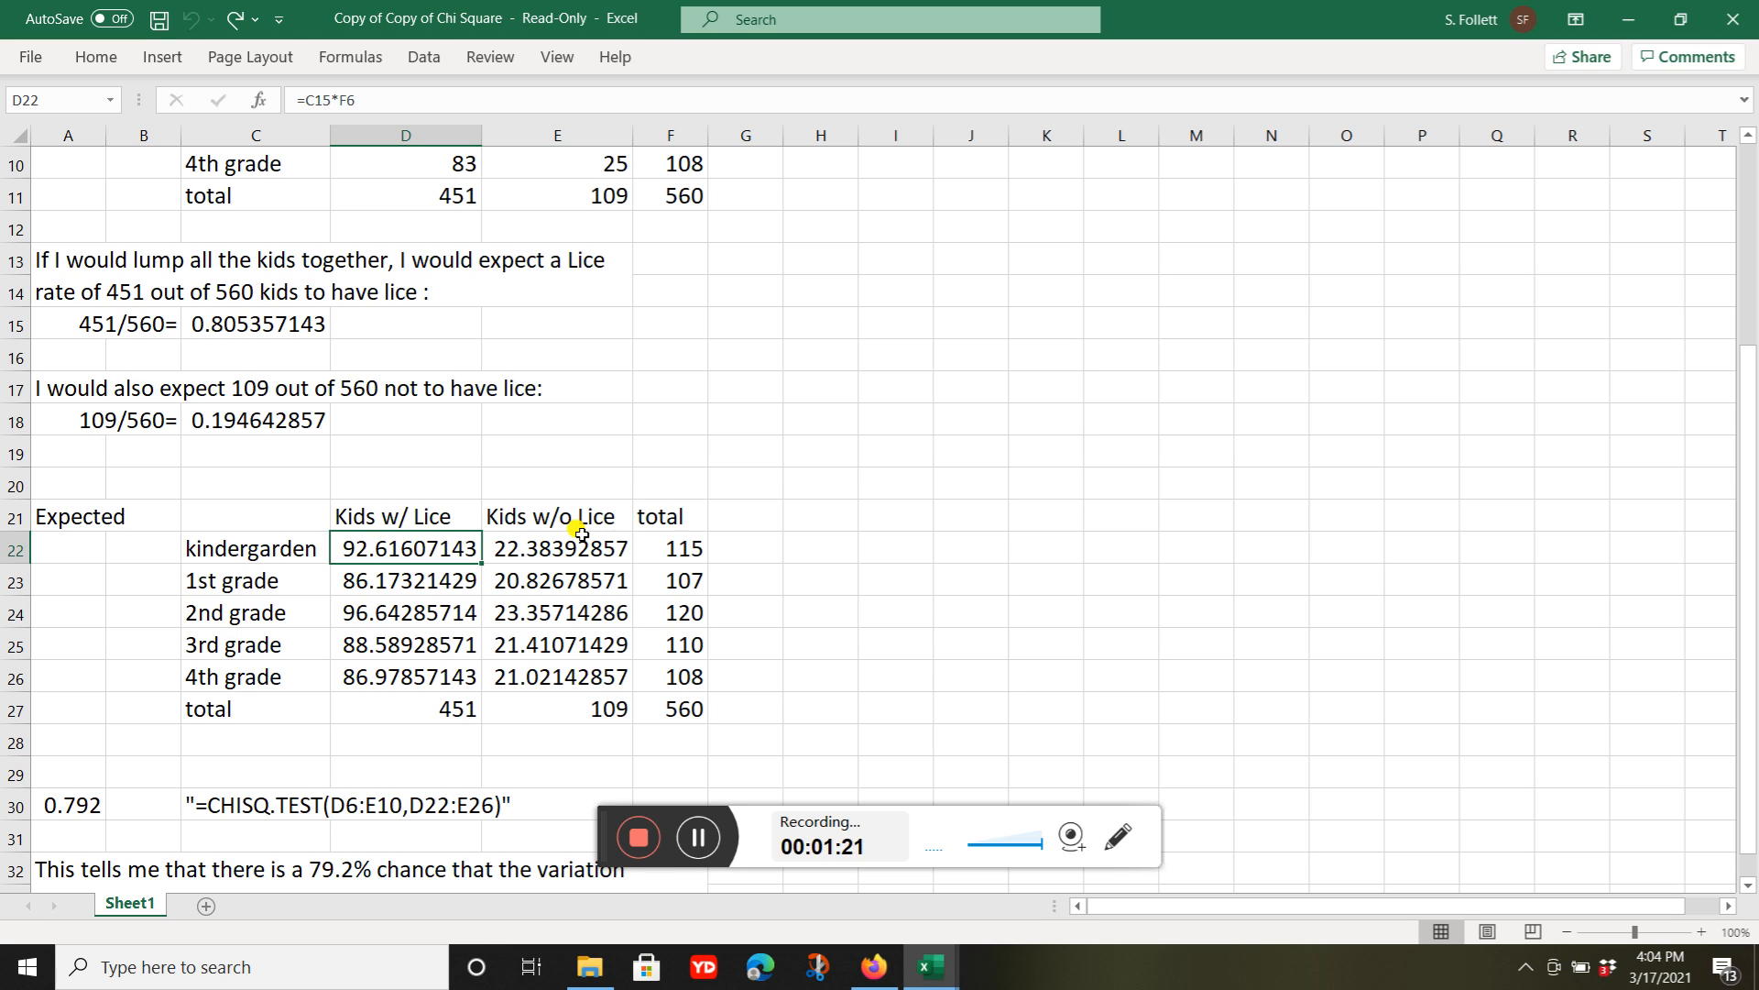
click(556, 548)
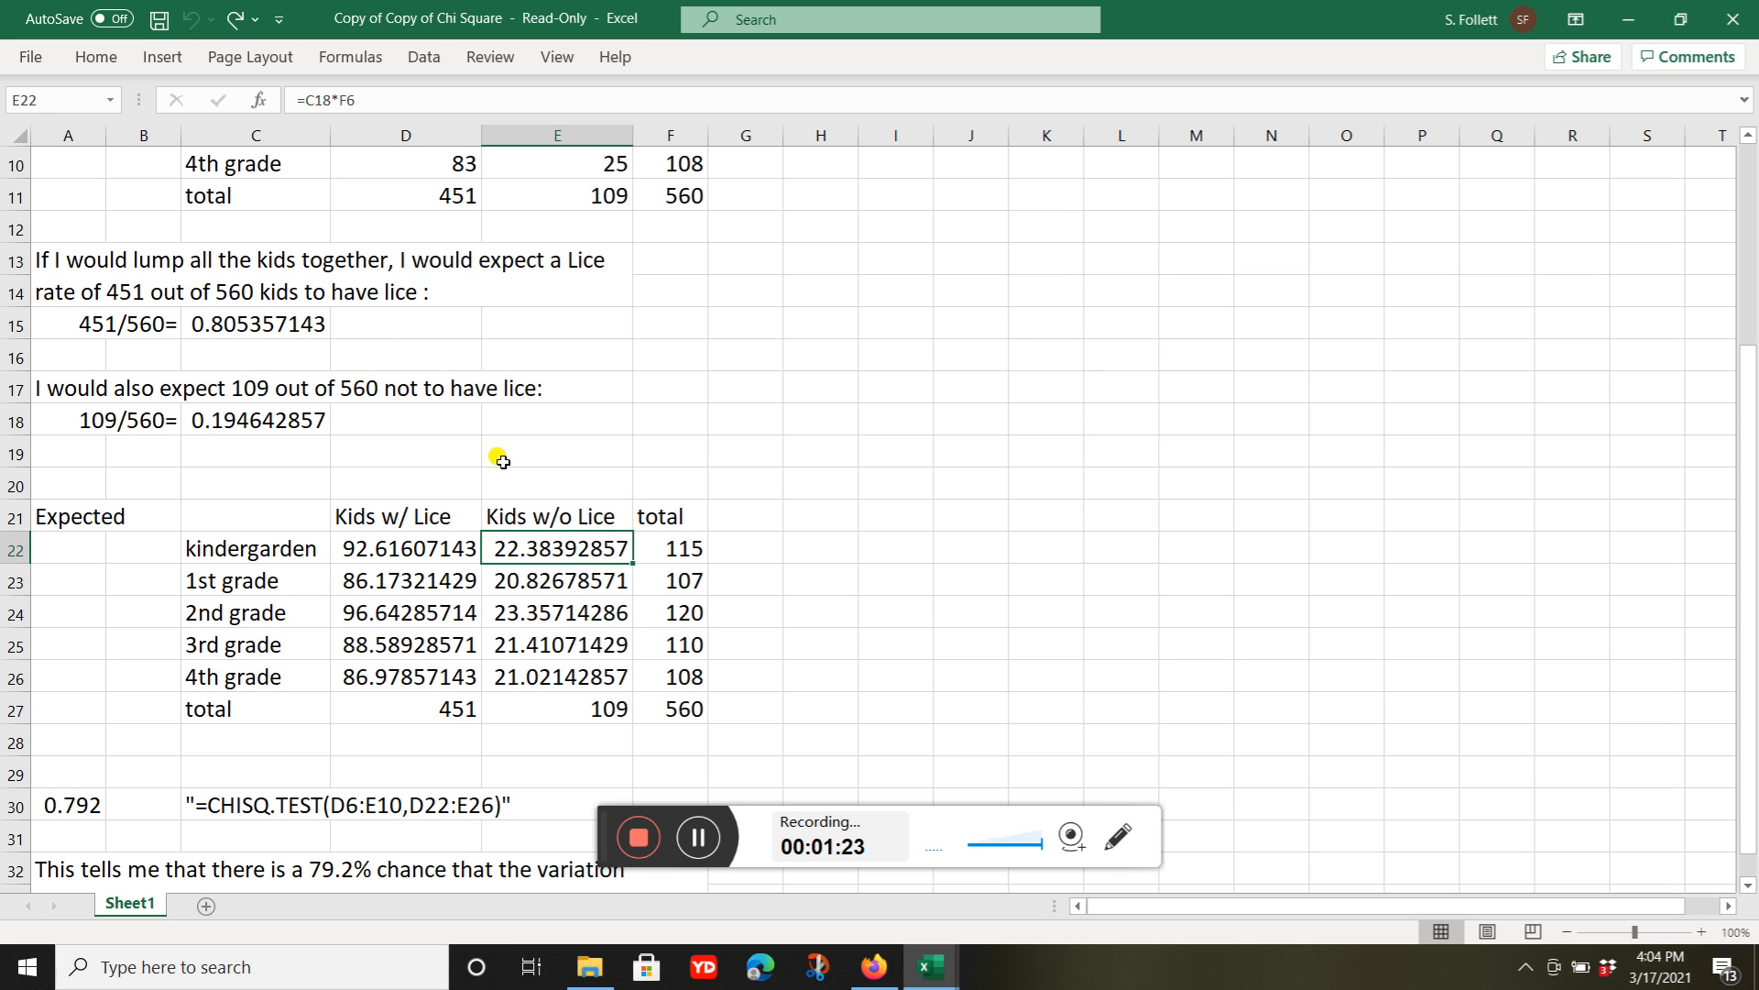
mouse_move(239, 429)
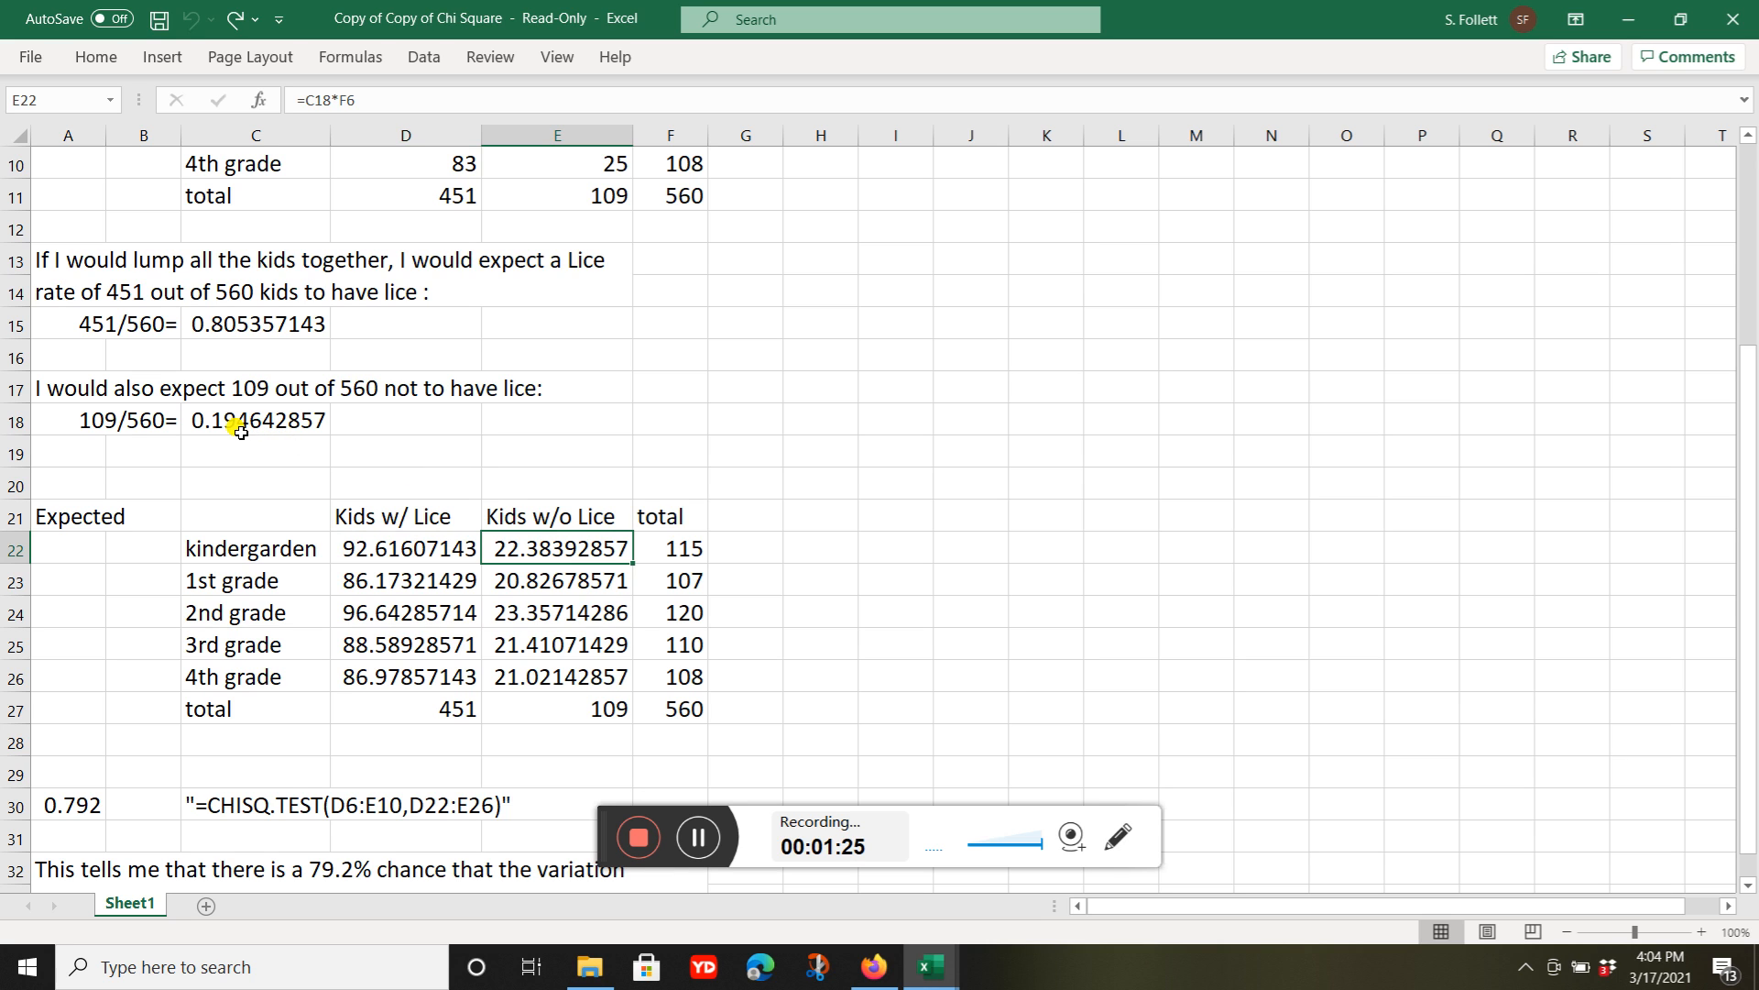
mouse_move(284, 423)
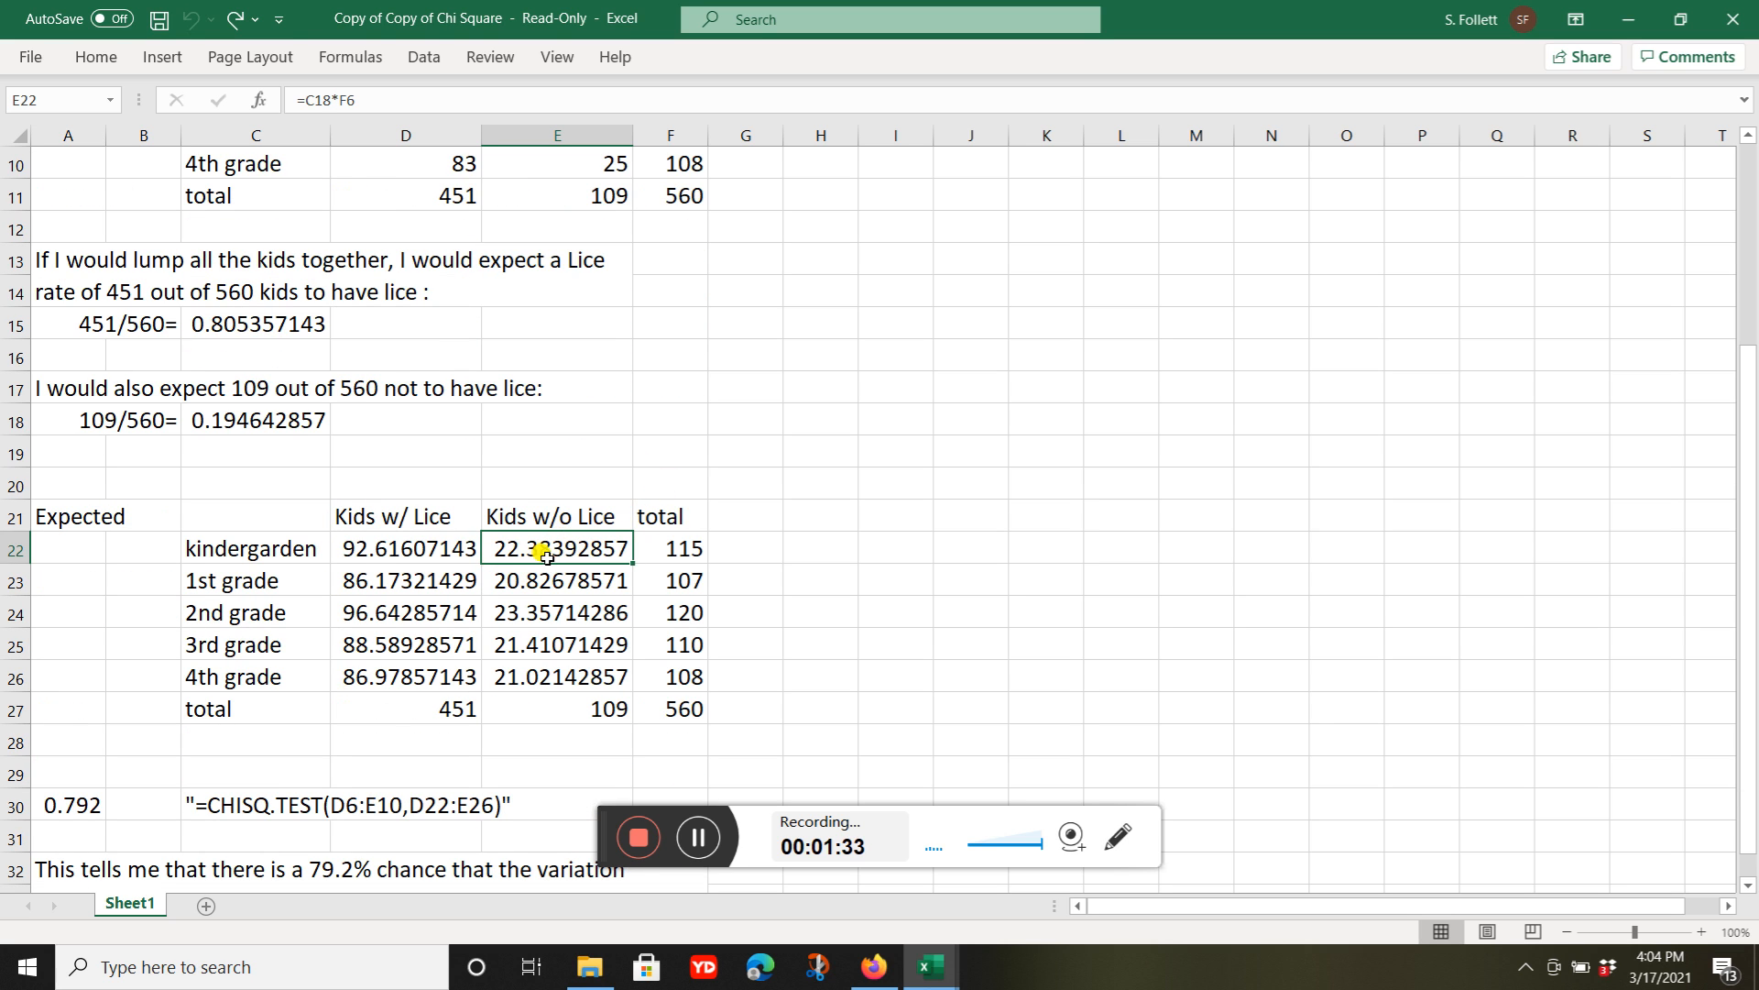
mouse_move(577, 555)
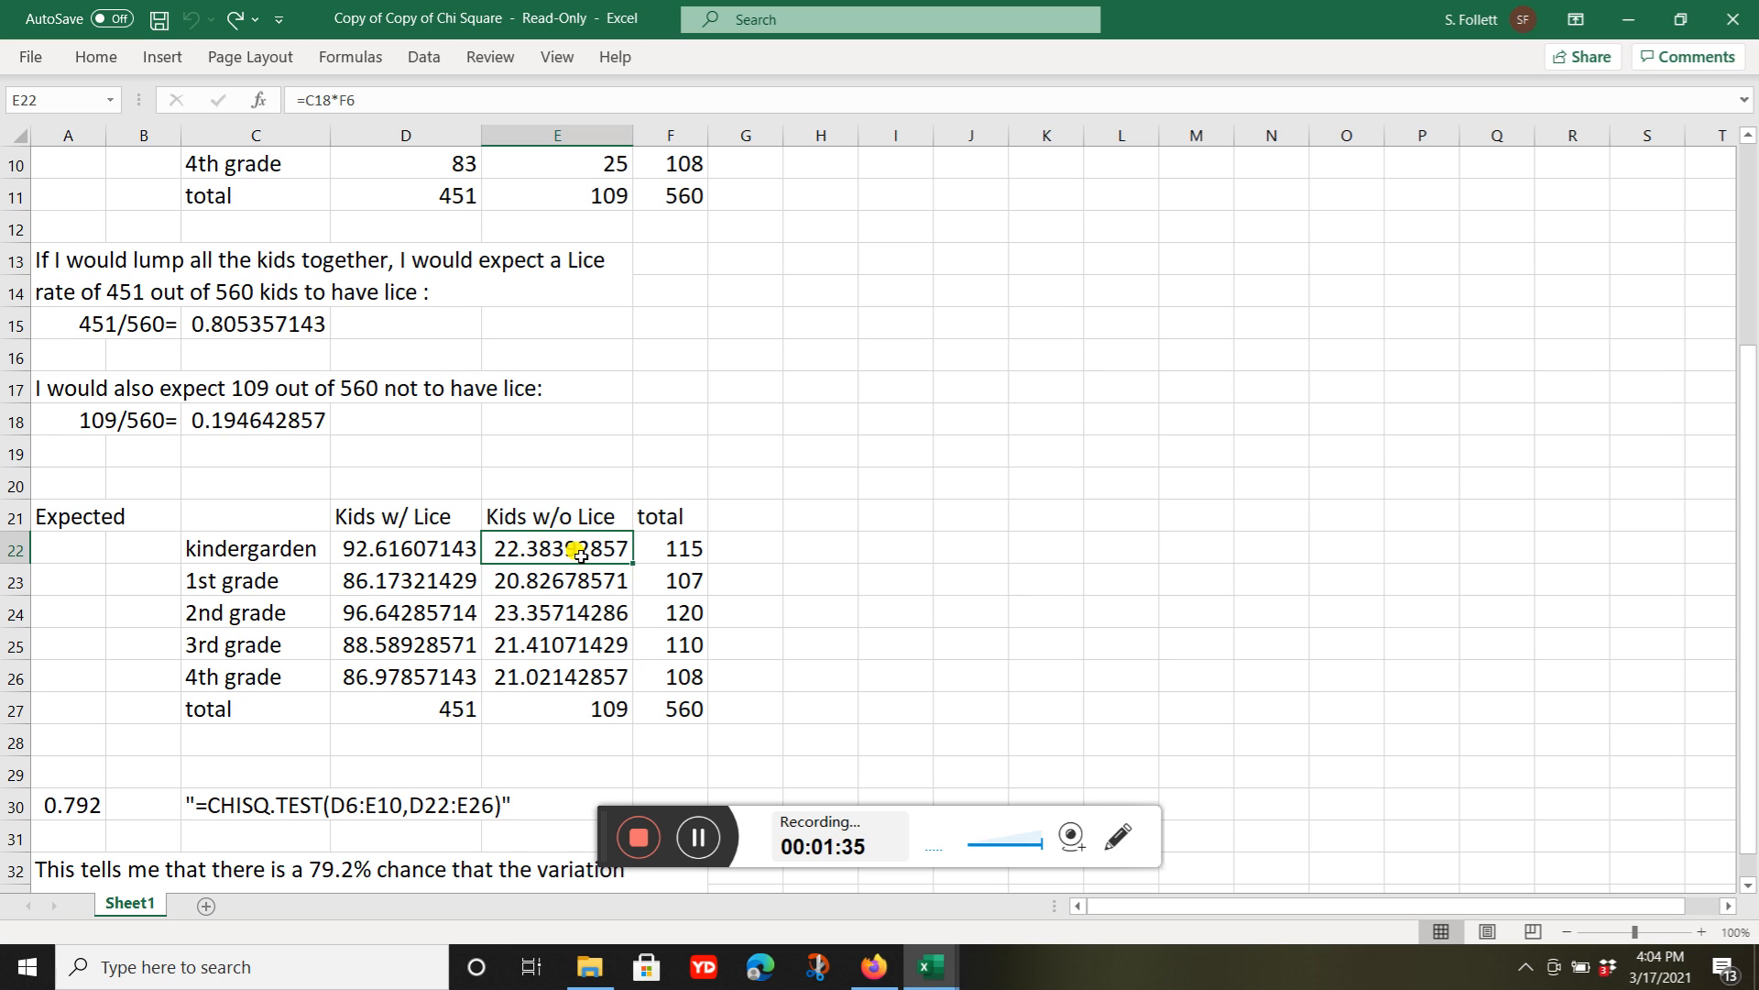
mouse_move(482, 557)
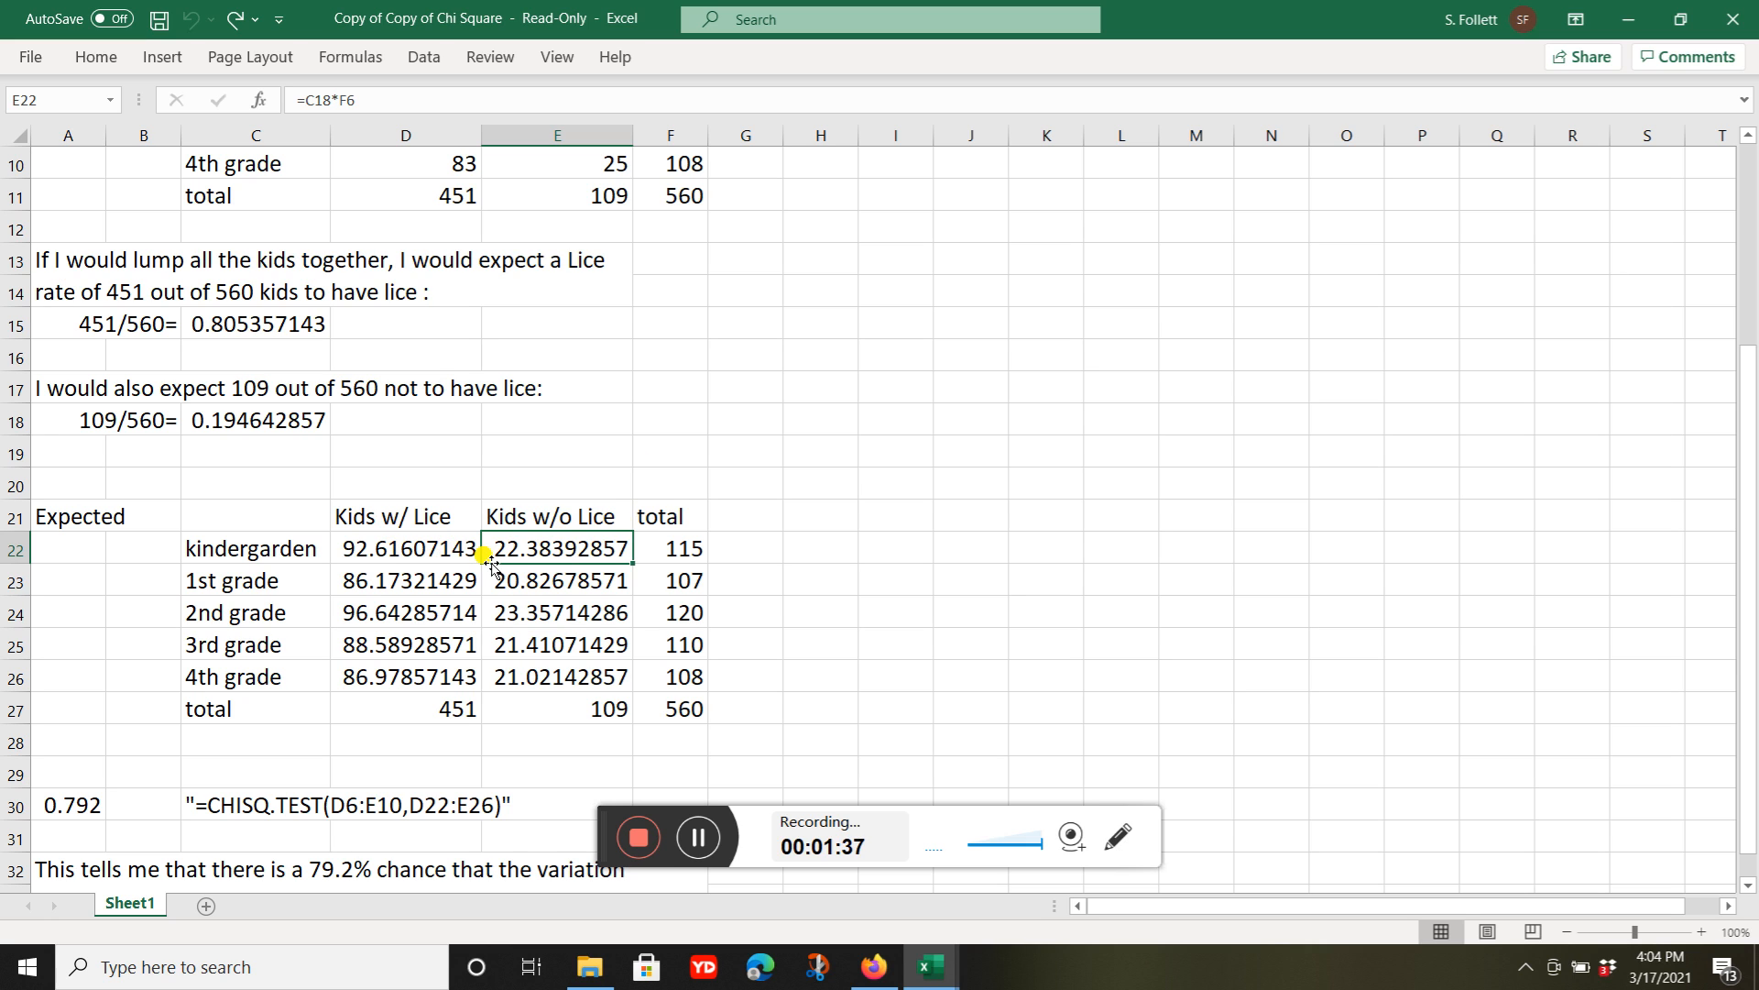
mouse_move(436, 557)
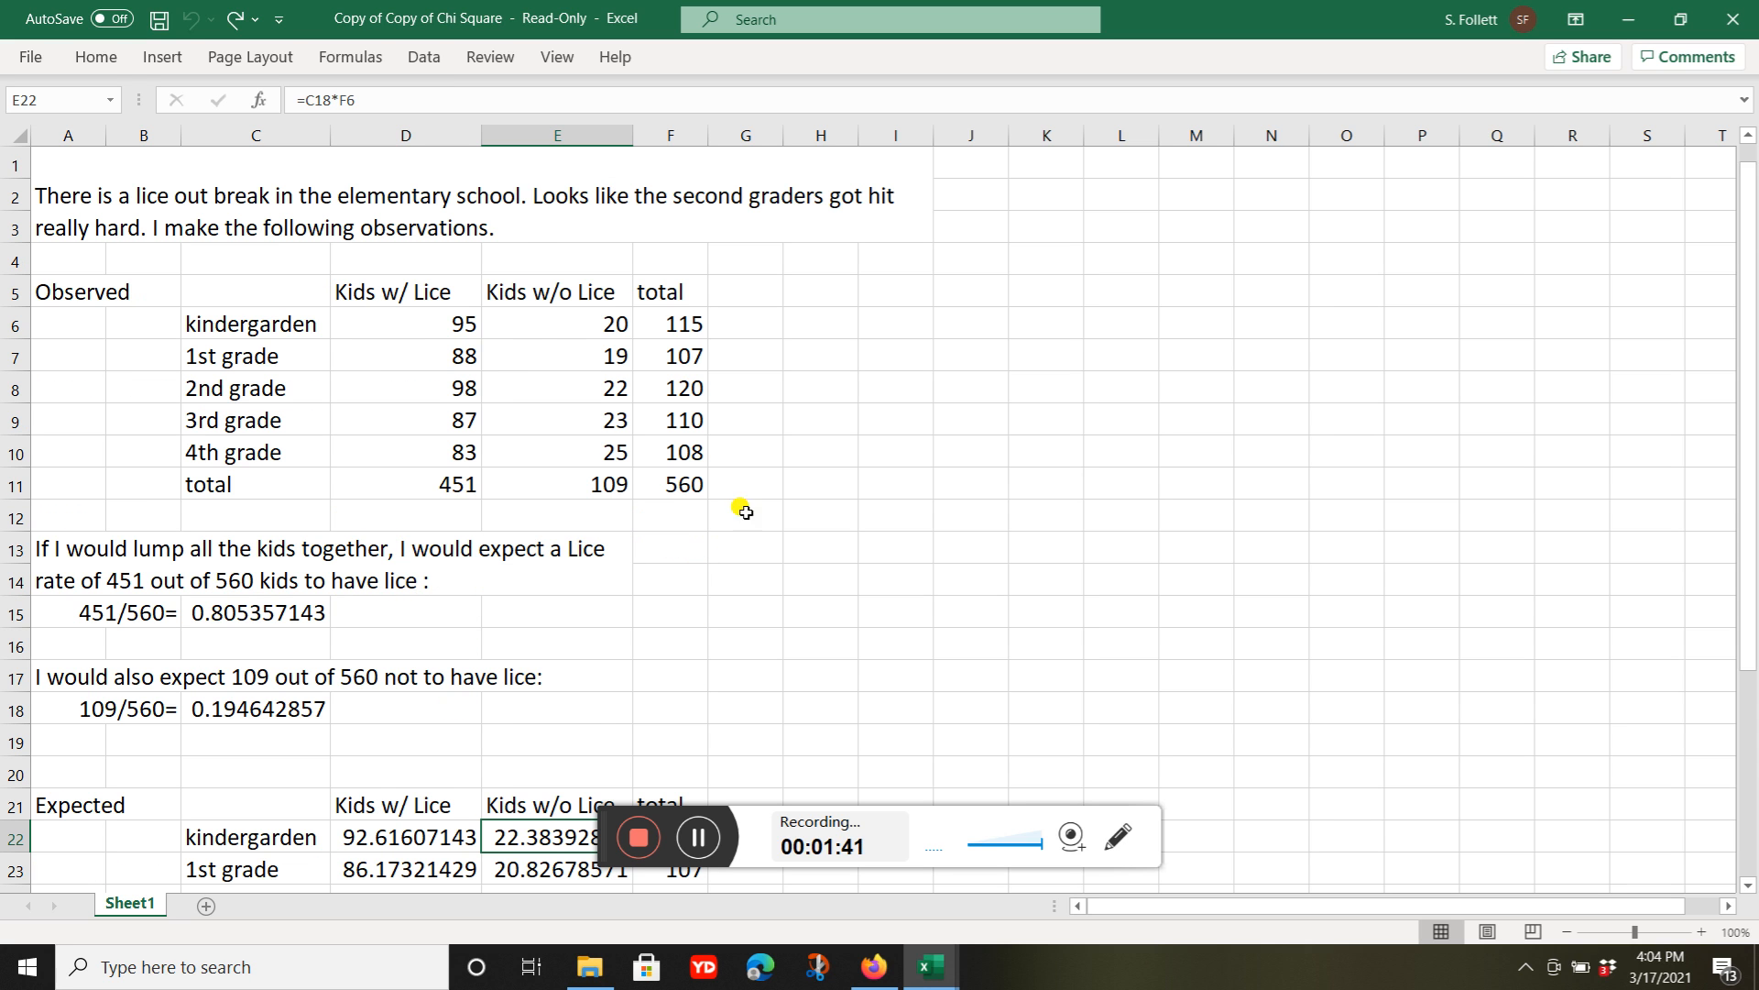
scroll(down, 3)
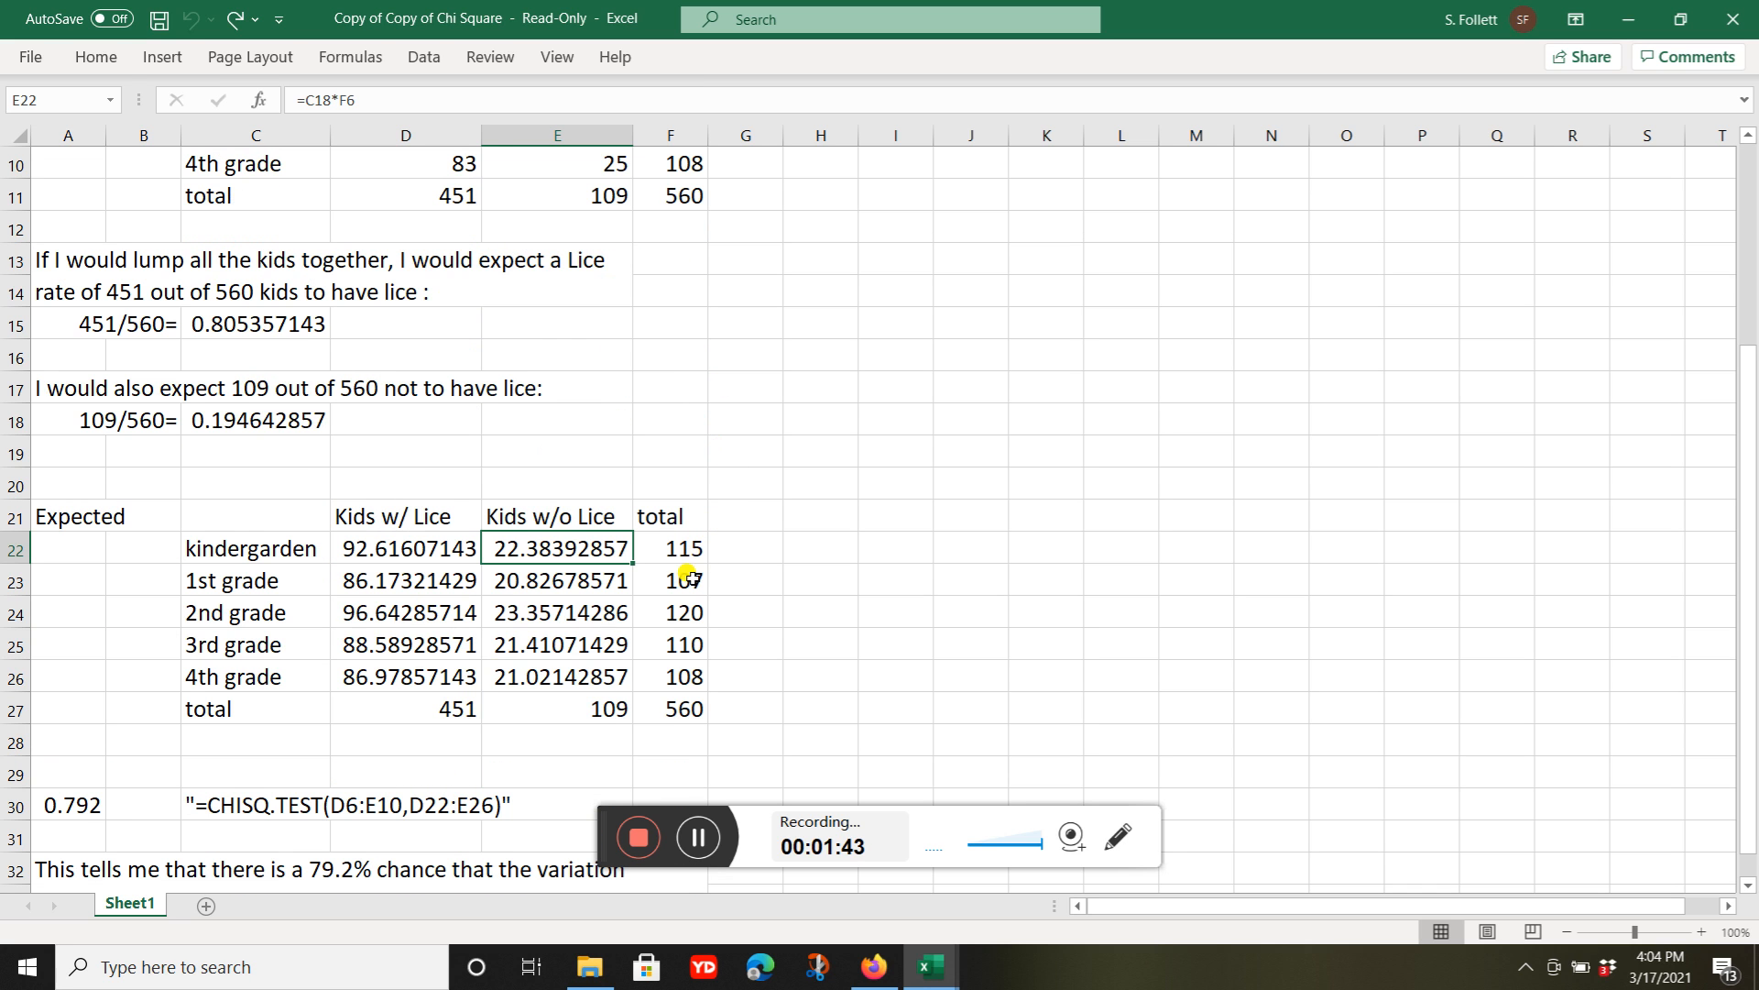
mouse_move(418, 640)
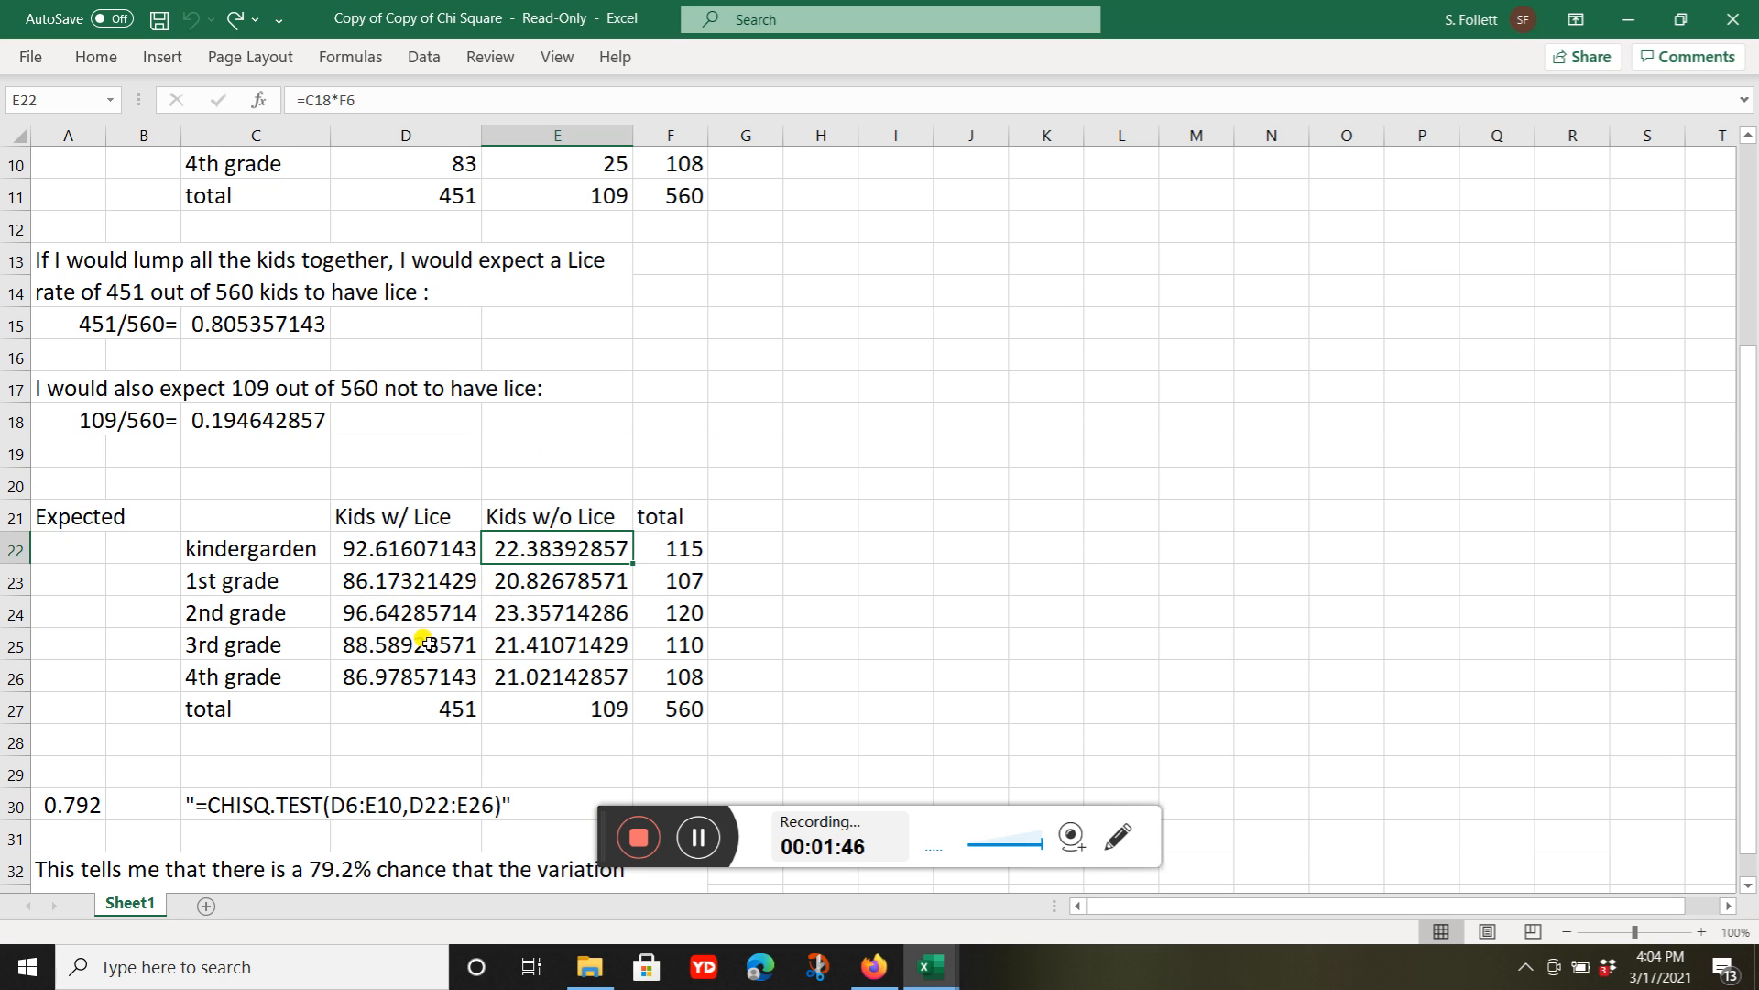
mouse_move(671, 606)
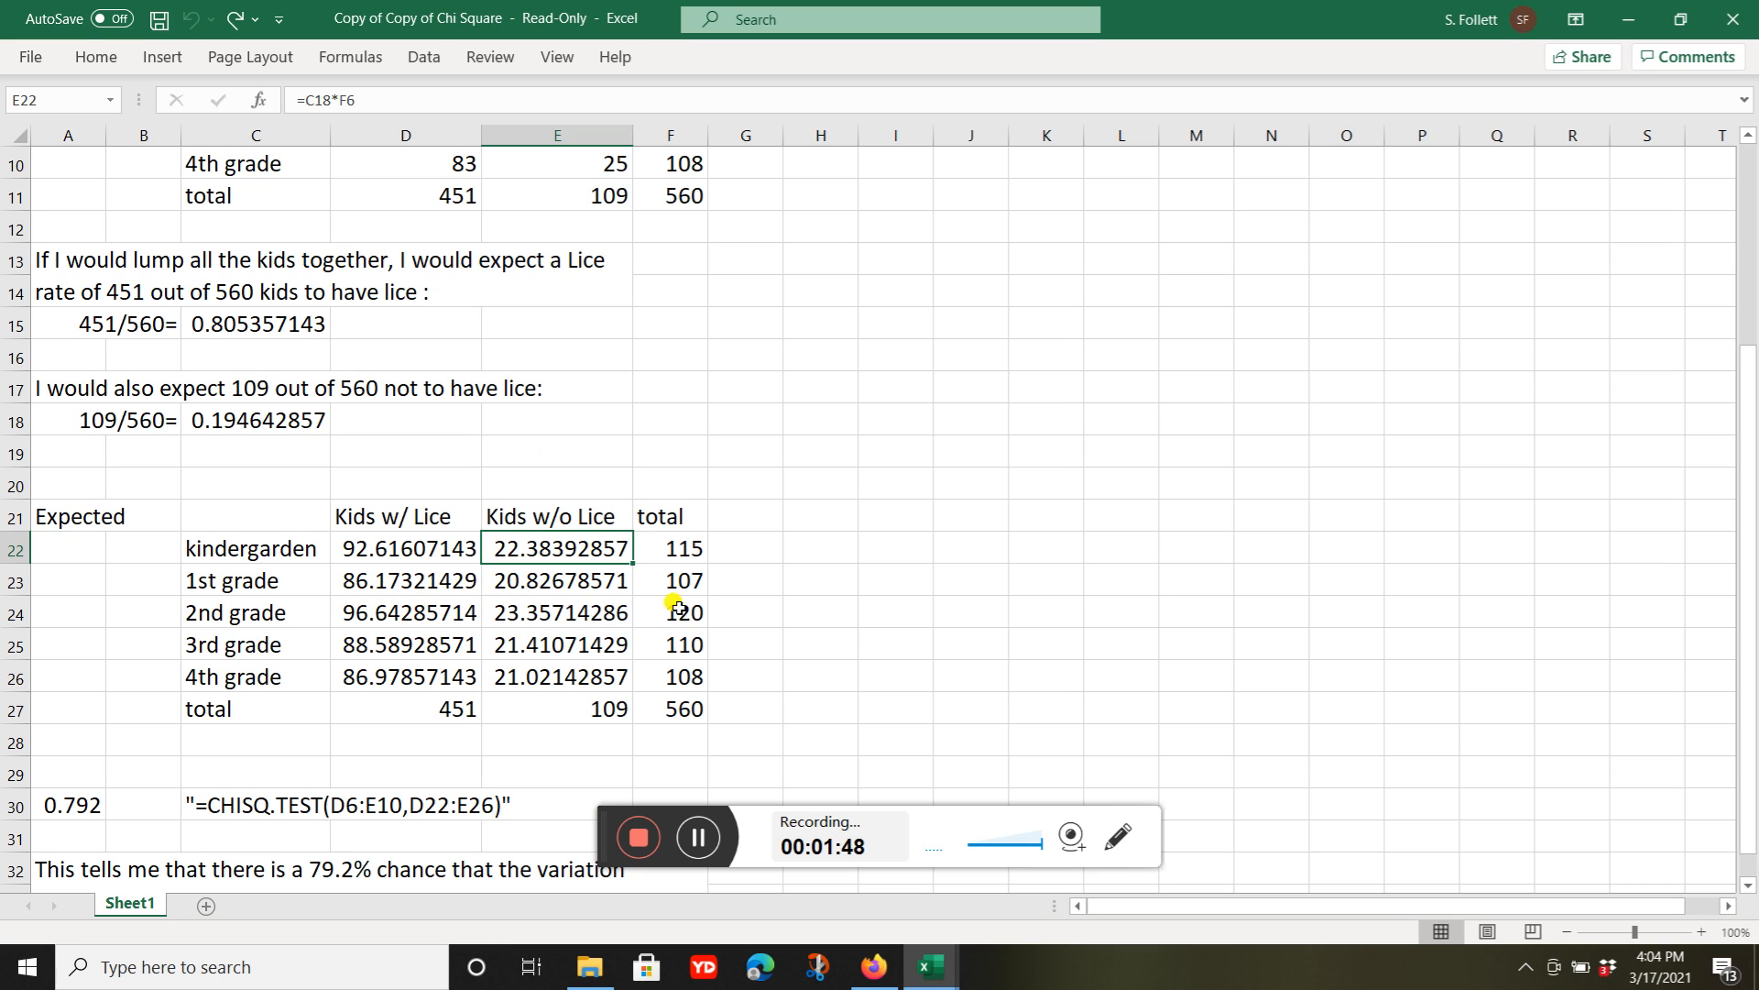
mouse_move(554, 722)
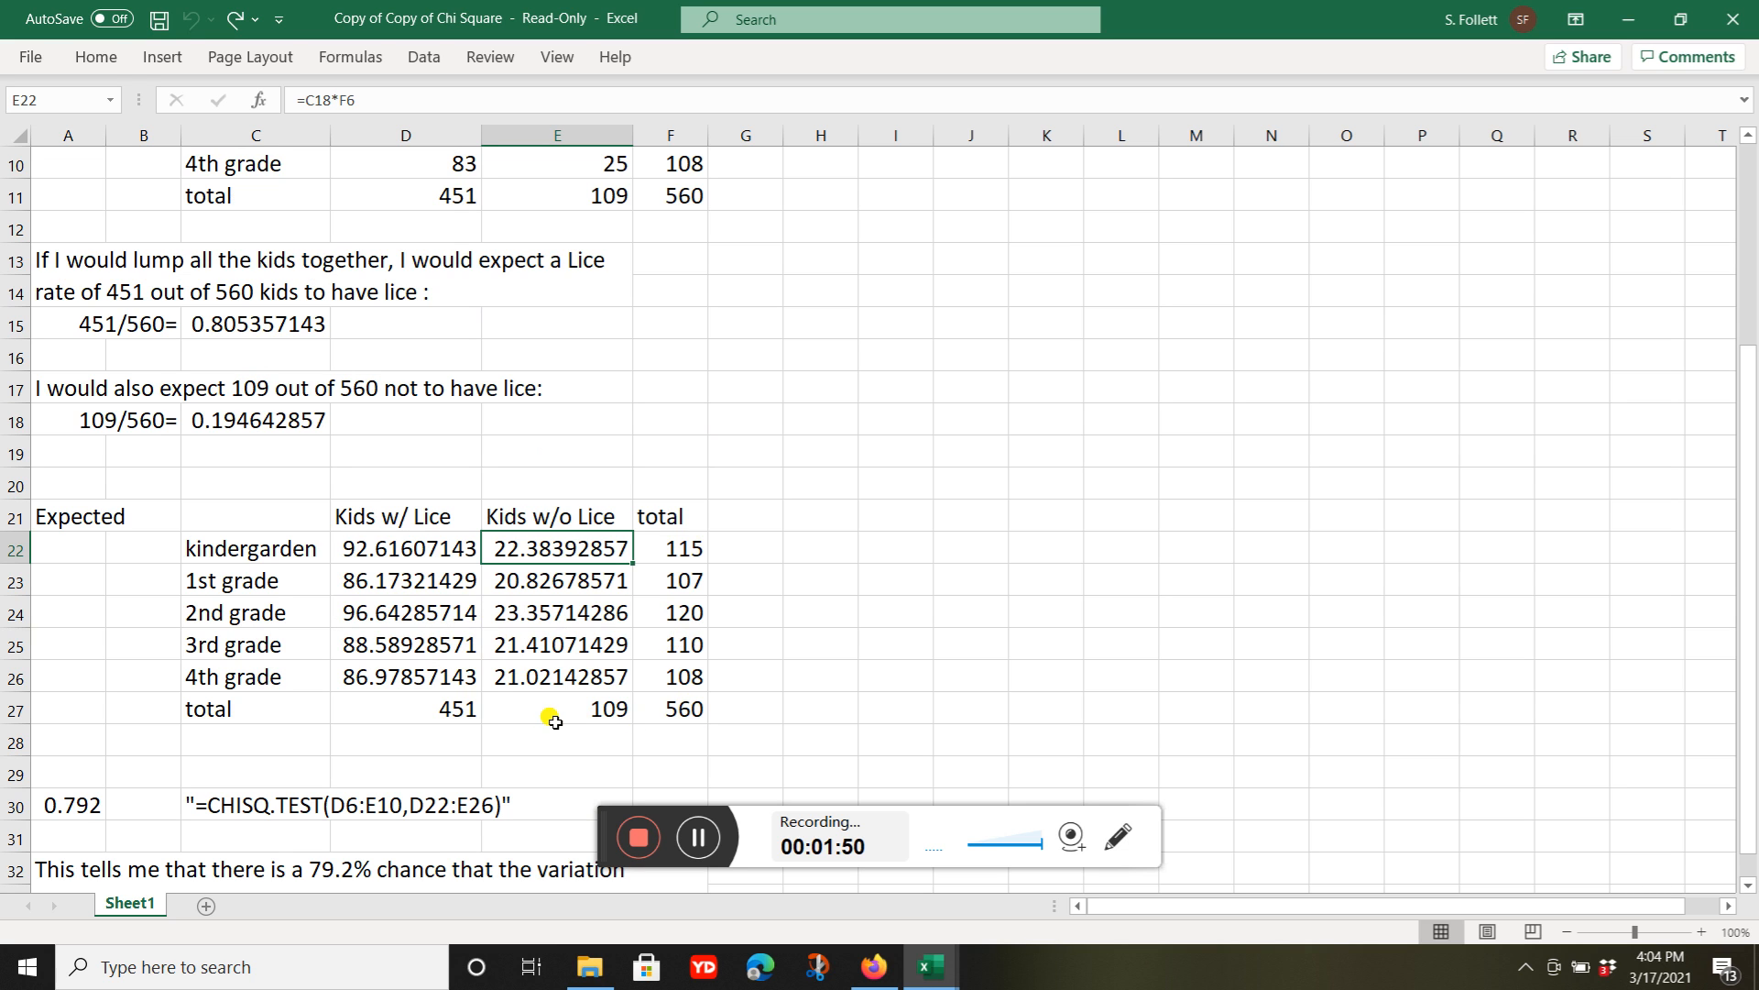
scroll(down, 3)
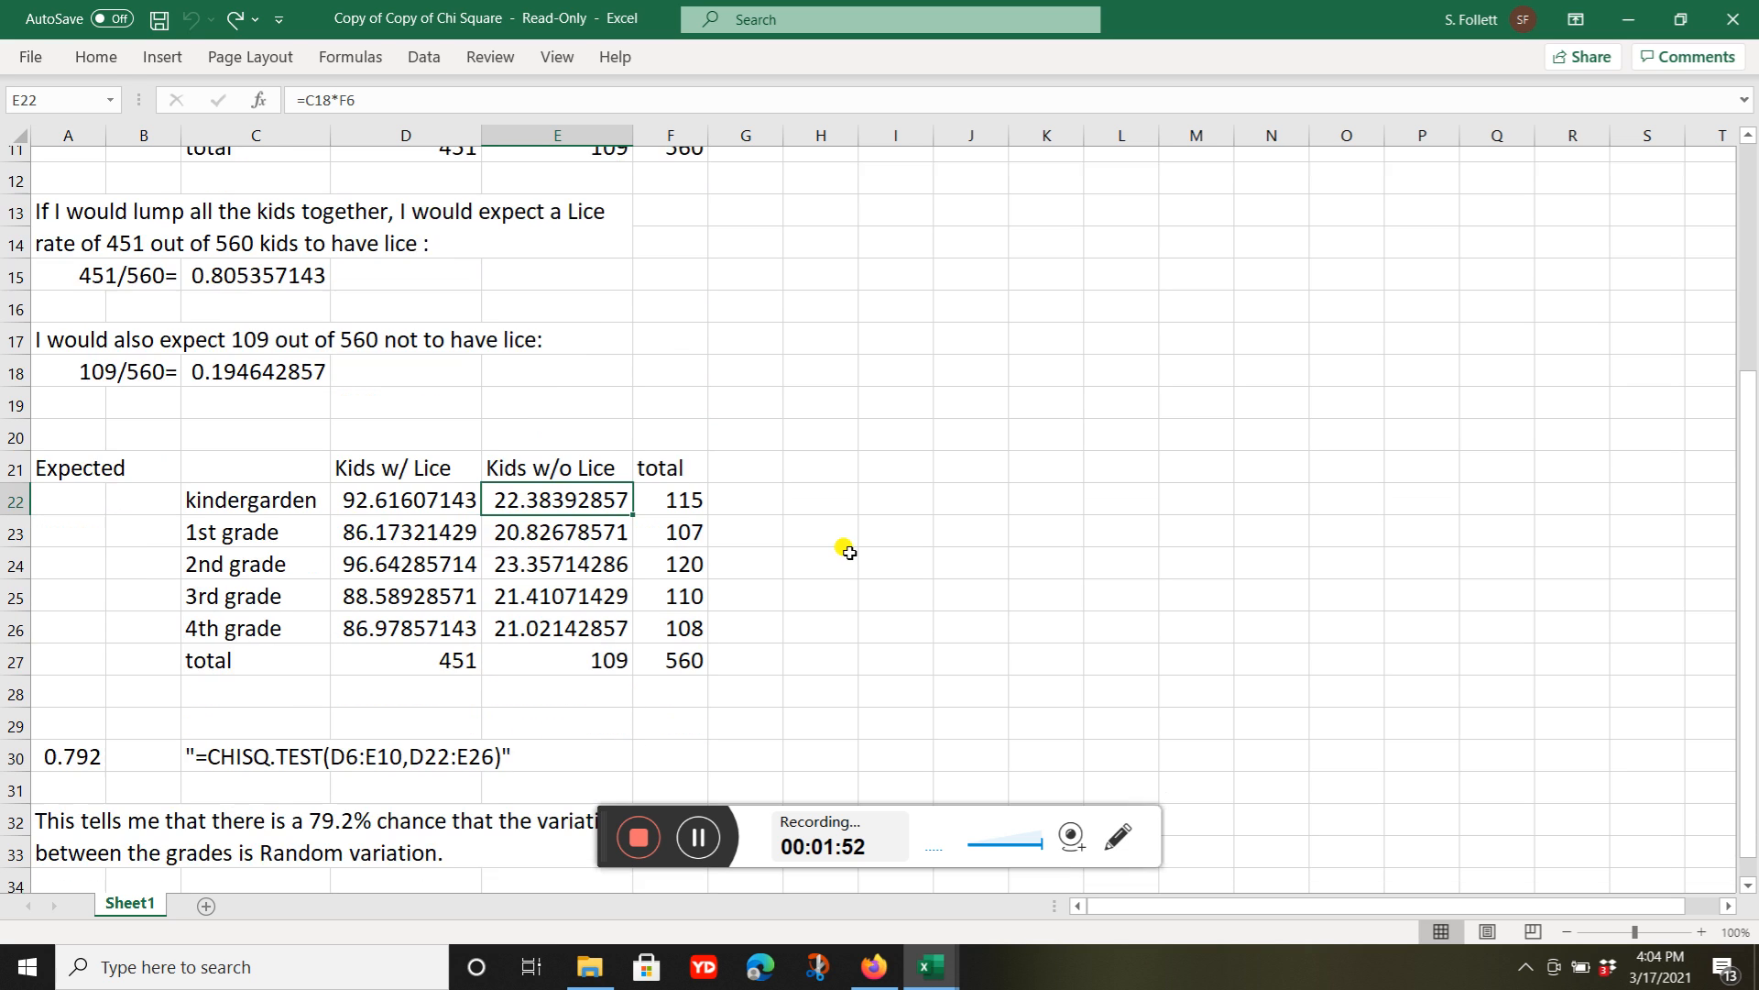
scroll(down, 3)
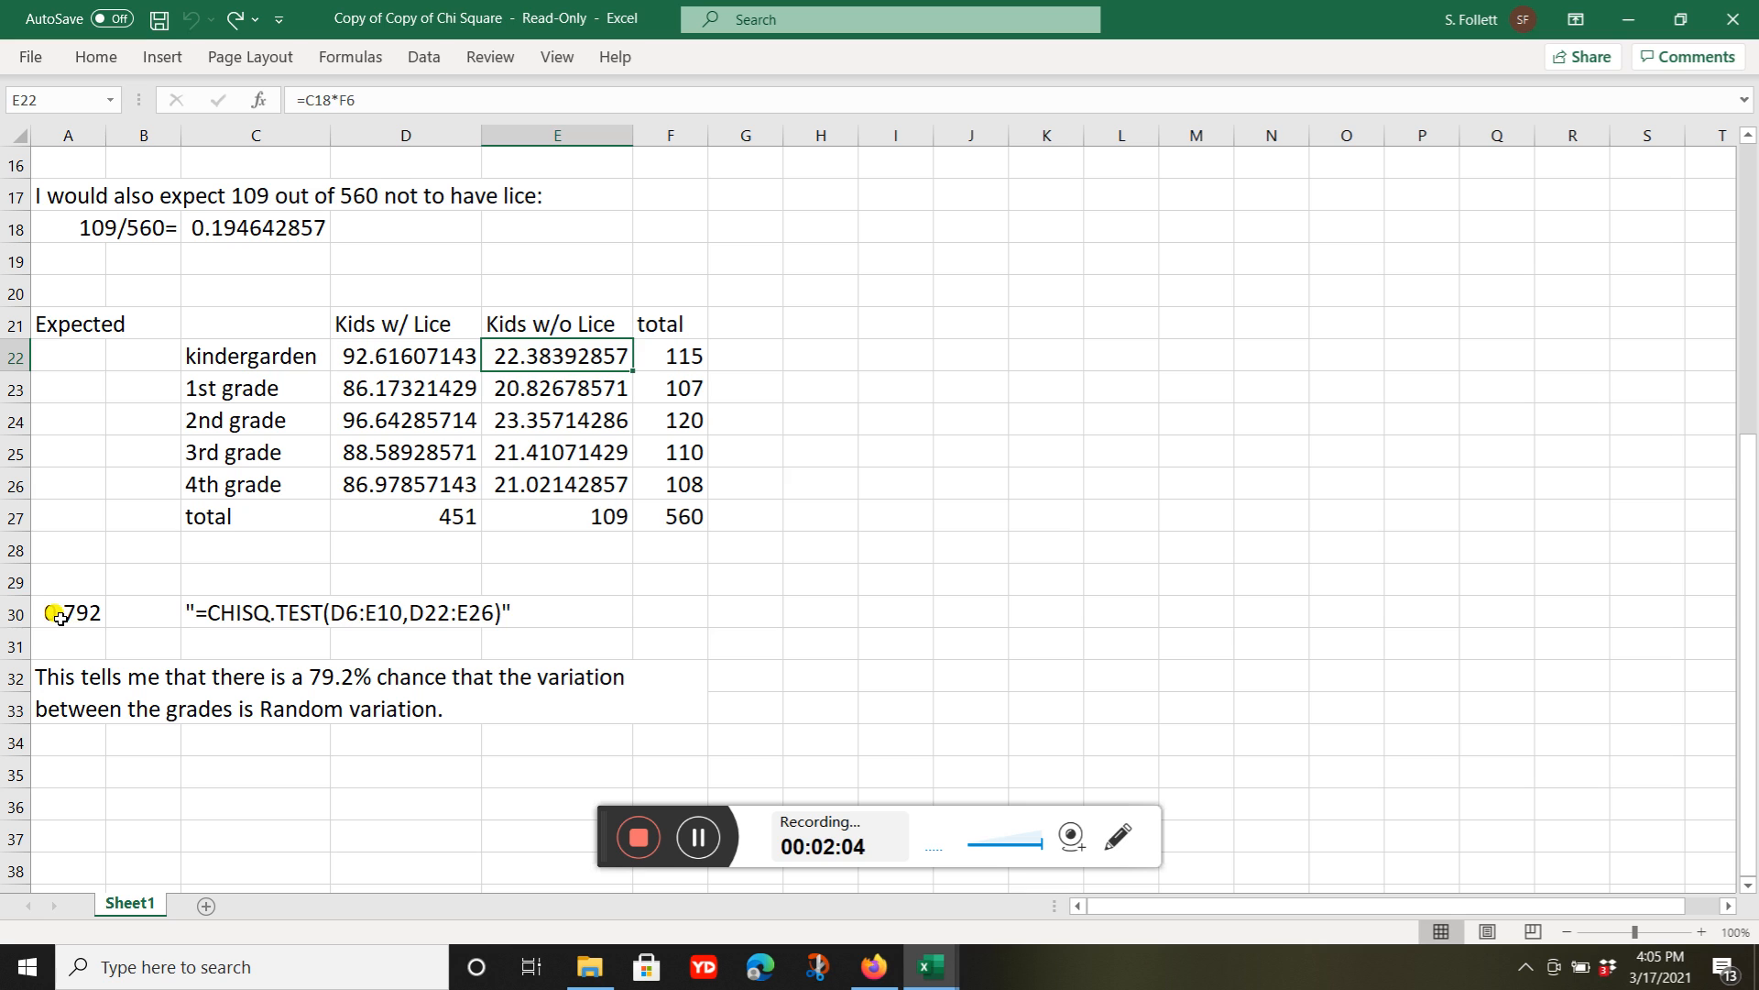
click(55, 612)
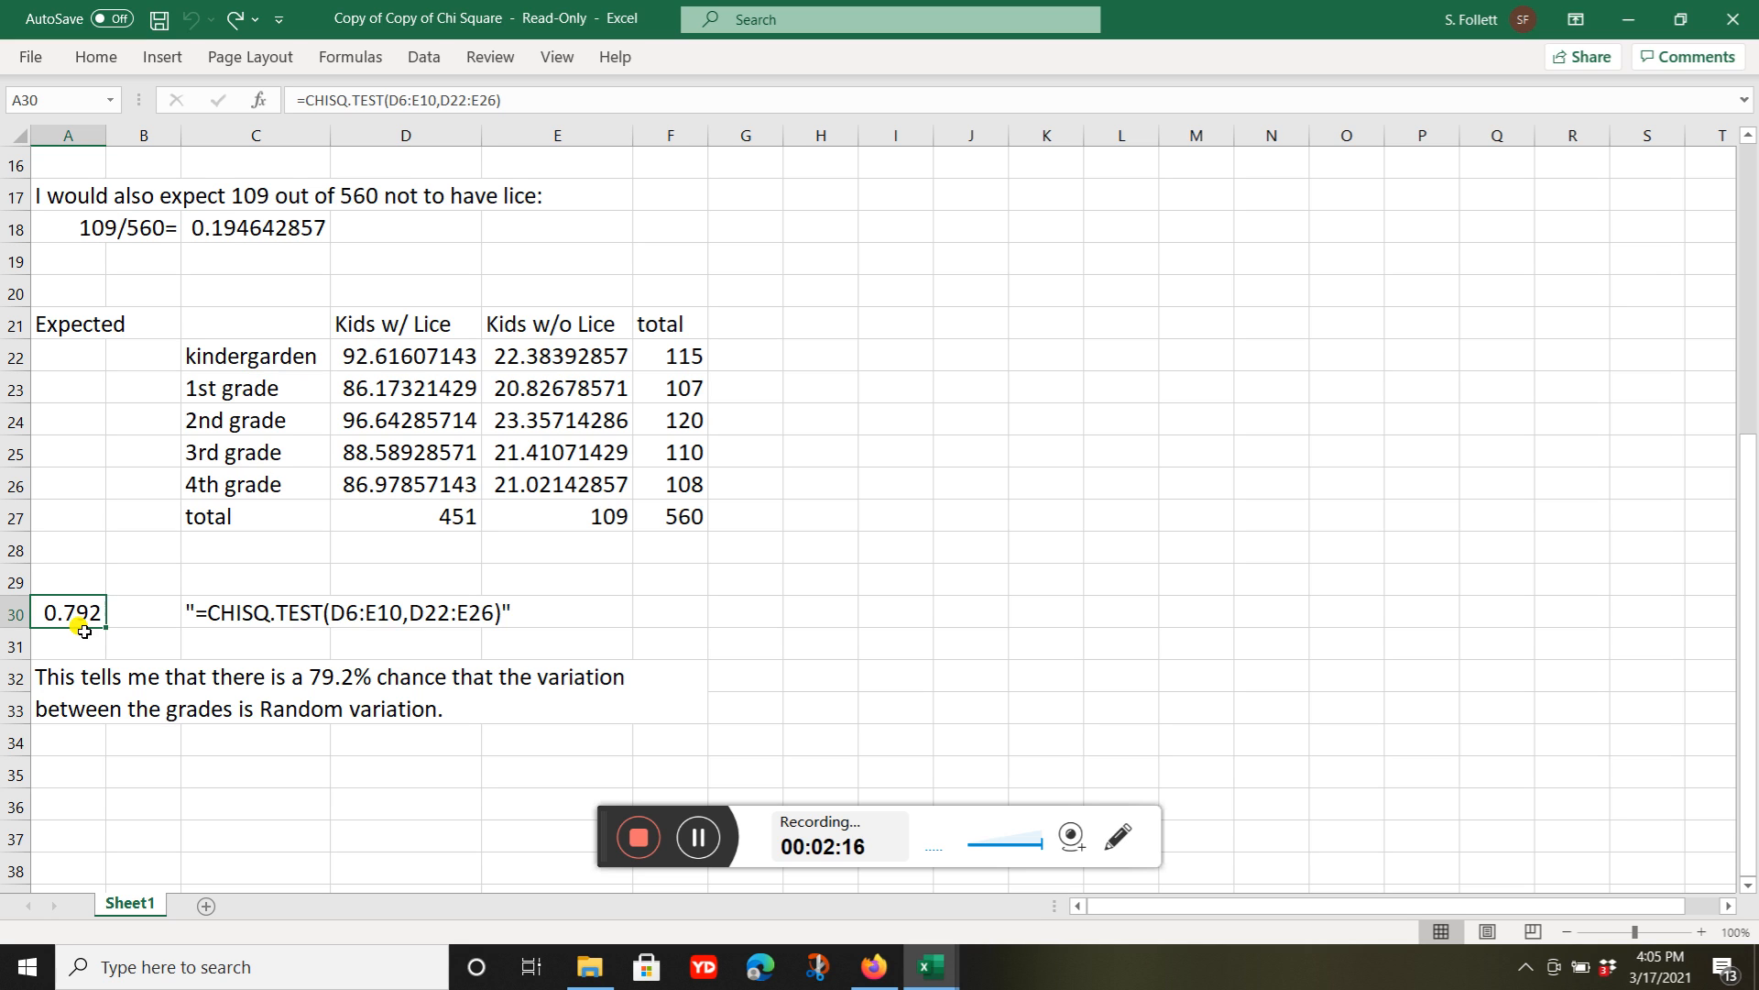
mouse_move(334, 537)
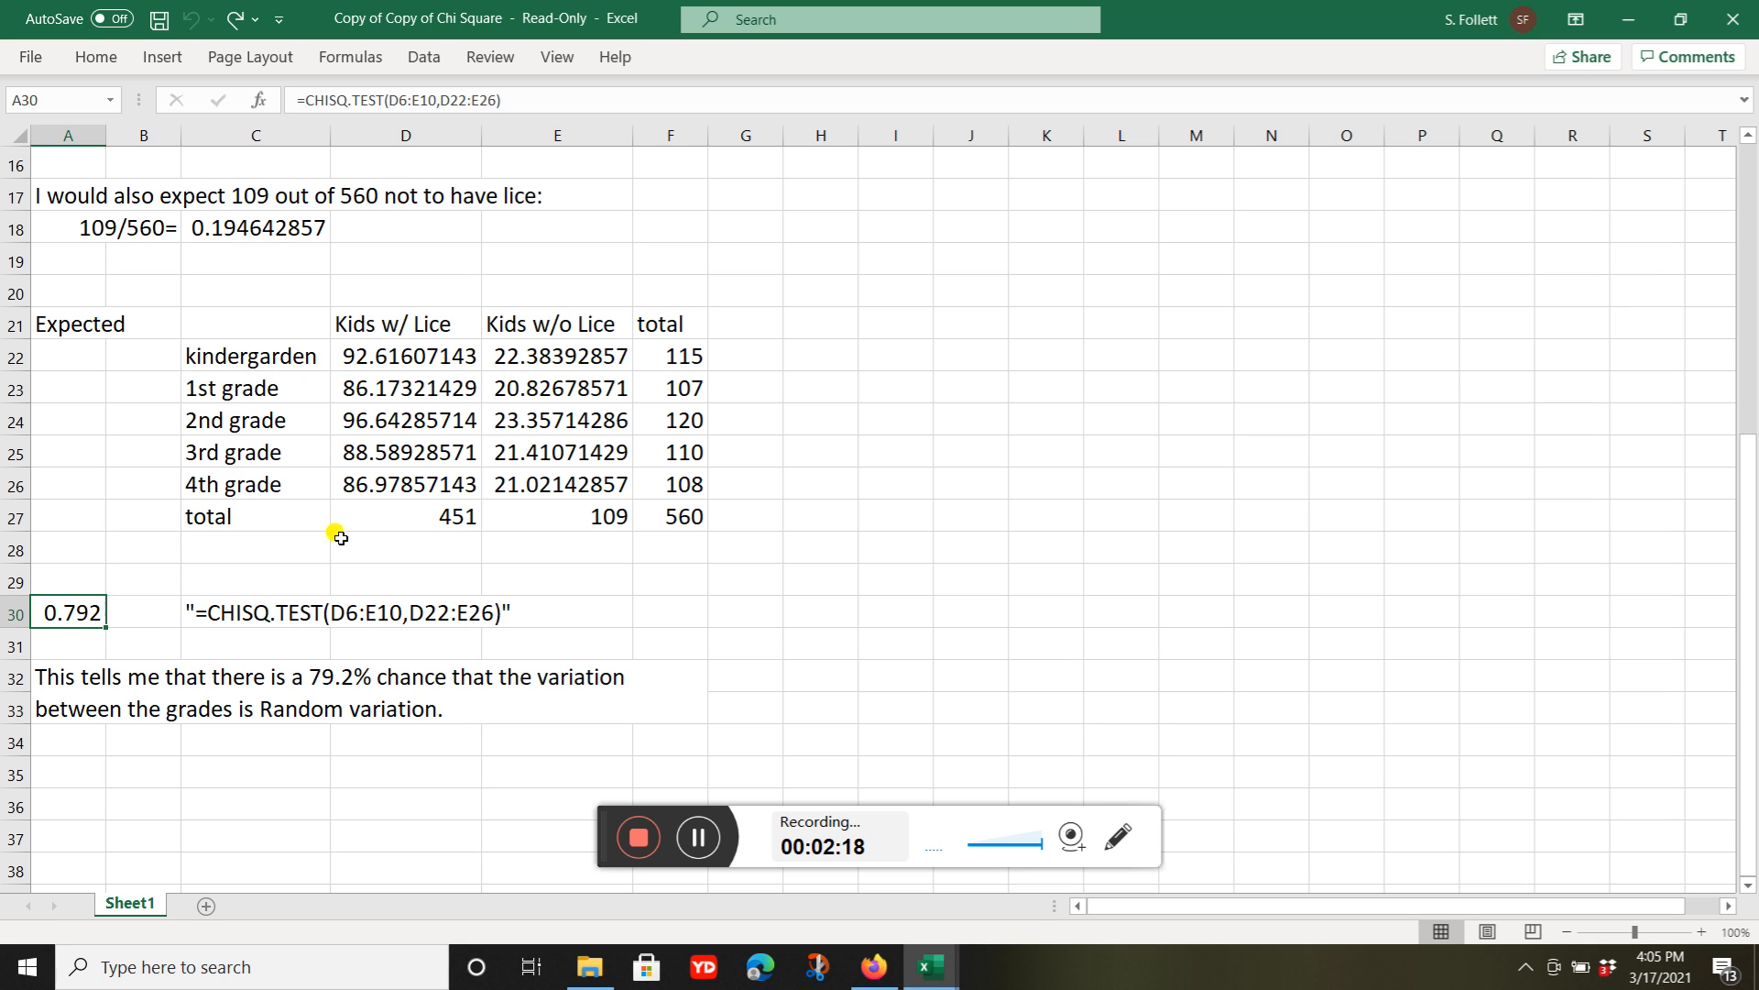
mouse_move(345, 550)
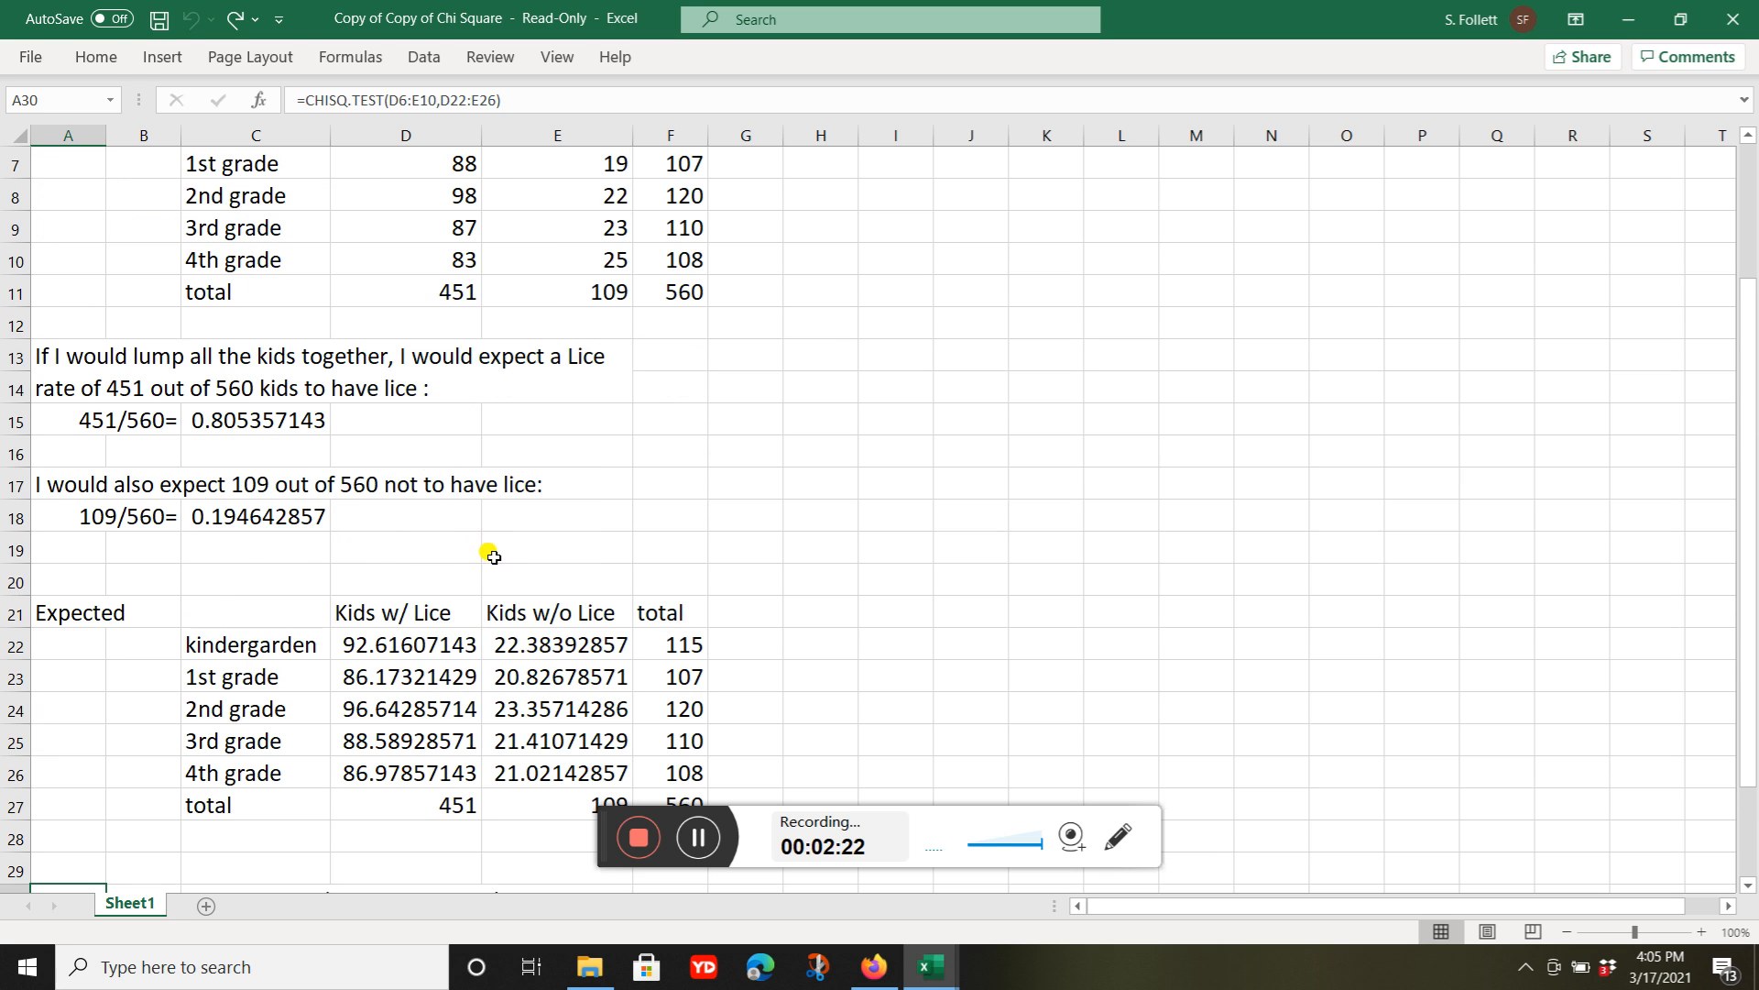
scroll(down, 3)
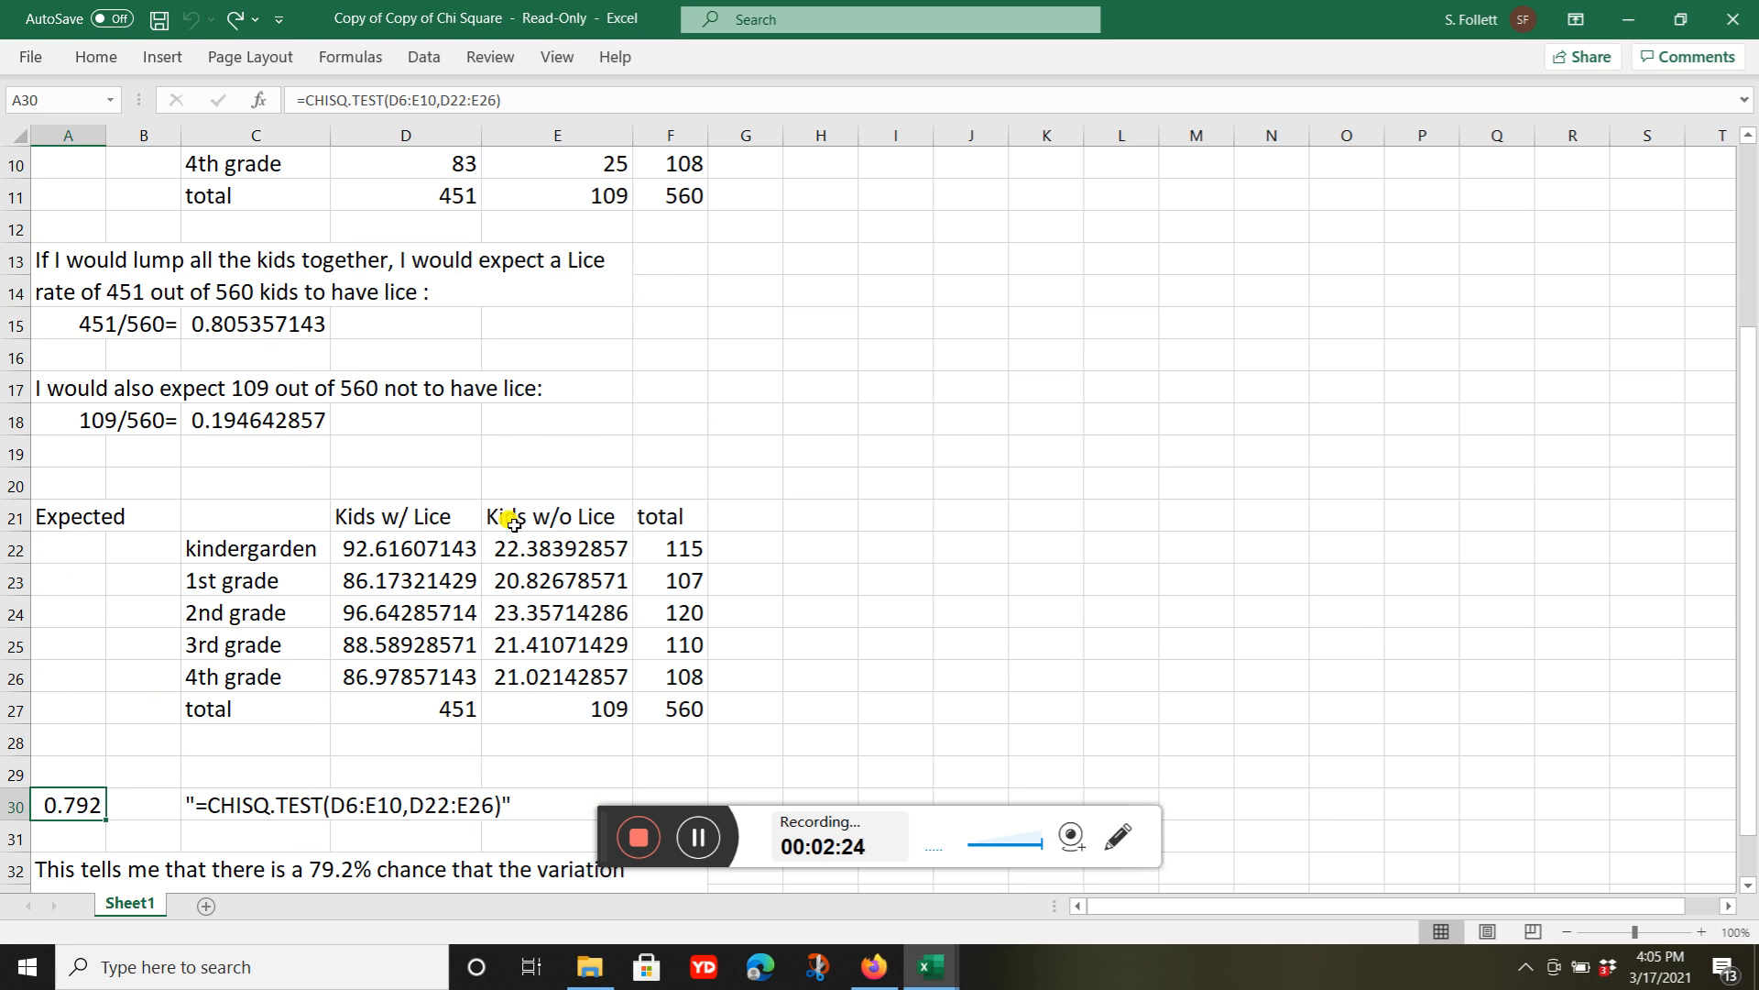
mouse_move(261, 553)
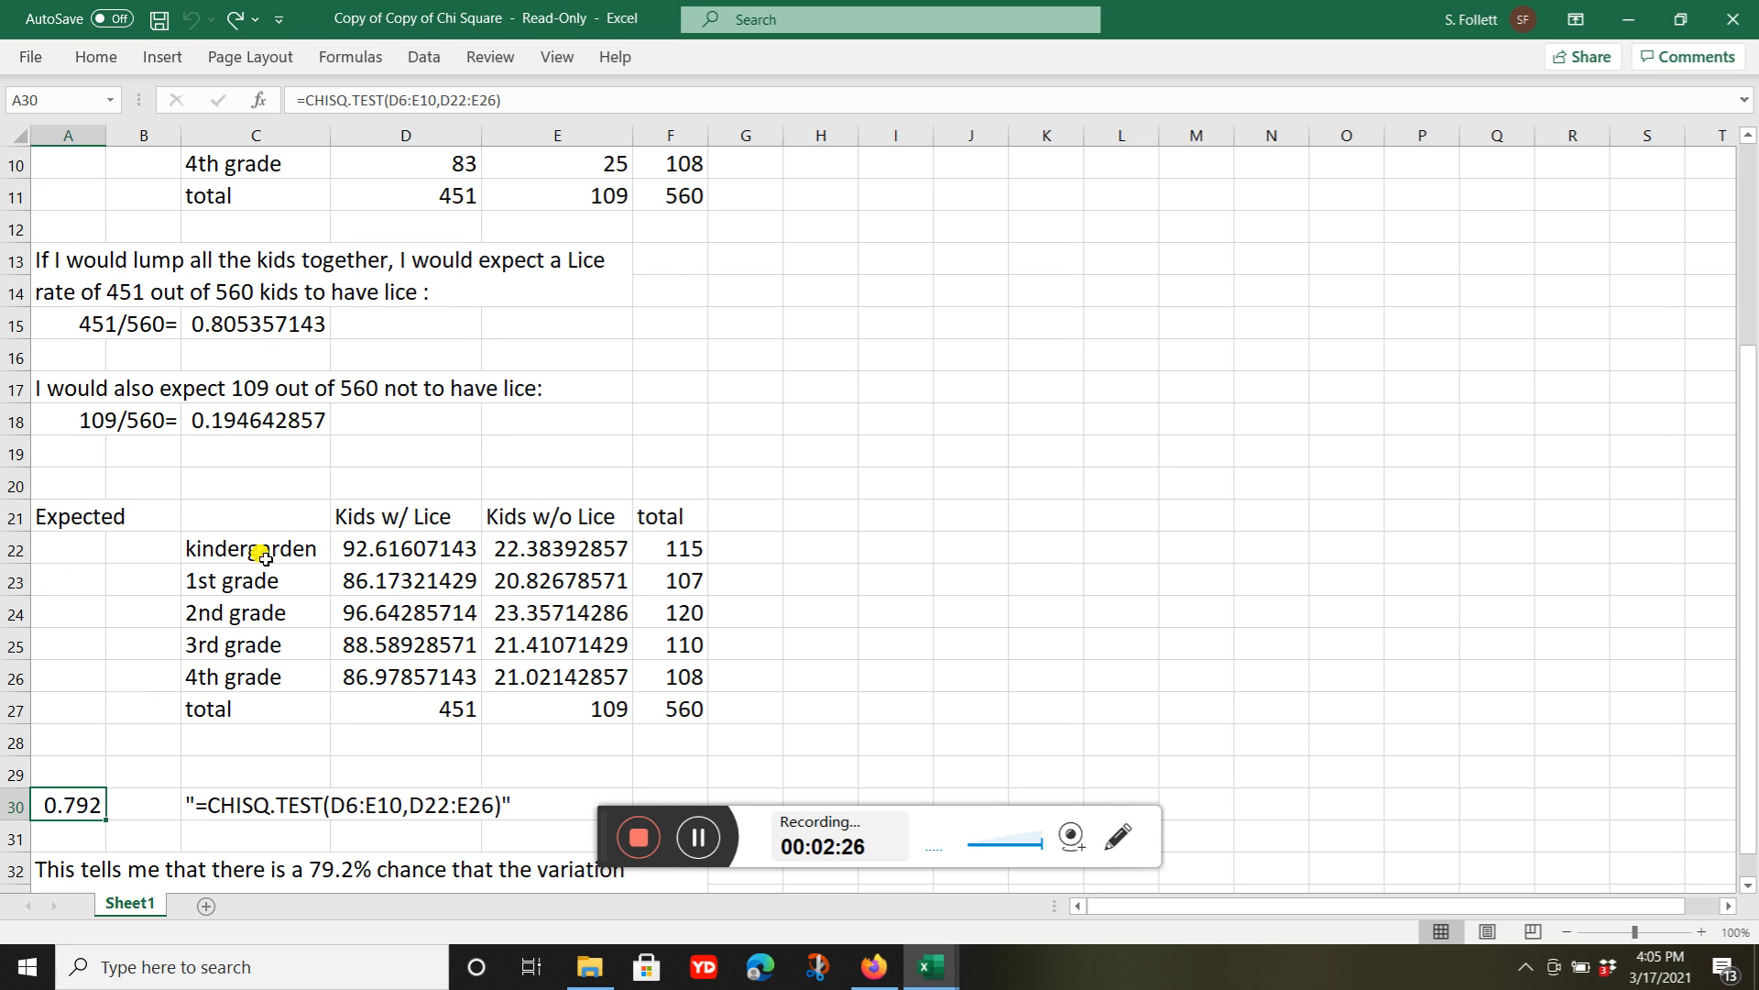
mouse_move(498, 579)
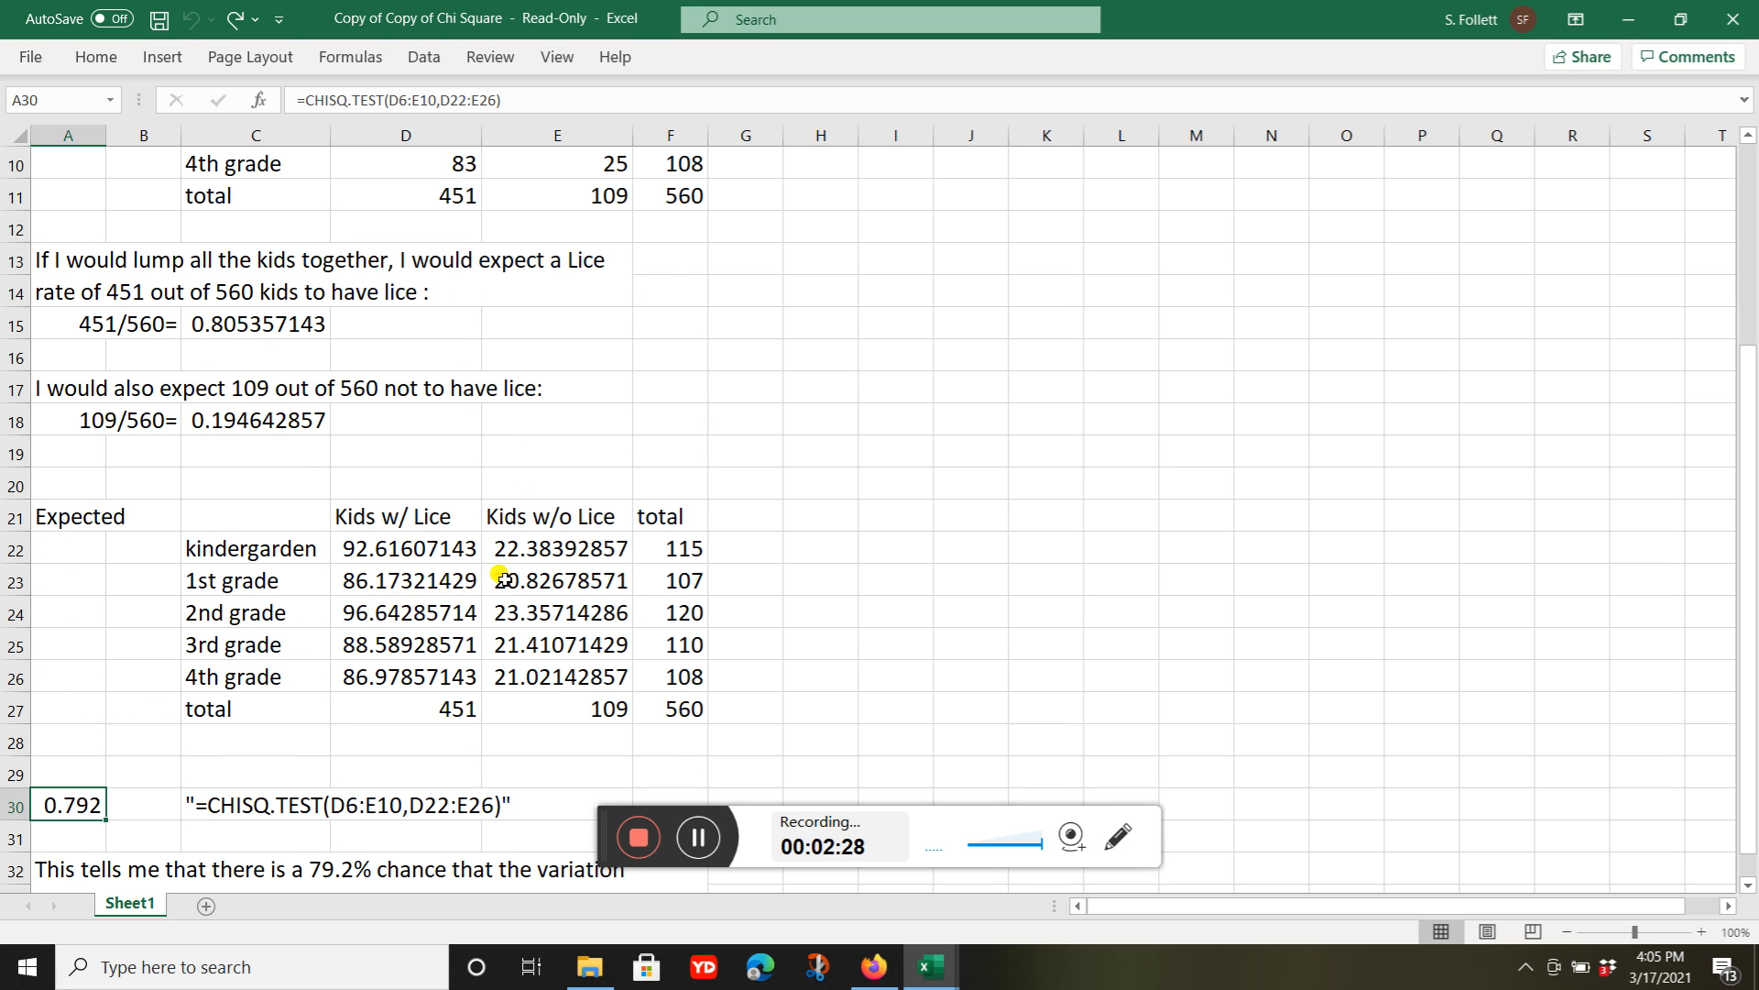